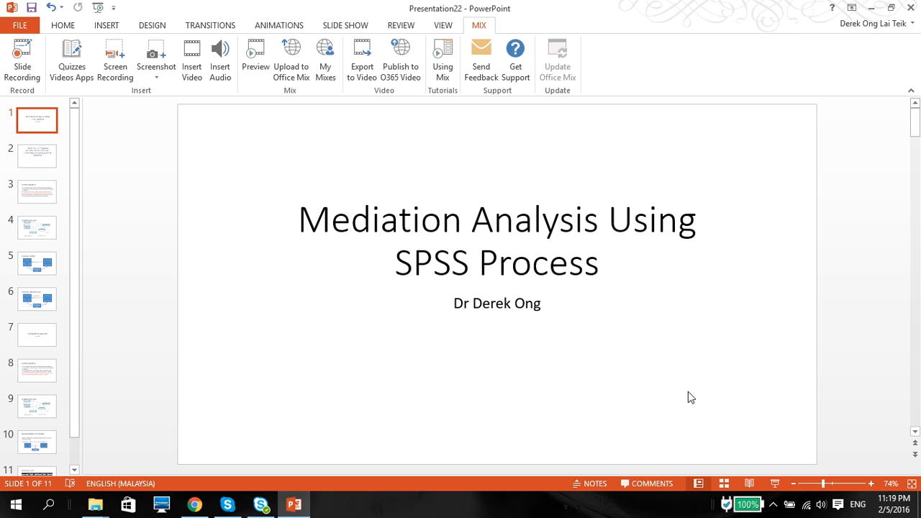
mouse_move(202, 199)
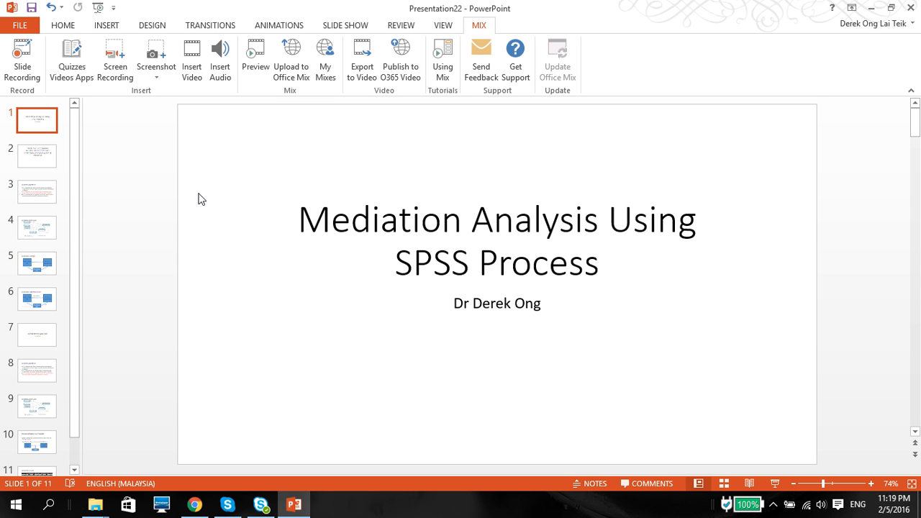
mouse_move(44, 164)
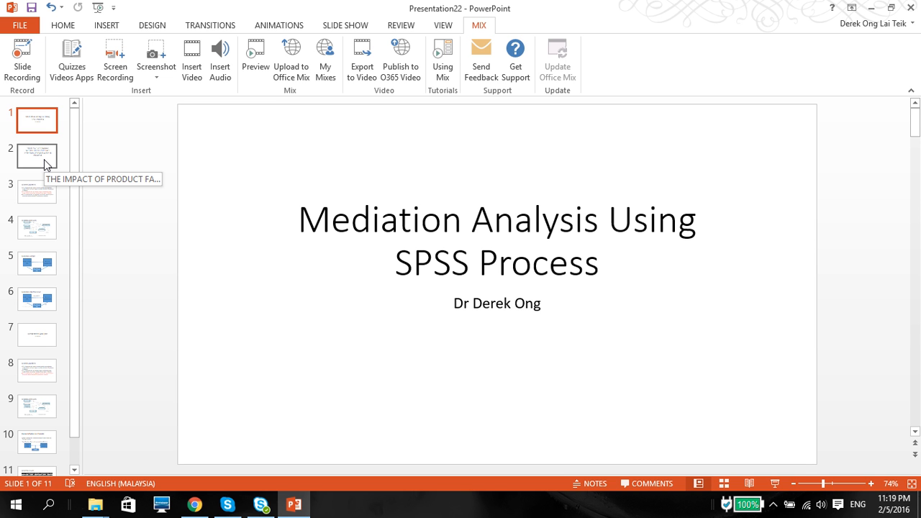
Page from the study-title slide to slide 3, Research Objectives
click(36, 155)
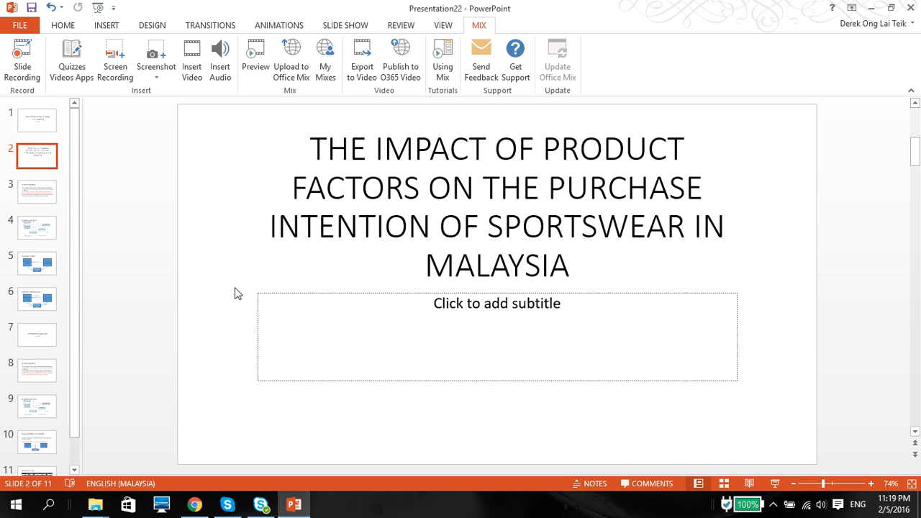
mouse_move(588, 335)
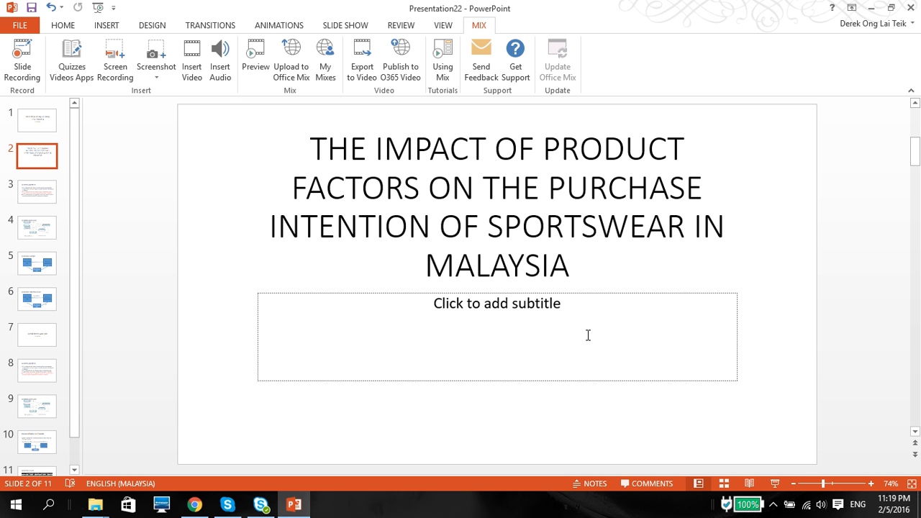
mouse_move(570, 343)
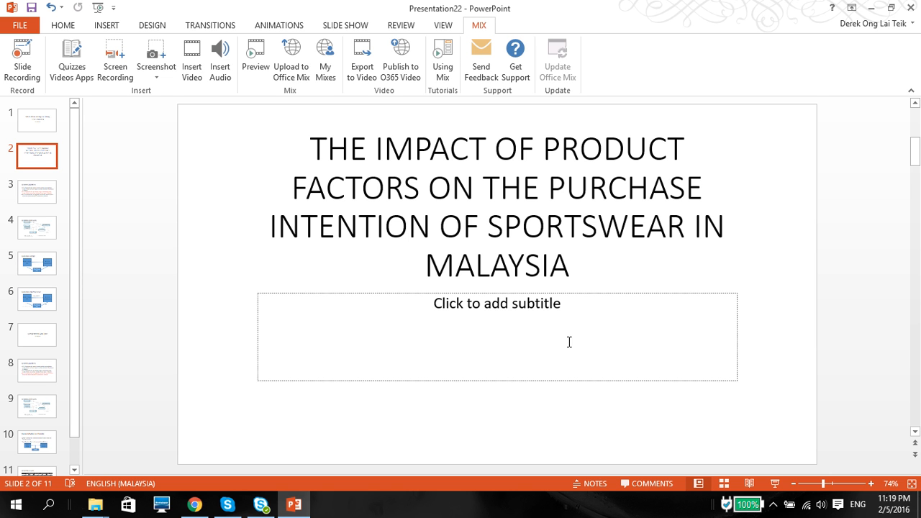
mouse_move(44, 193)
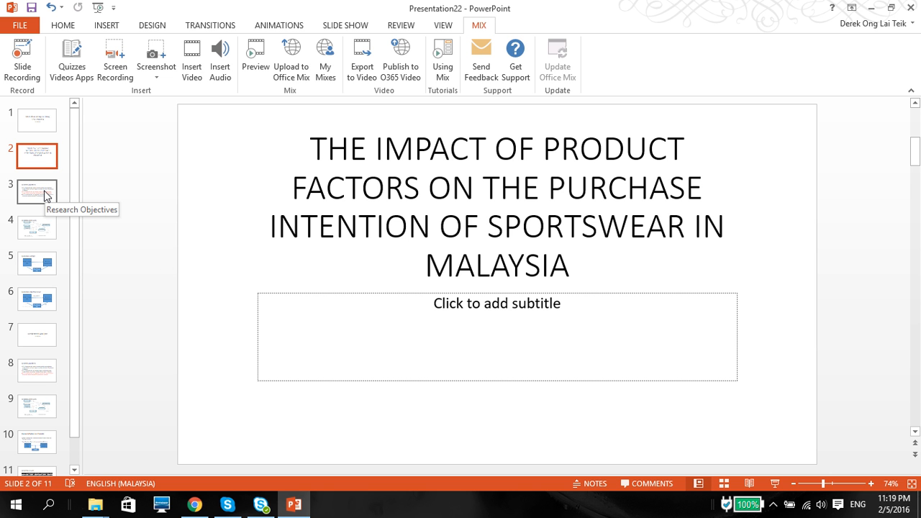
click(36, 191)
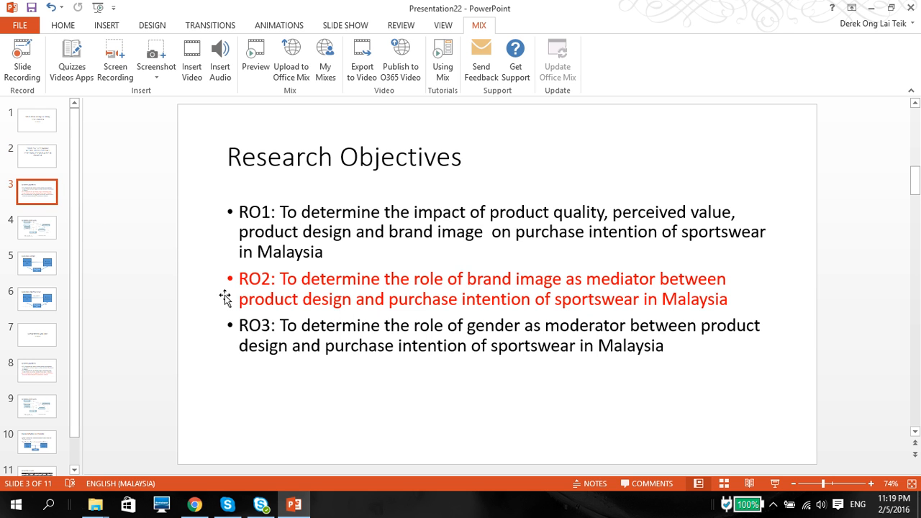
mouse_move(294, 289)
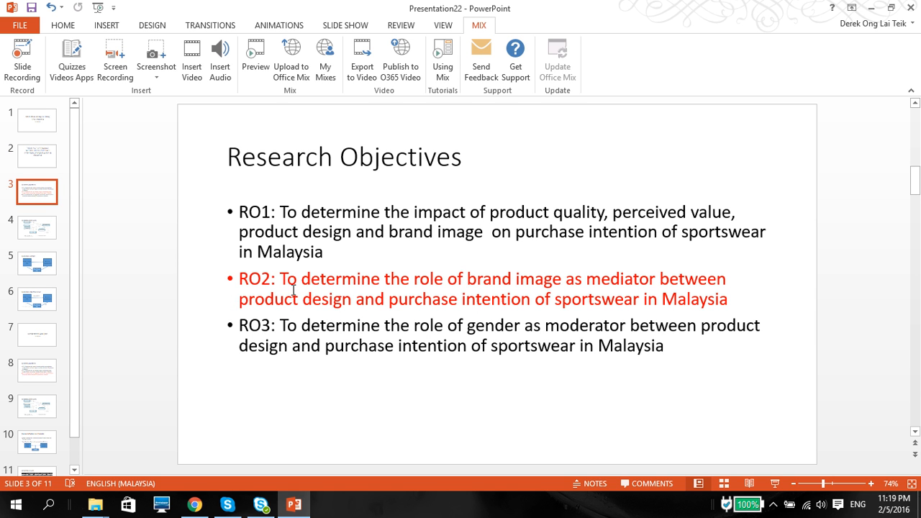
mouse_move(406, 318)
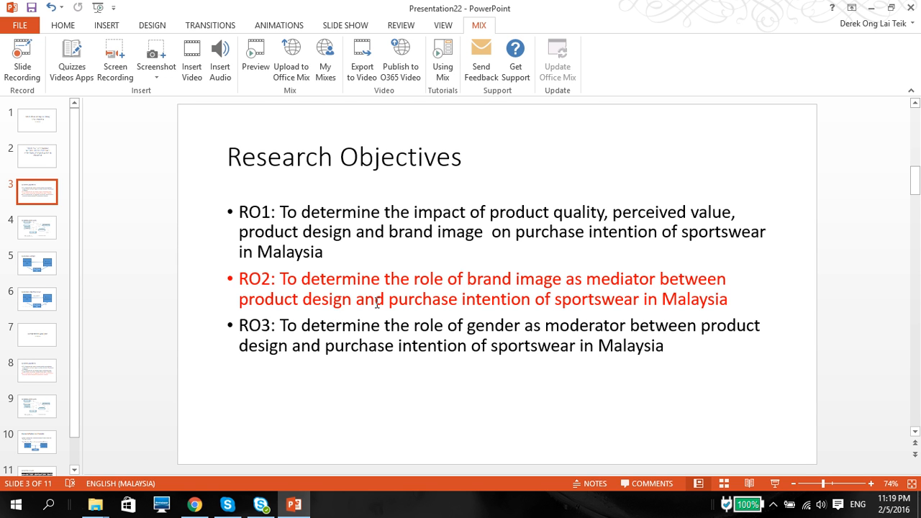
mouse_move(345, 291)
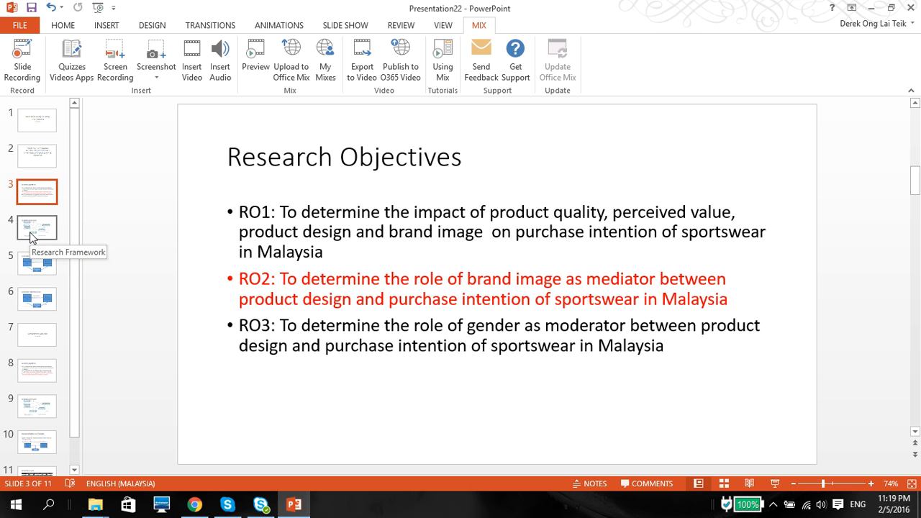
Move past Research Framework to slide 5, Mediation Example
click(37, 228)
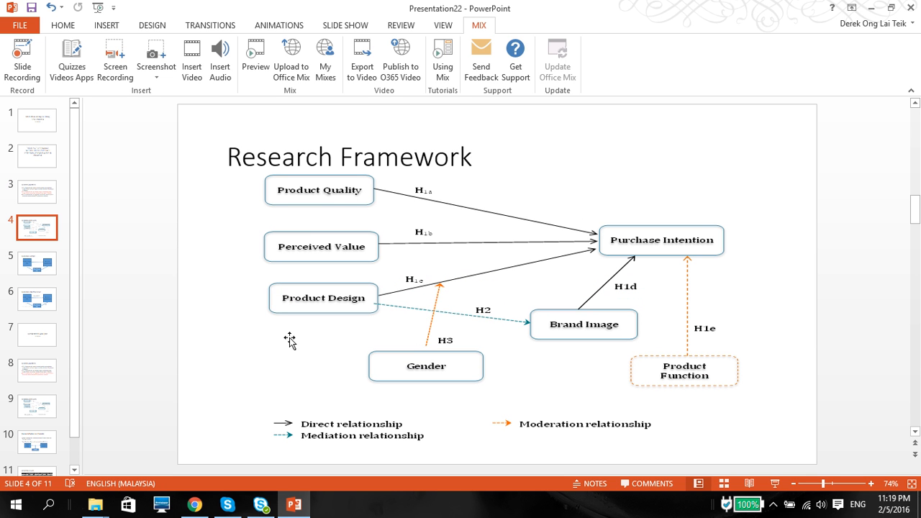
mouse_move(346, 306)
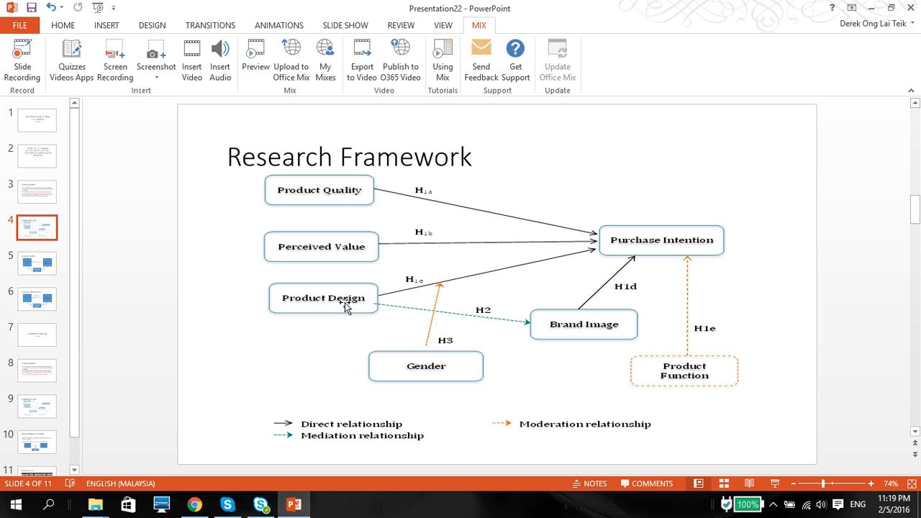
mouse_move(526, 338)
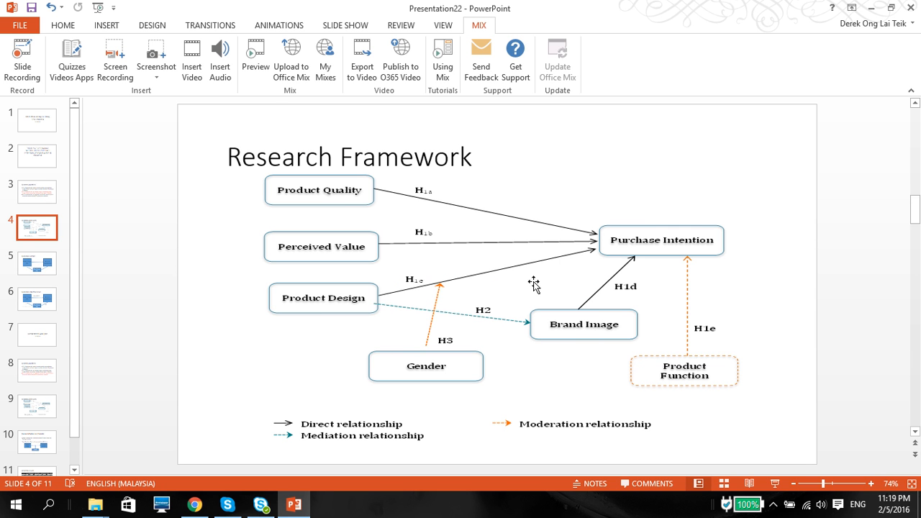
mouse_move(36, 262)
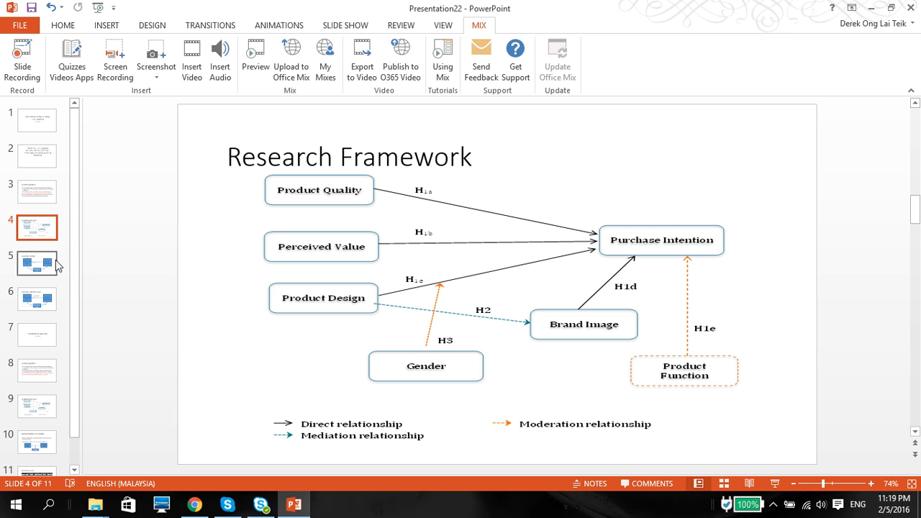
mouse_move(584, 262)
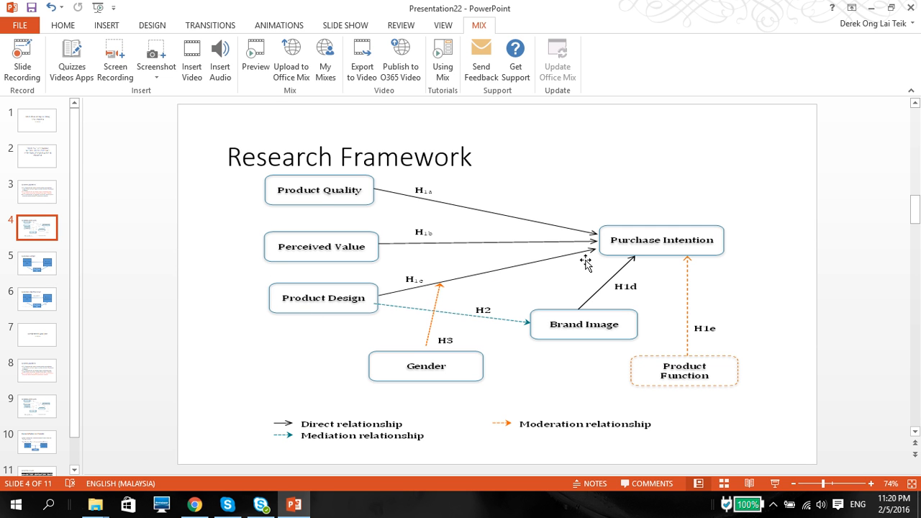
mouse_move(113, 294)
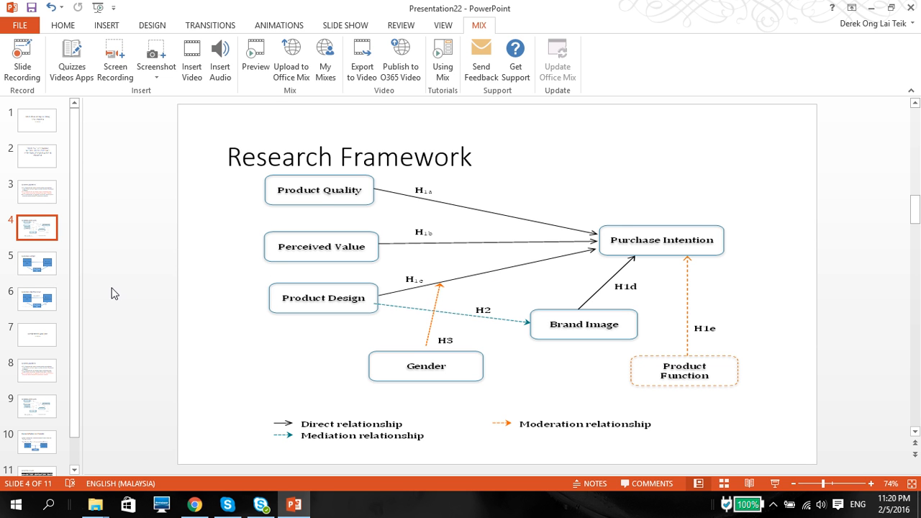
click(36, 262)
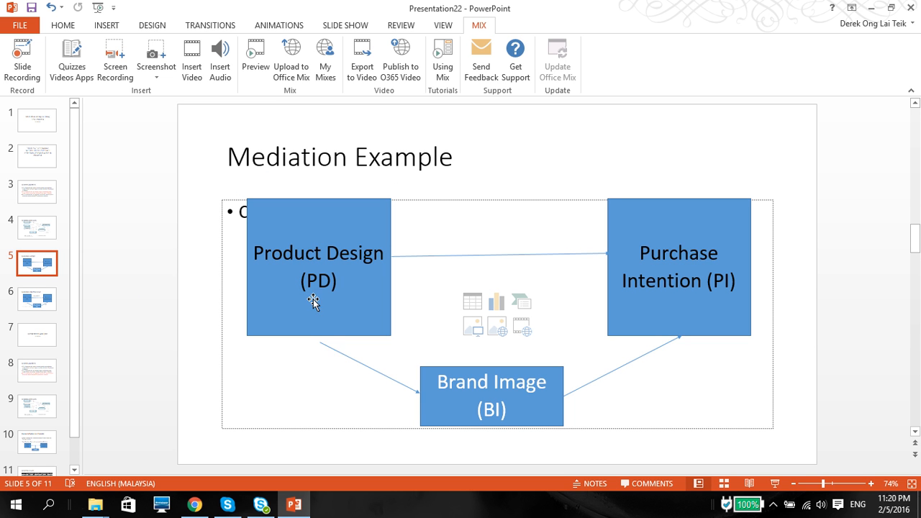
mouse_move(351, 317)
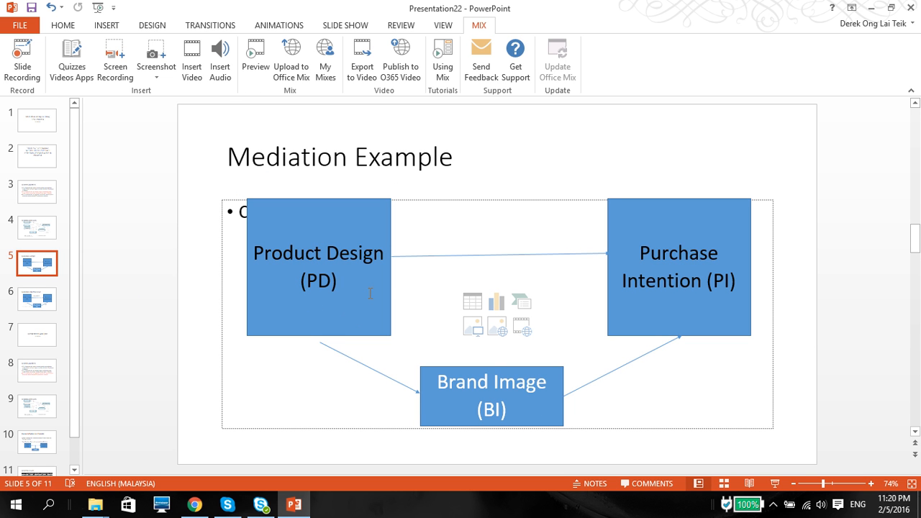
mouse_move(558, 270)
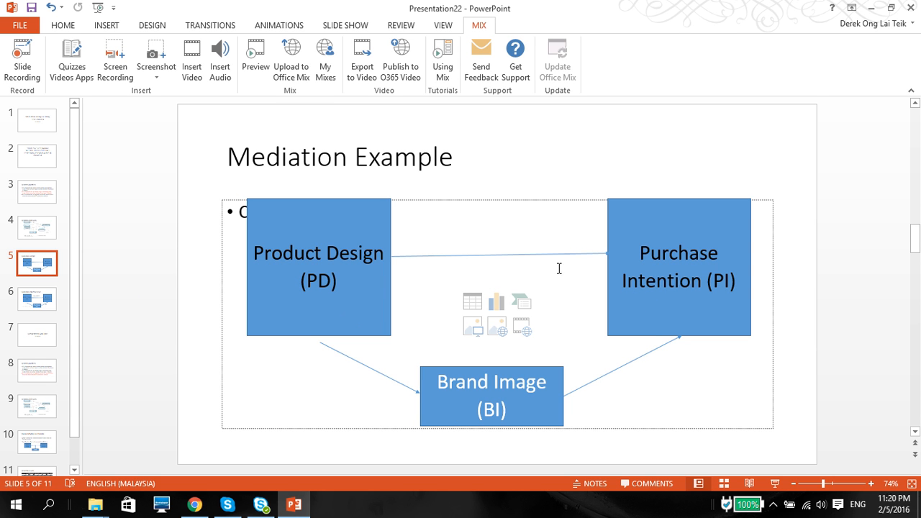
mouse_move(586, 285)
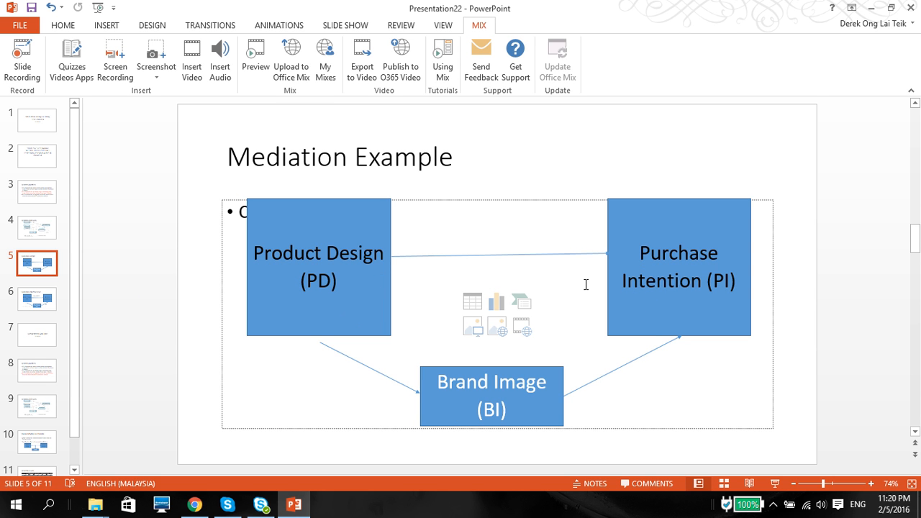
mouse_move(655, 298)
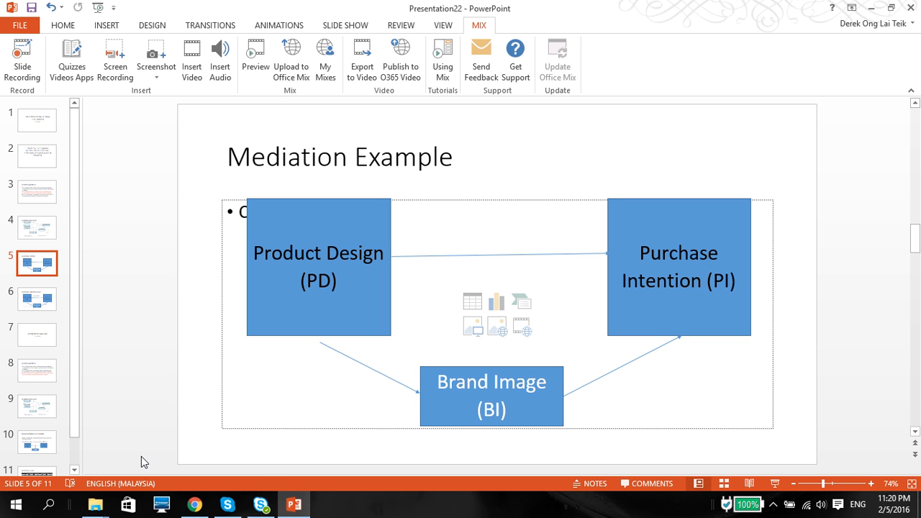
mouse_move(194, 503)
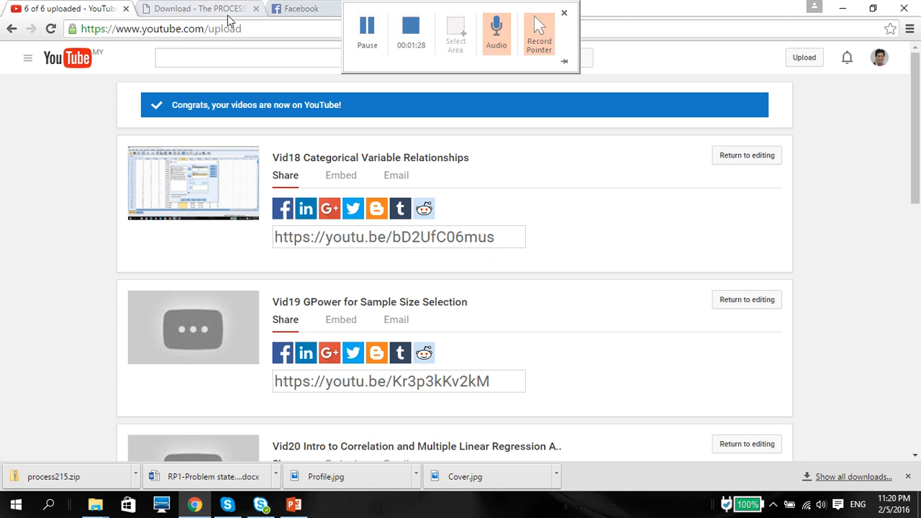
On processmacro.org/download.html, download the PROCESS v2.15 archive process215.zip
click(564, 13)
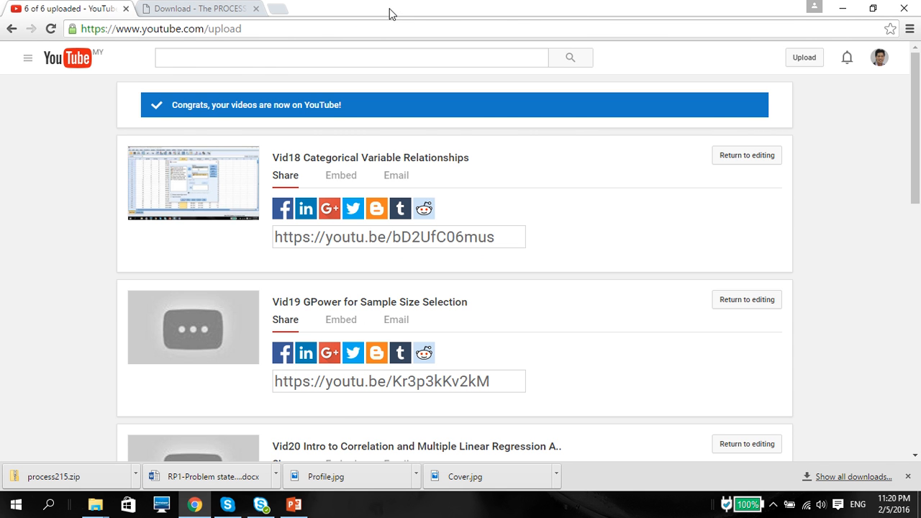
click(200, 9)
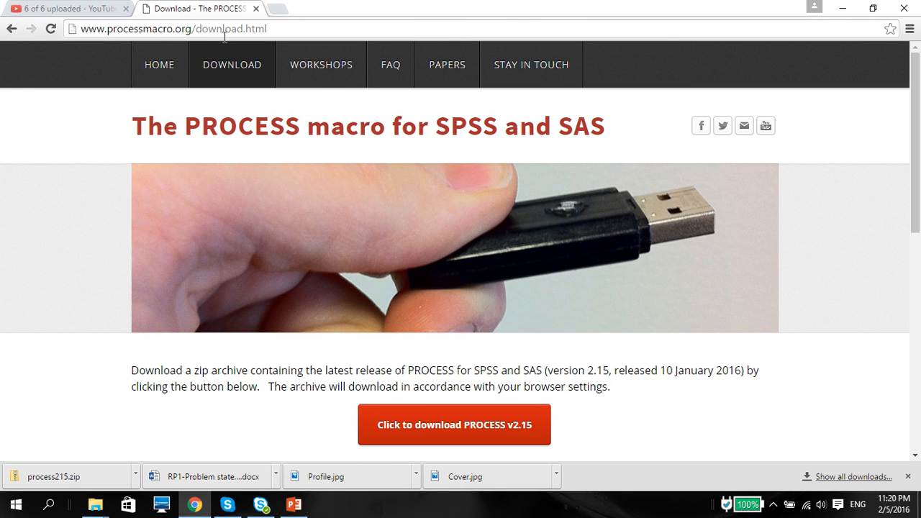
click(173, 29)
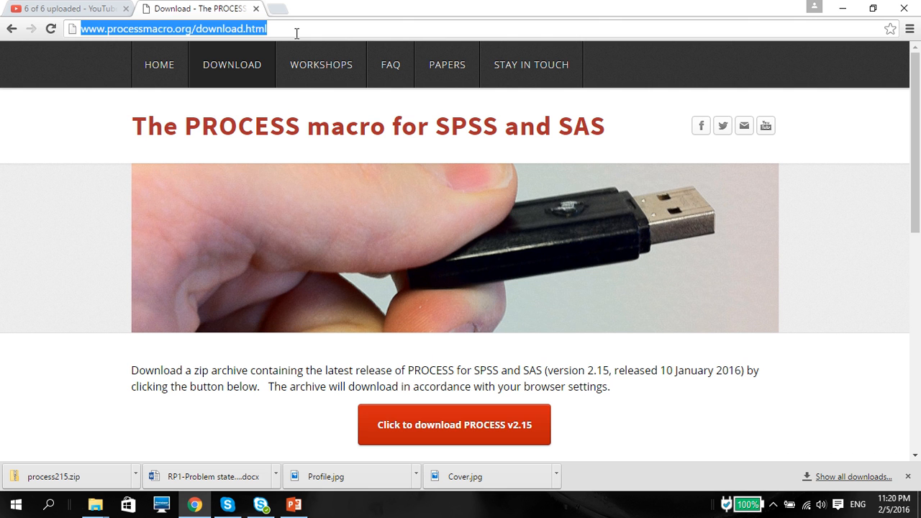
mouse_move(369, 253)
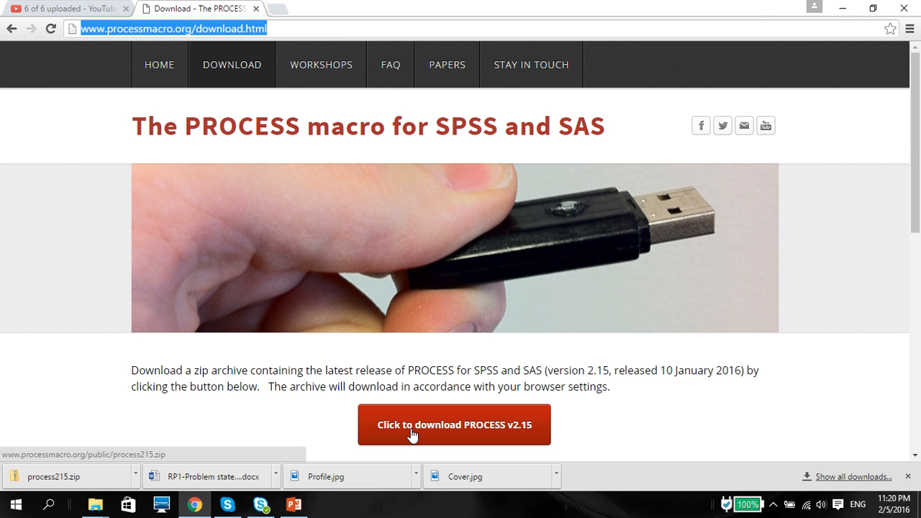
click(455, 425)
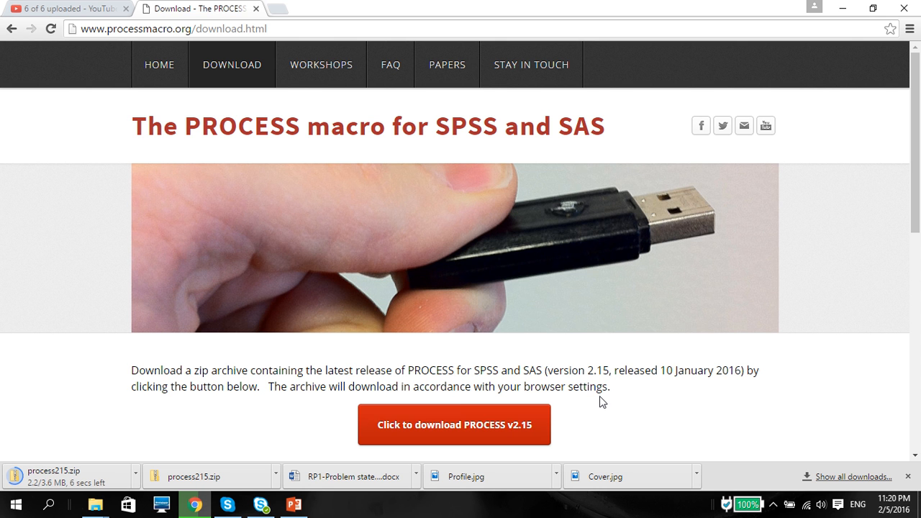
mouse_move(549, 371)
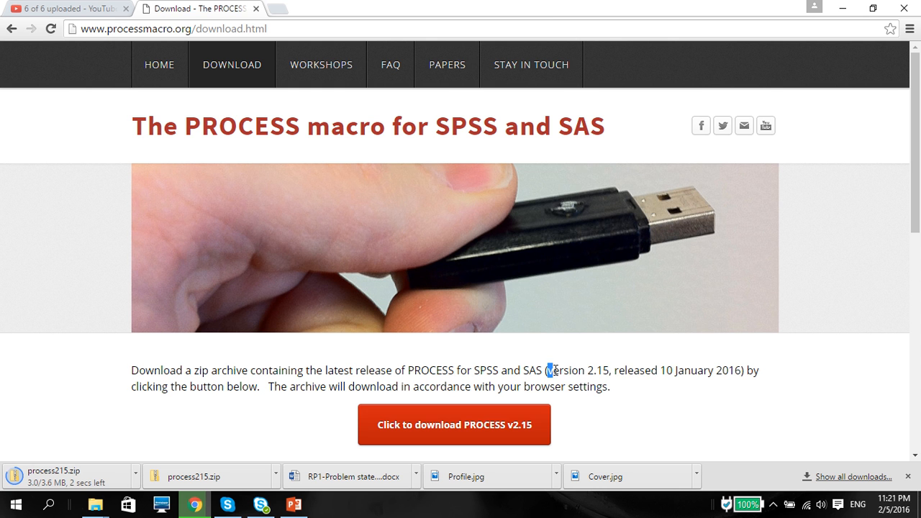
drag(549, 370, 734, 370)
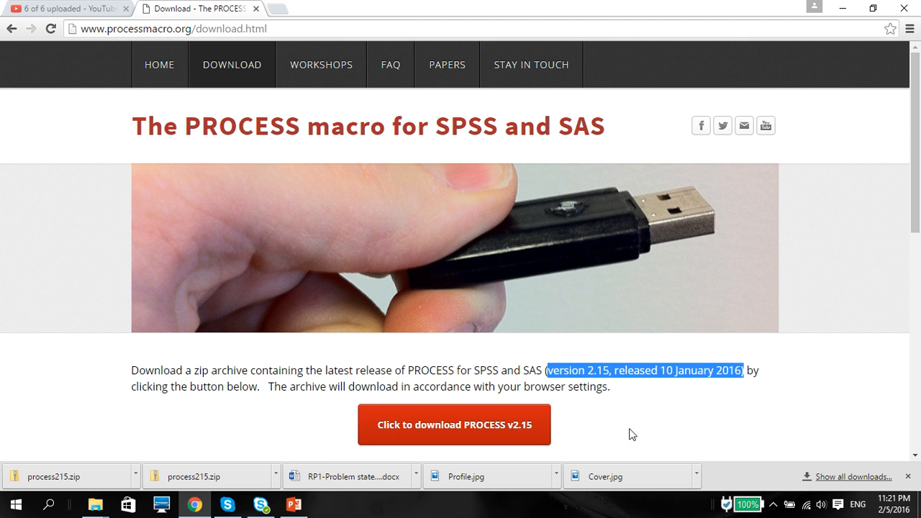
mouse_move(121, 470)
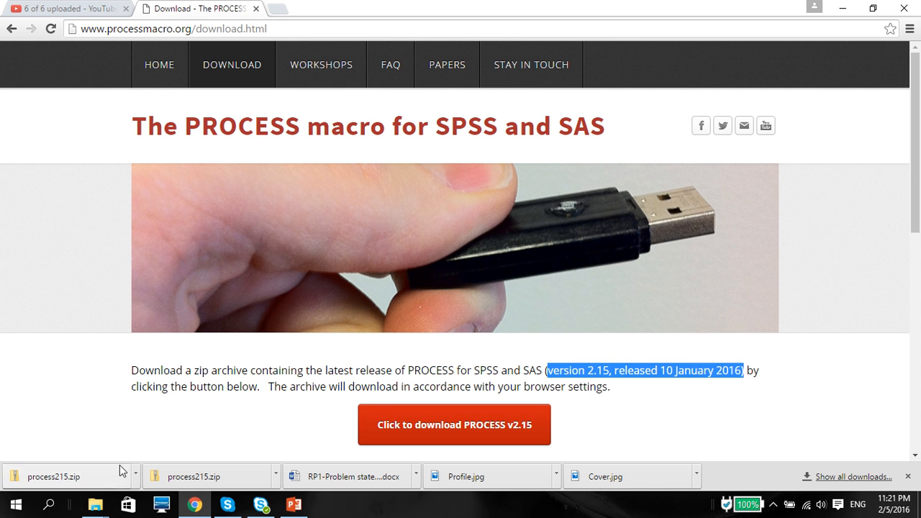
Extract process215.zip into the Downloads\process215 folder
click(136, 475)
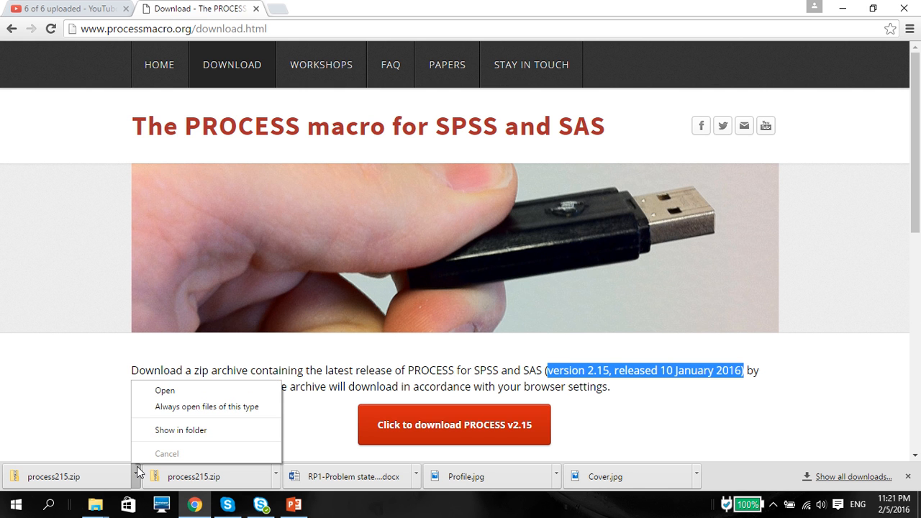
mouse_move(164, 390)
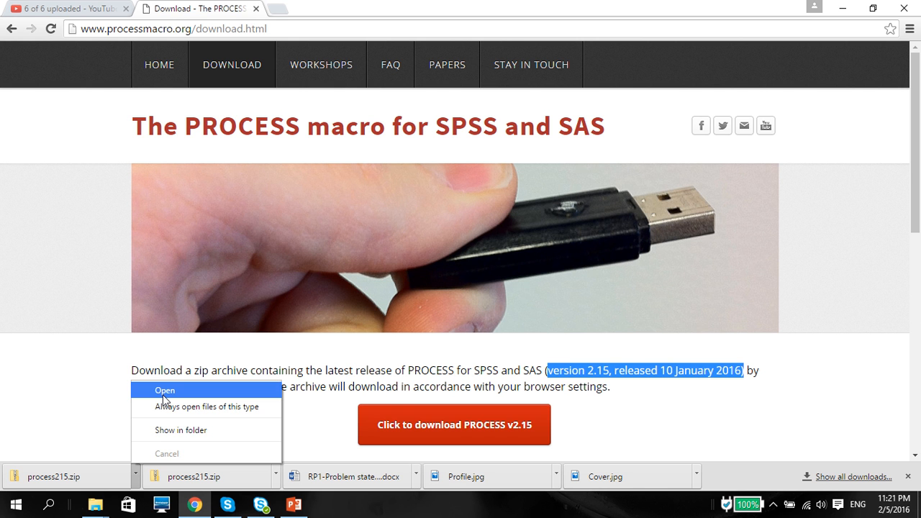
click(164, 390)
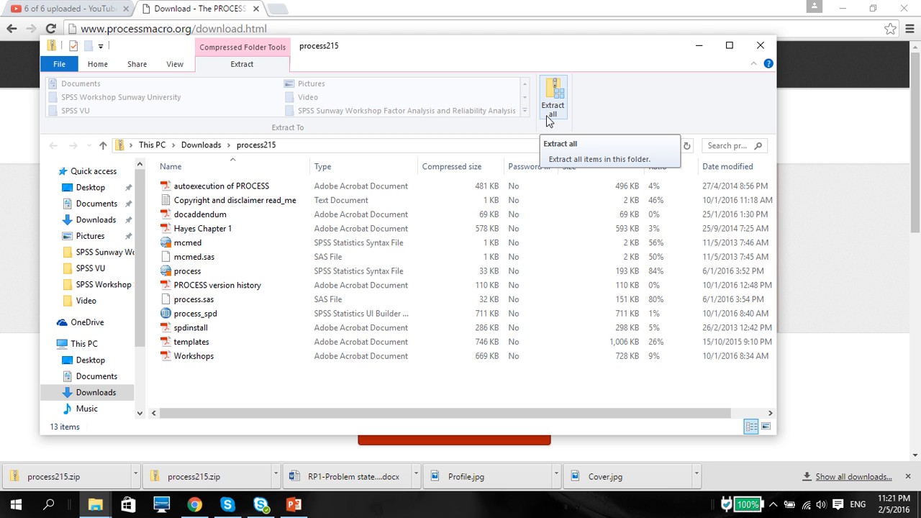
click(553, 98)
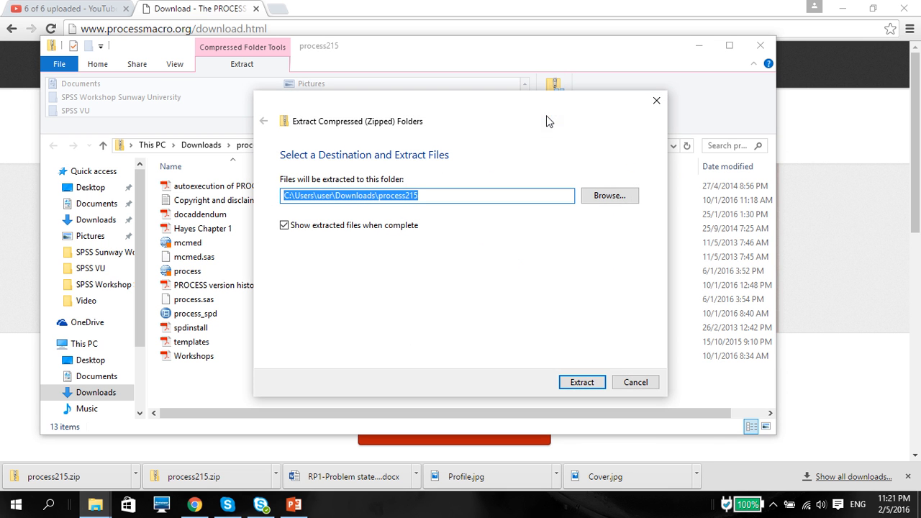
mouse_move(613, 210)
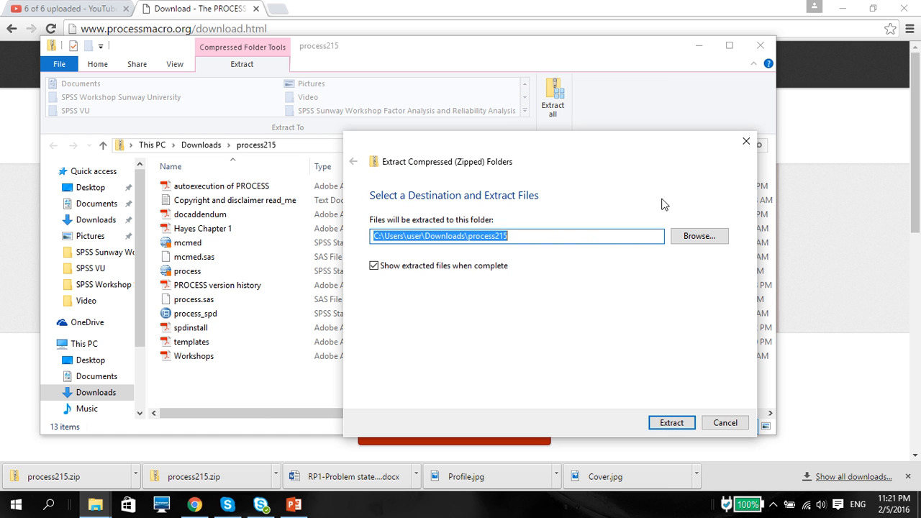
mouse_move(637, 410)
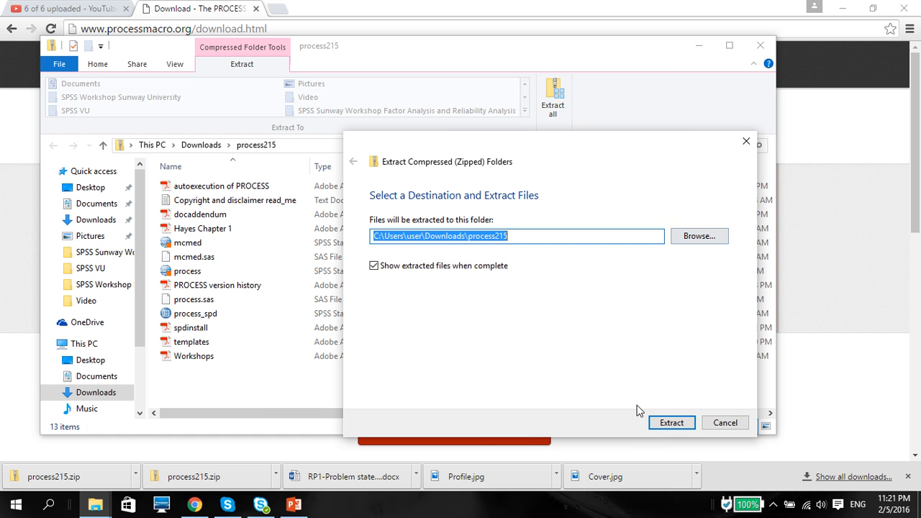
click(671, 423)
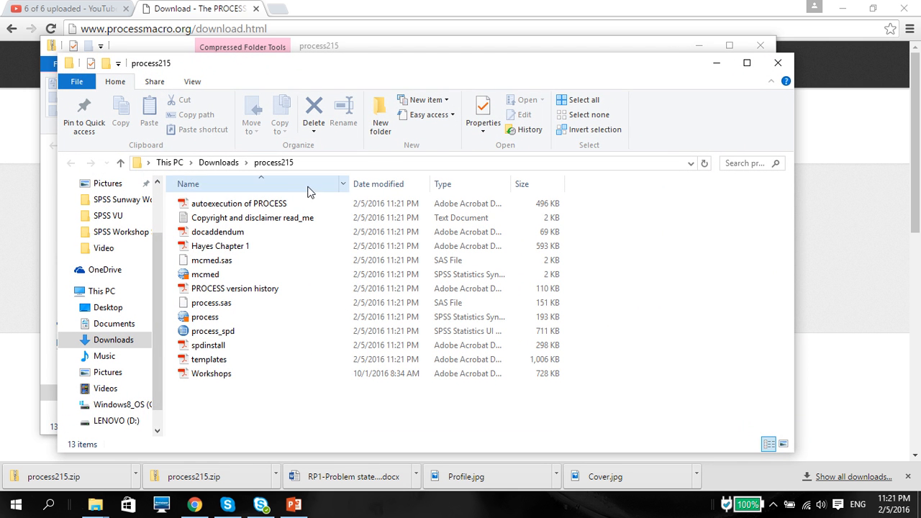
mouse_move(227, 505)
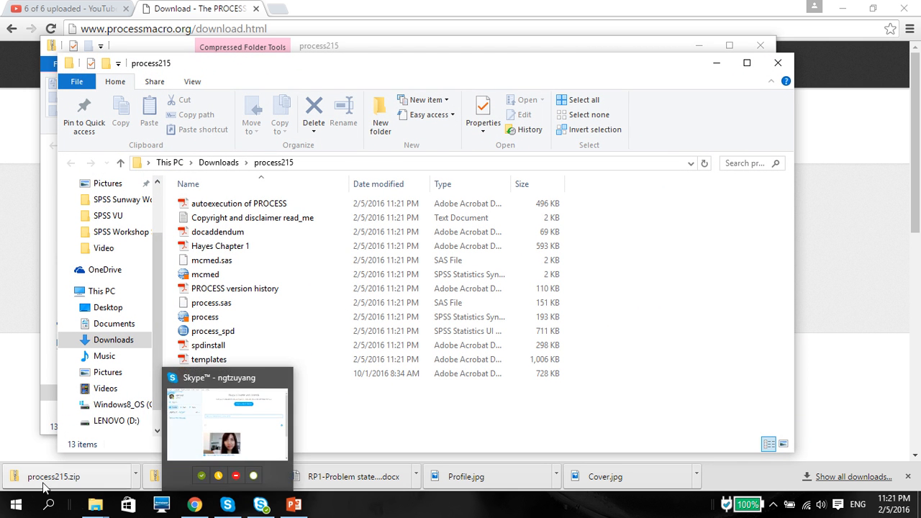
Launch IBM SPSS Statistics 19 from the Start menu
click(14, 504)
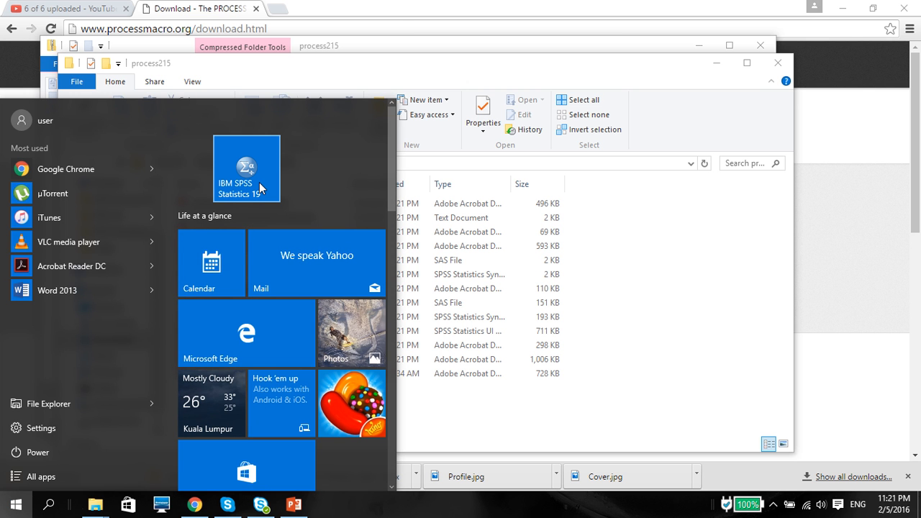
right_click(246, 168)
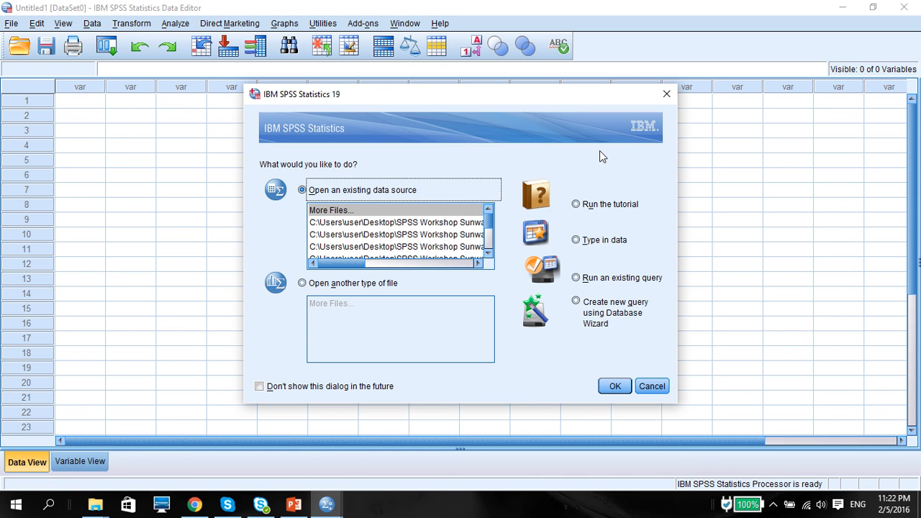
Dismiss the SPSS startup dialog, leaving the empty Data Editor
click(651, 386)
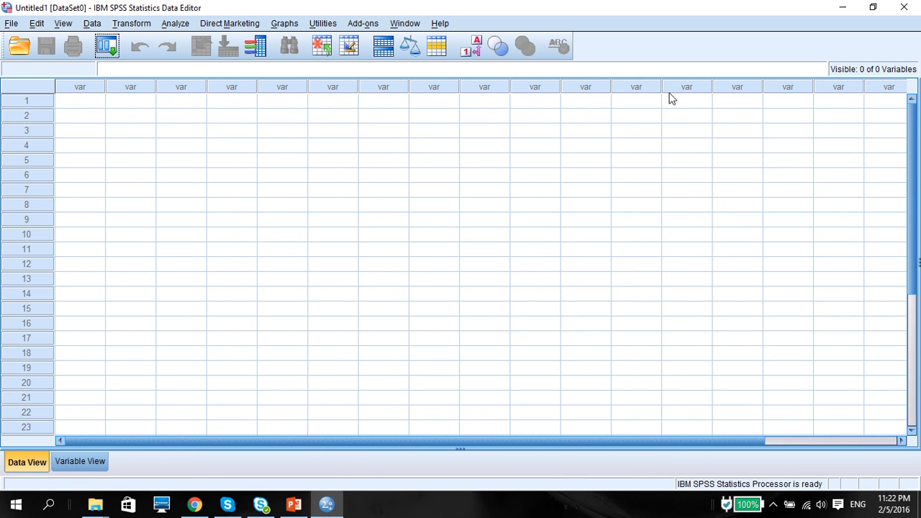
Start Install Custom Dialog and select process_spd.spd from Downloads\process215
click(322, 23)
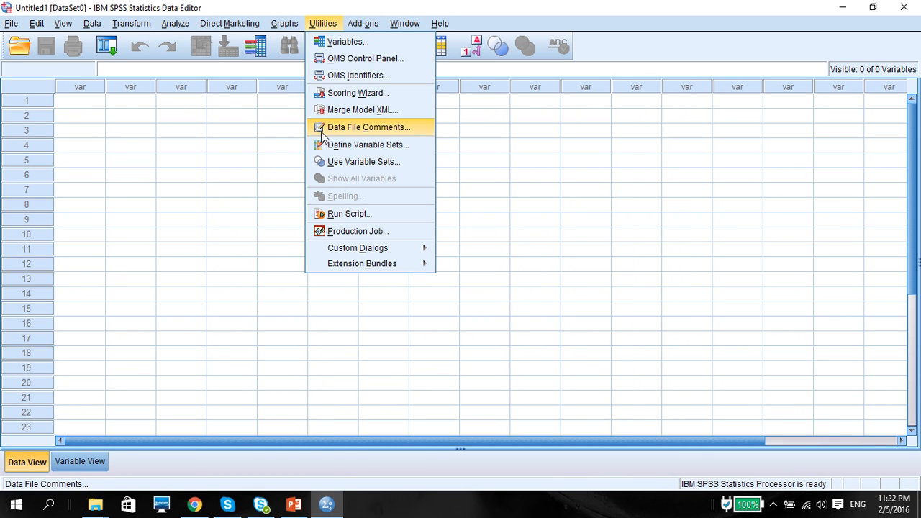
mouse_move(356, 247)
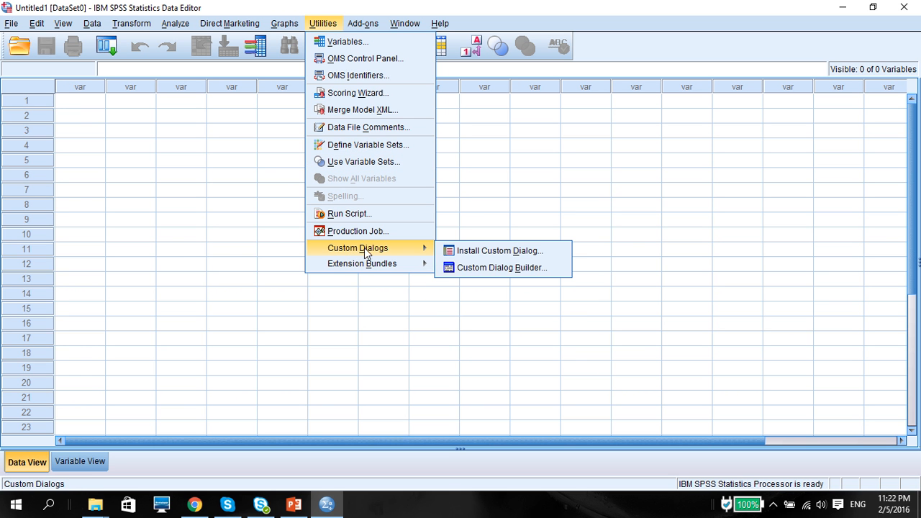
mouse_move(500, 250)
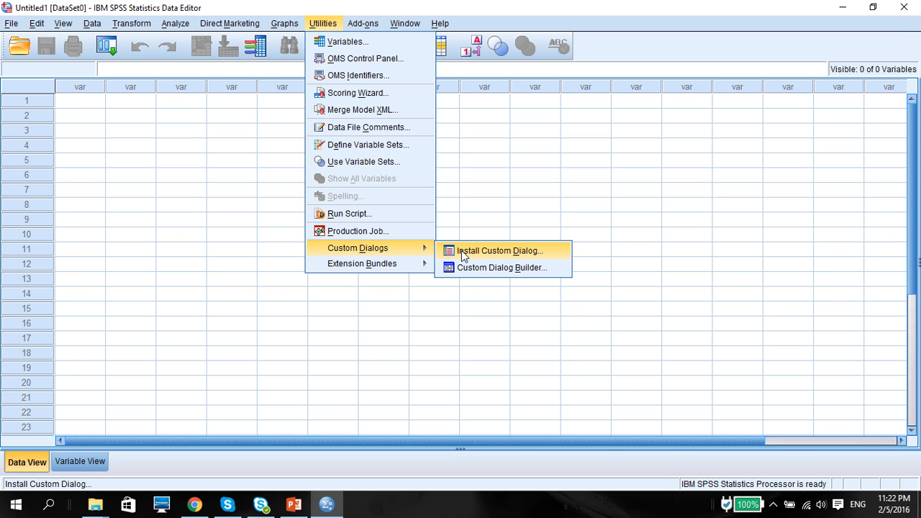
click(498, 251)
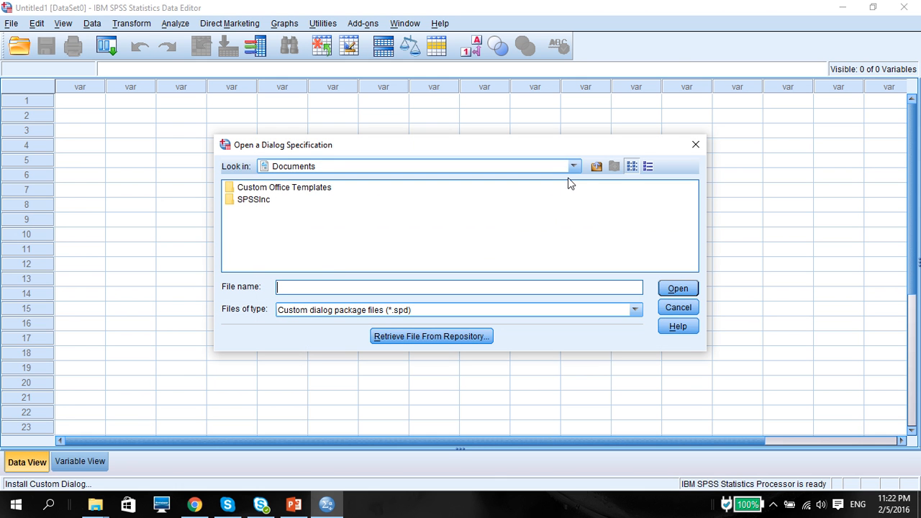
click(573, 167)
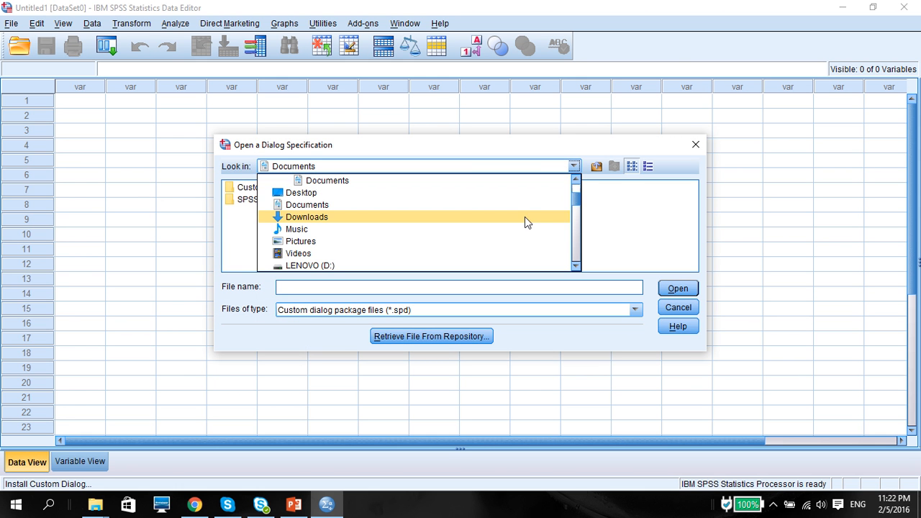
click(306, 216)
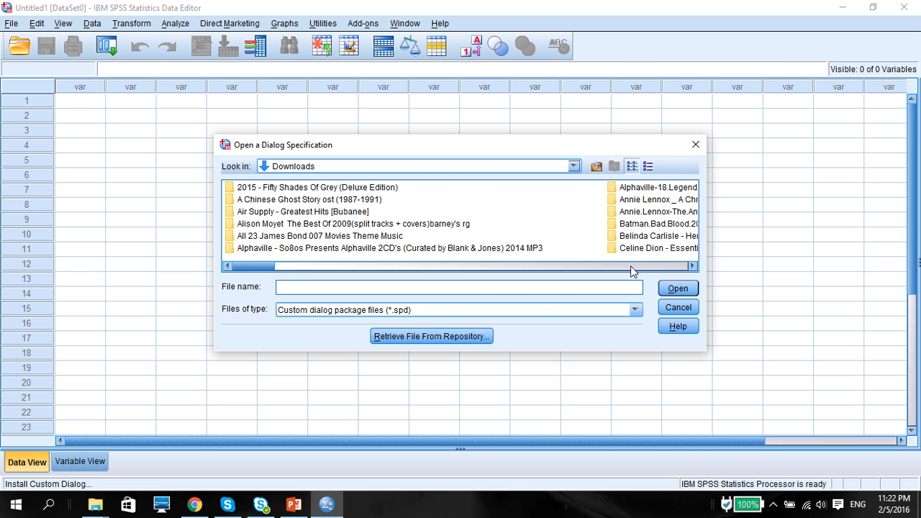
drag(271, 264, 568, 264)
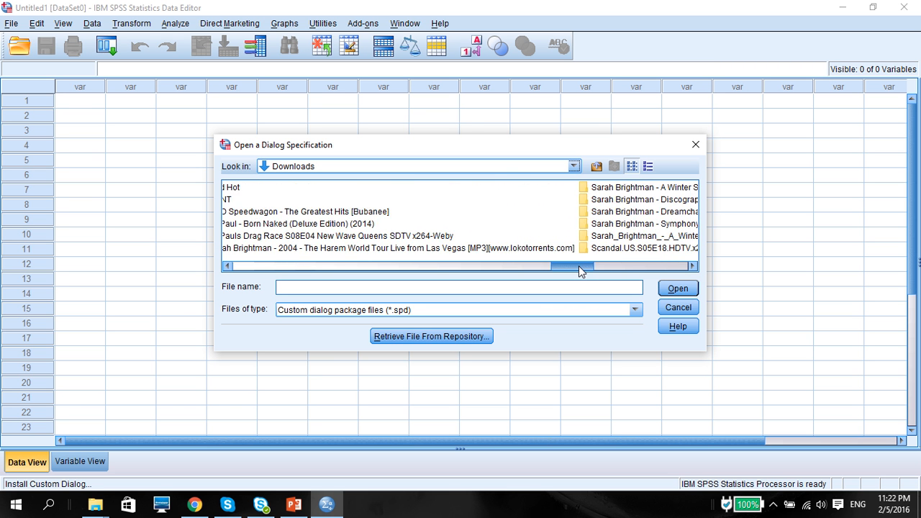
drag(578, 266, 561, 266)
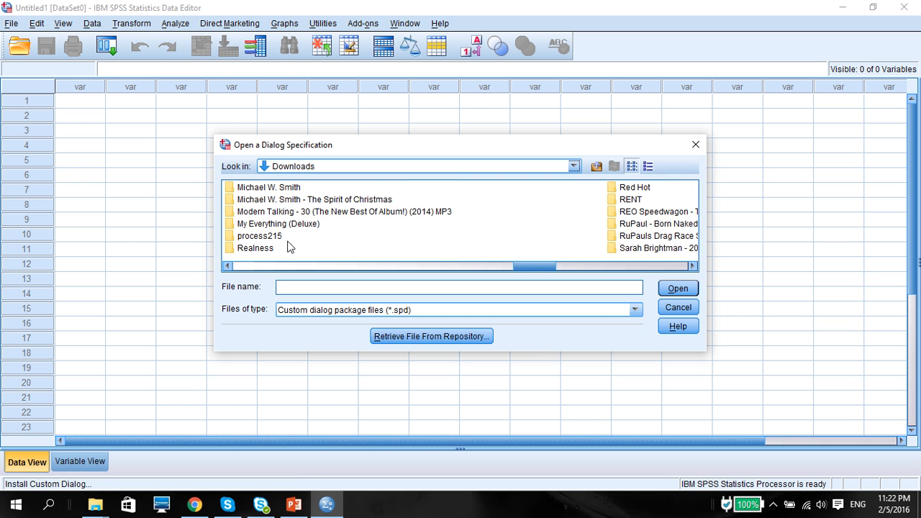
double_click(259, 236)
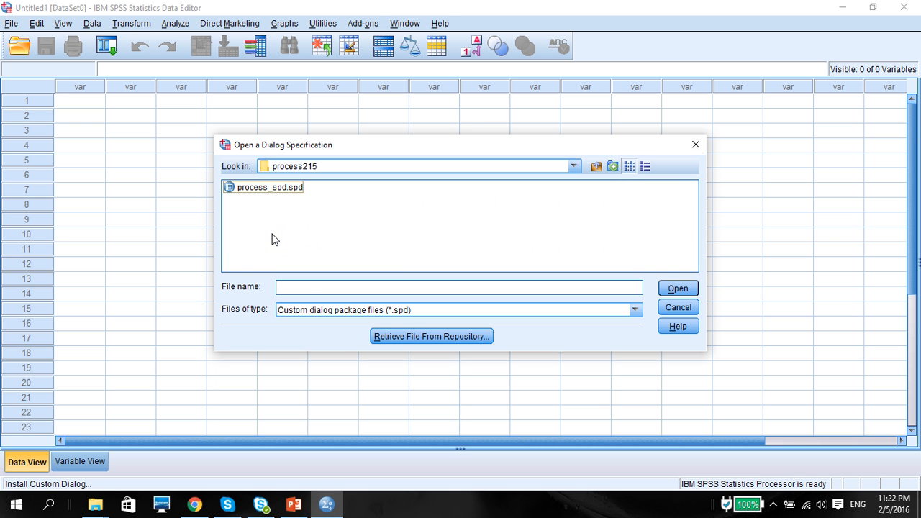
click(271, 188)
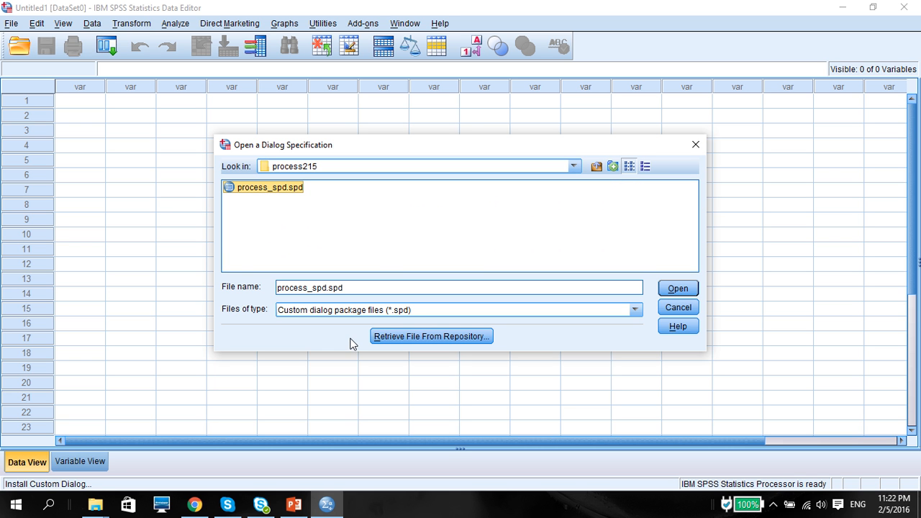
mouse_move(423, 321)
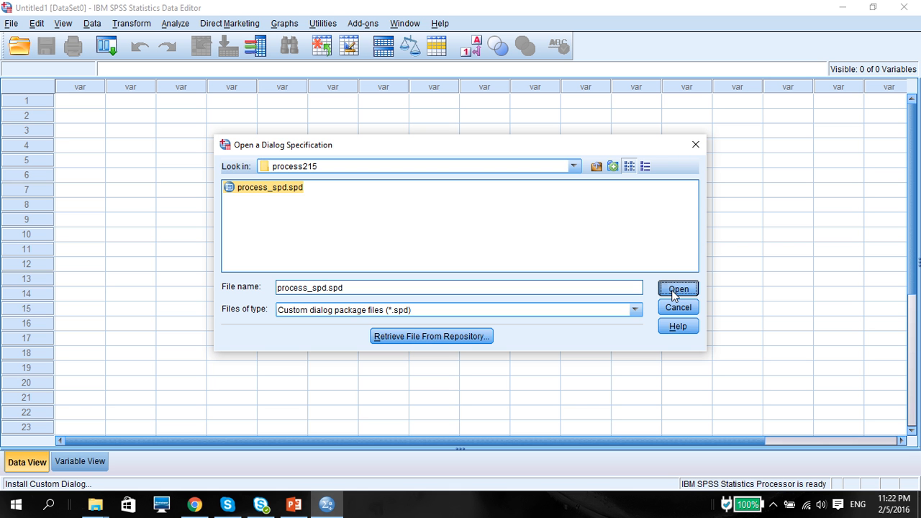
Install the PROCESS dialog package, overwriting the previously installed version
click(676, 287)
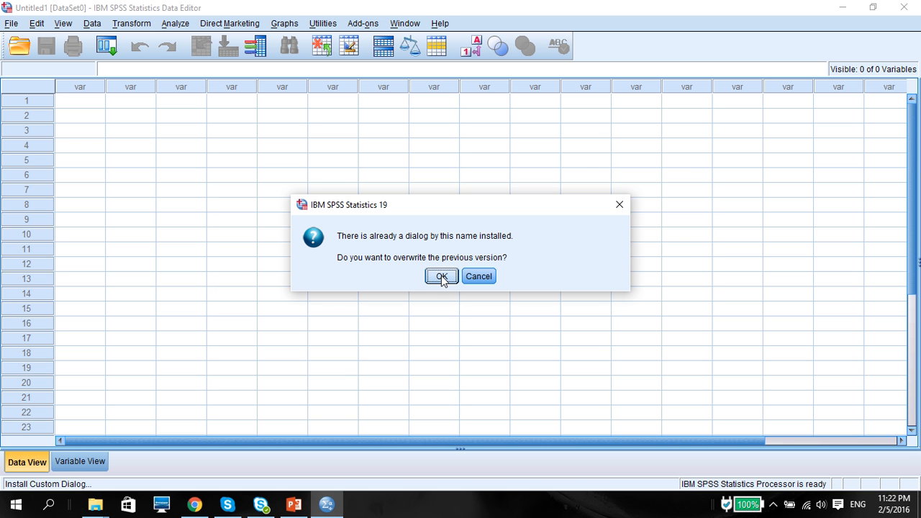
click(440, 276)
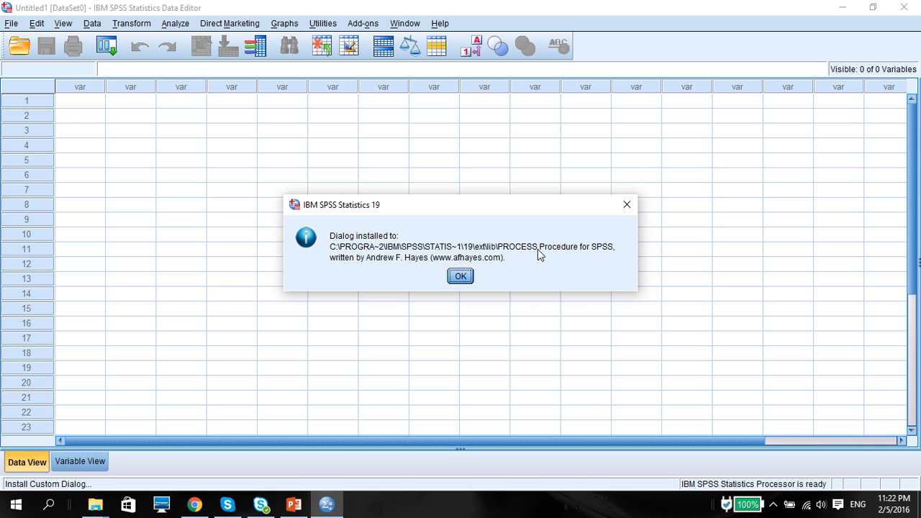
Confirm PROCESS by Andrew F. Hayes appears among the Regression analyses
click(460, 276)
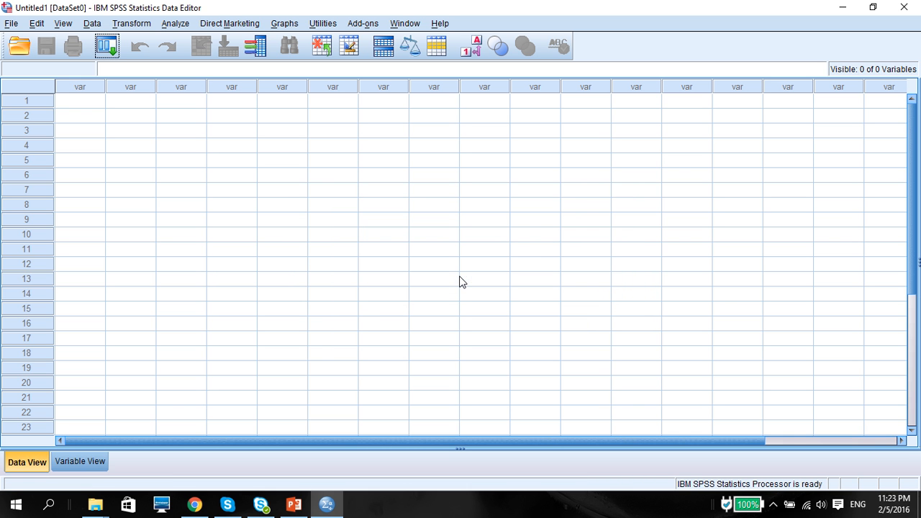
mouse_move(175, 23)
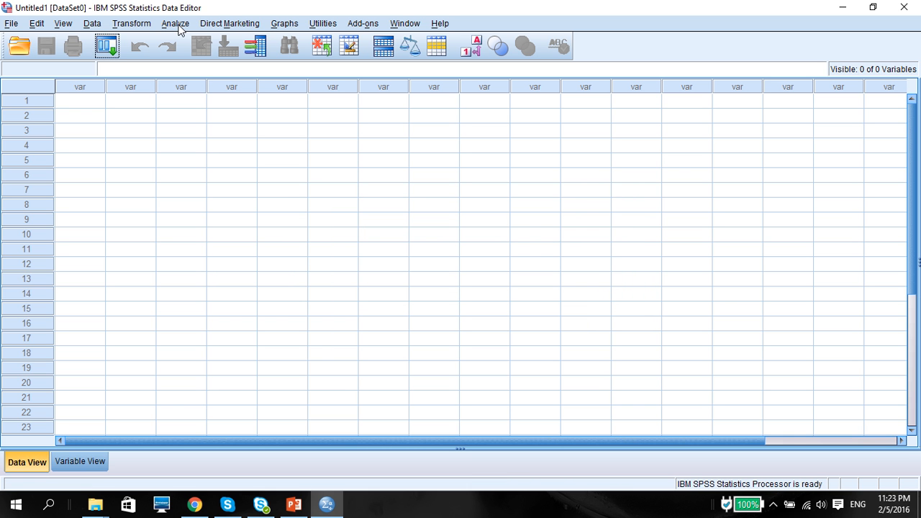
click(175, 23)
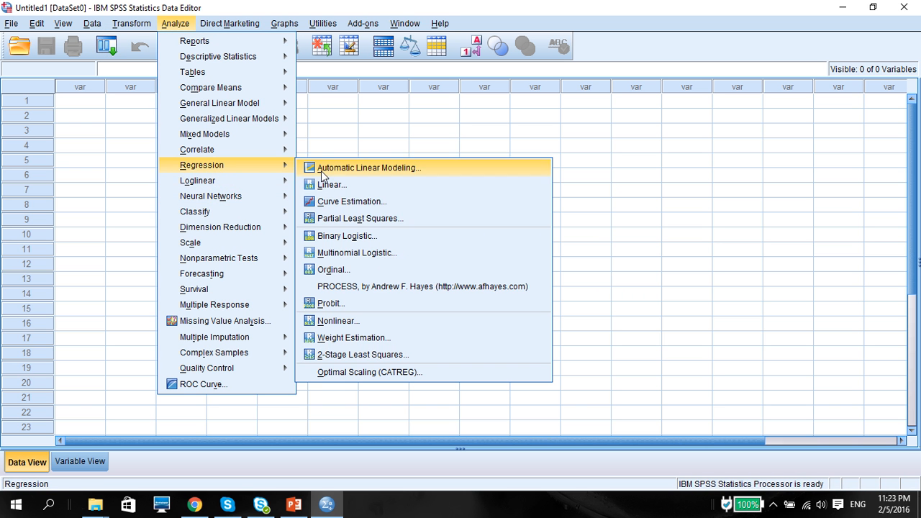
mouse_move(359, 290)
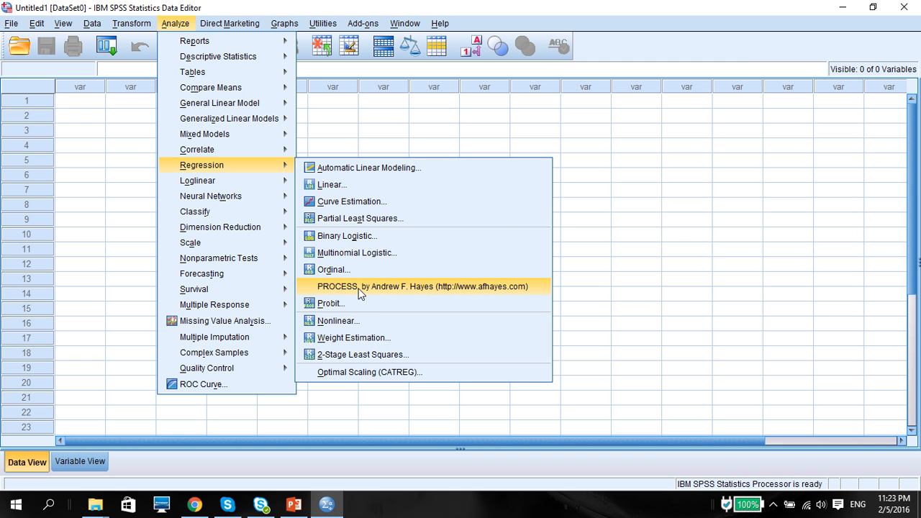
mouse_move(347, 133)
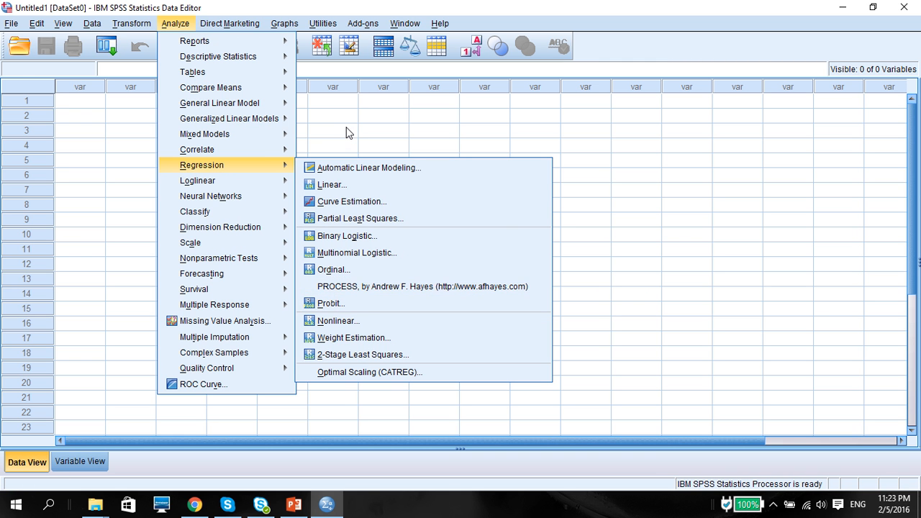
Open Sportwear Data with Constructed Variables.sav from Desktop > SPSS Workshop Sunway University > SPSS VU
click(11, 23)
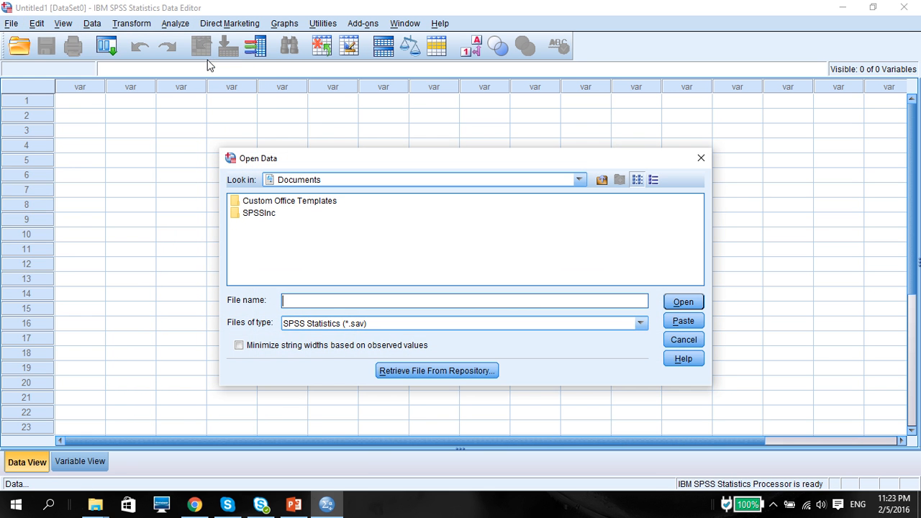
click(578, 178)
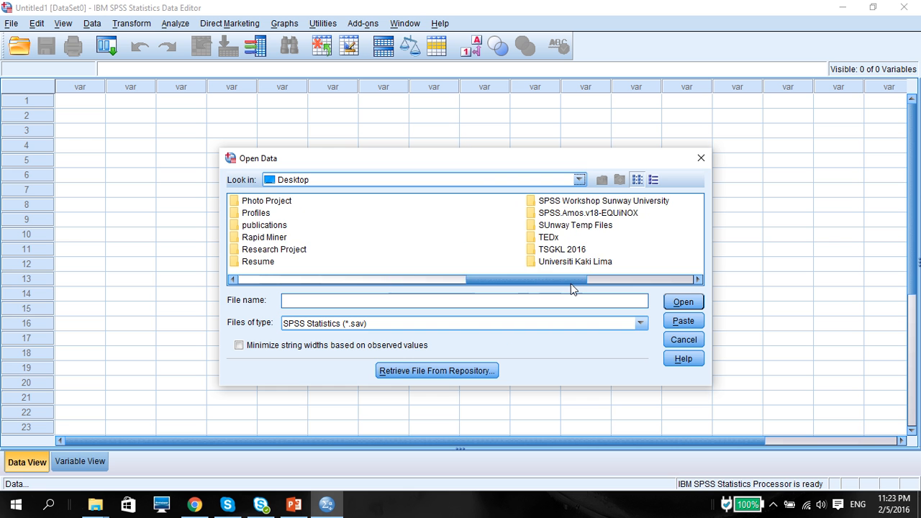
click(603, 201)
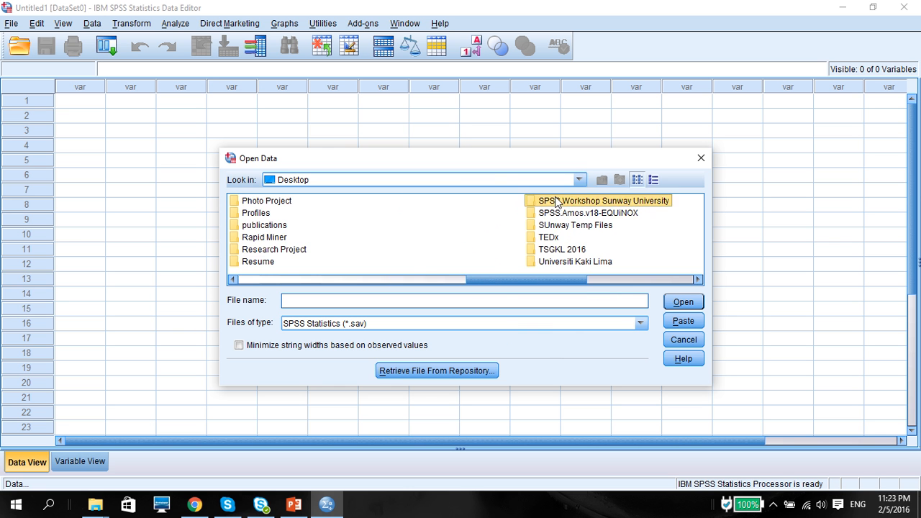
double_click(602, 200)
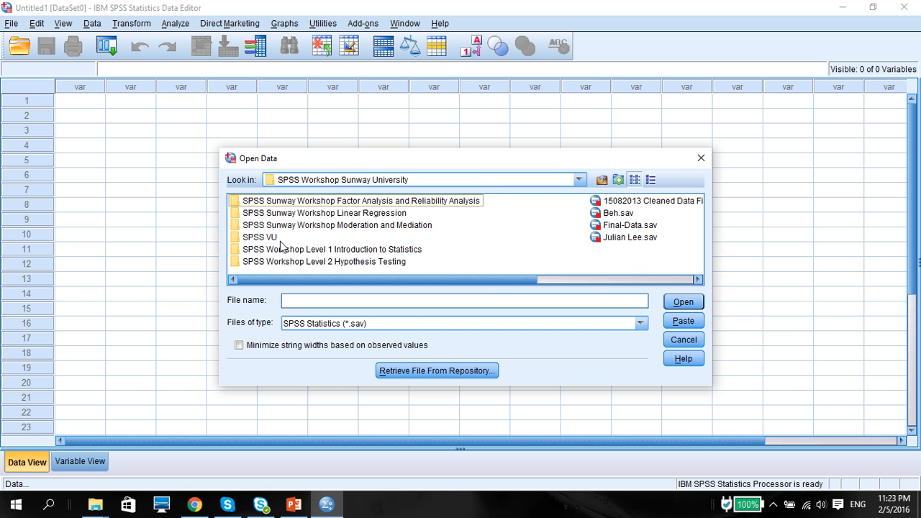
double_click(260, 236)
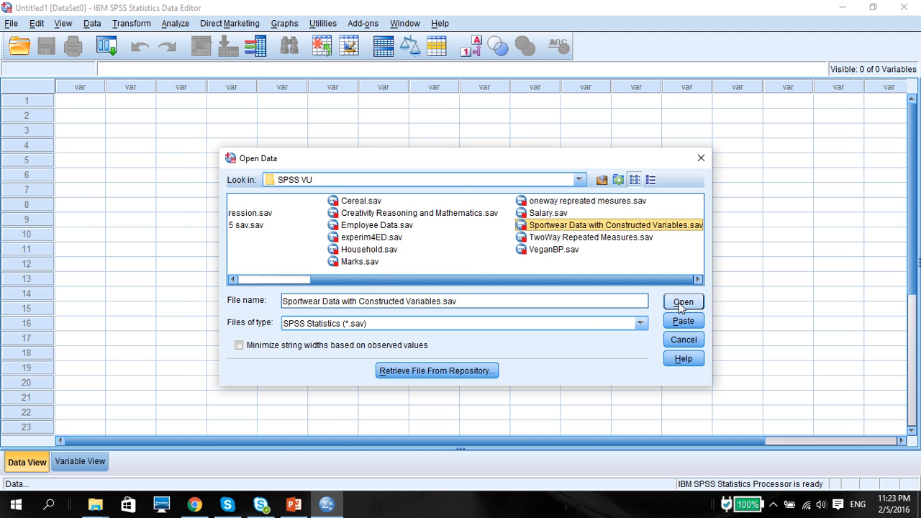
click(682, 302)
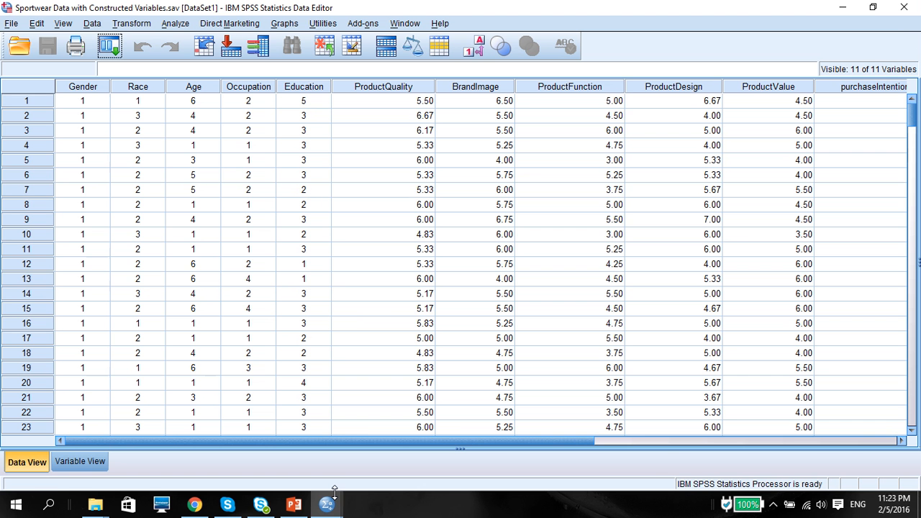
scroll(right, 3)
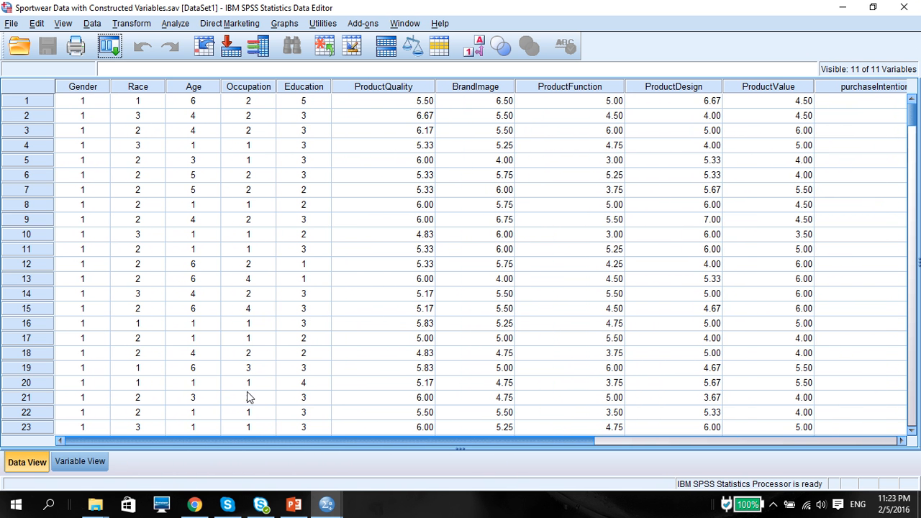
click(383, 86)
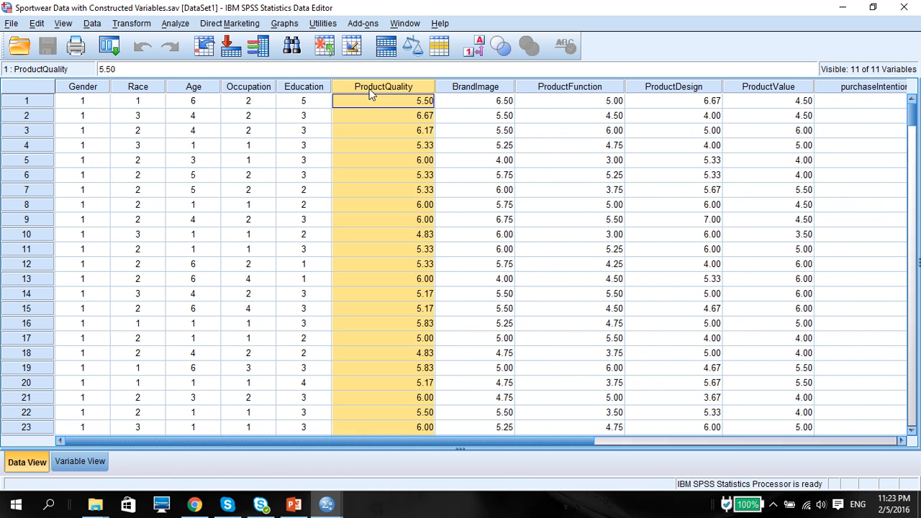
click(674, 101)
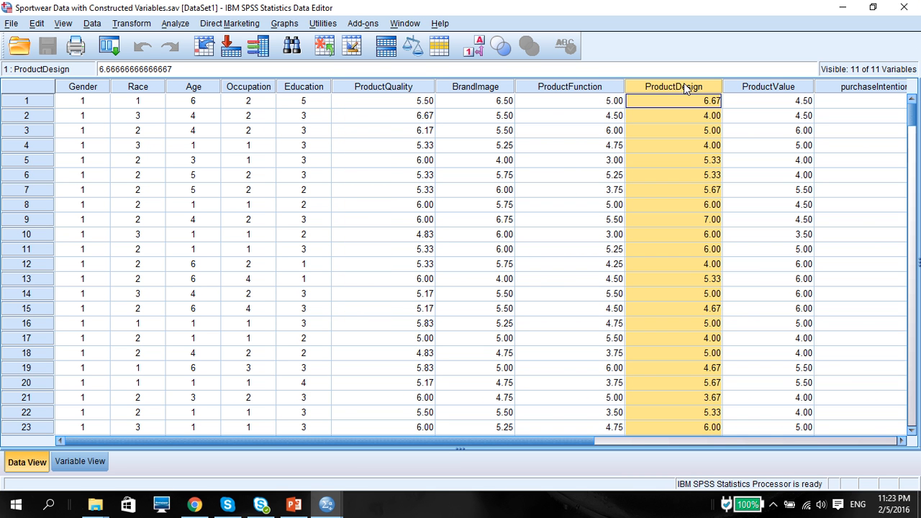
mouse_move(387, 91)
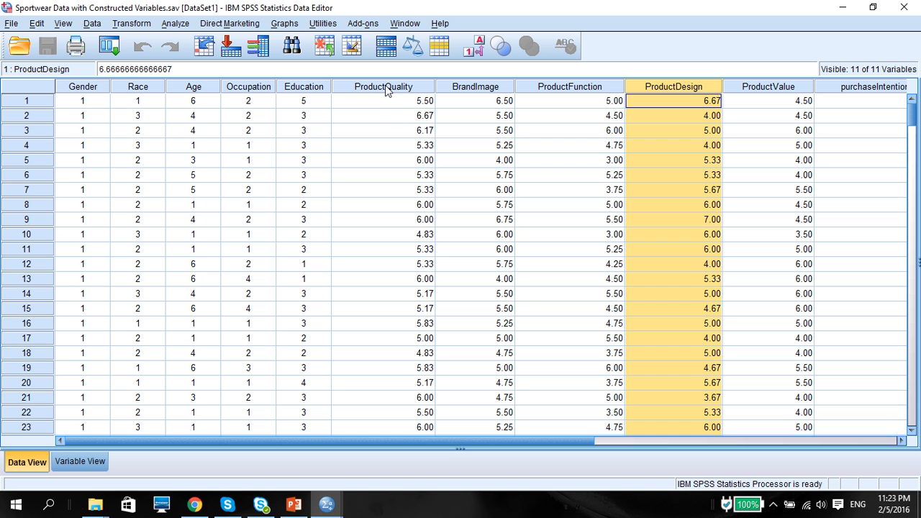
click(475, 101)
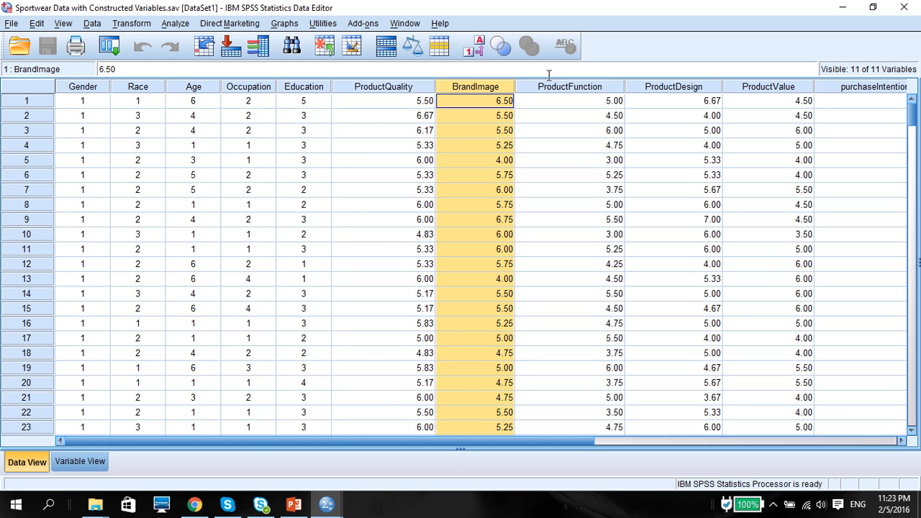
click(570, 101)
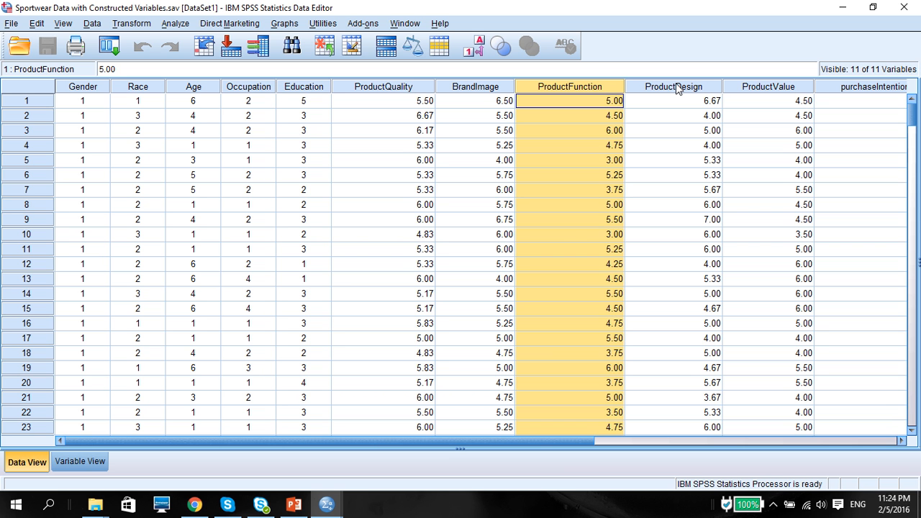
mouse_move(397, 89)
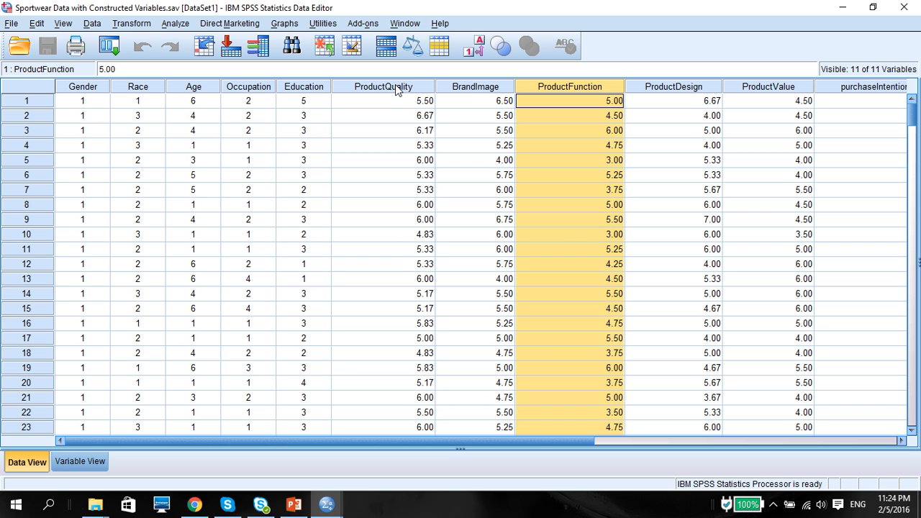
mouse_move(669, 95)
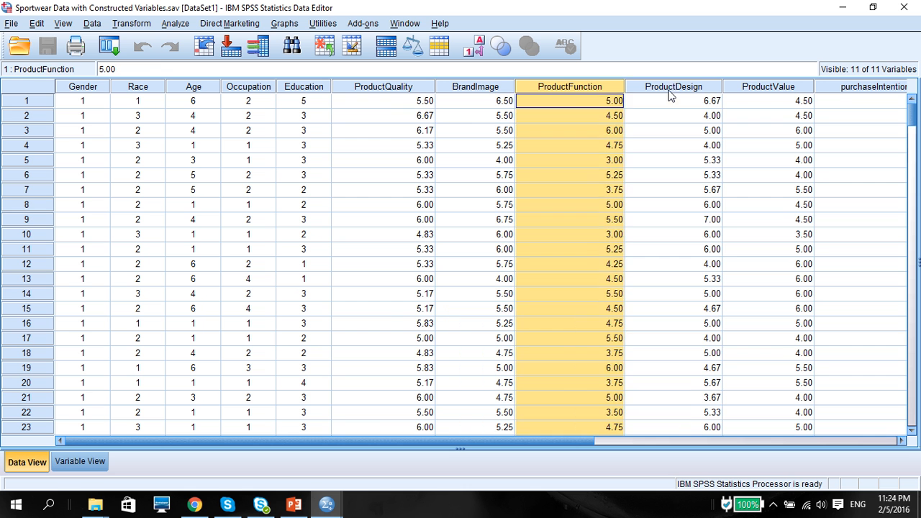
click(769, 101)
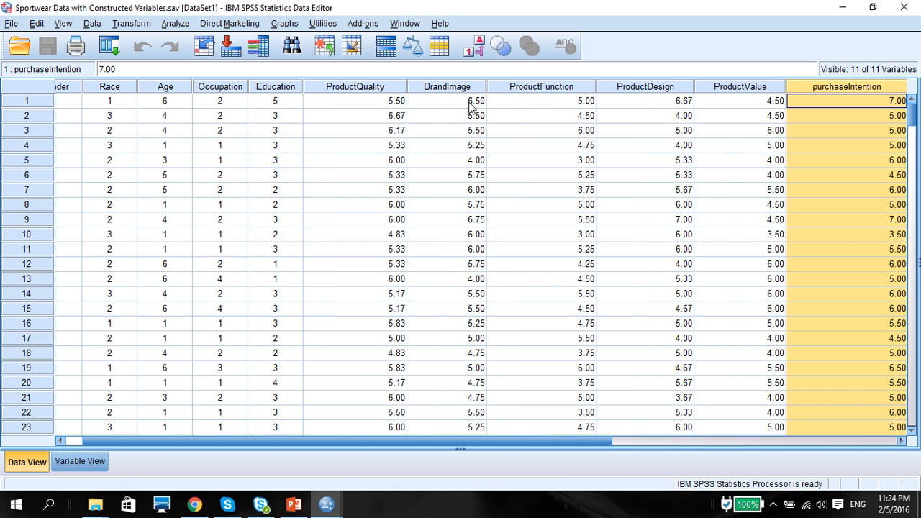
click(447, 87)
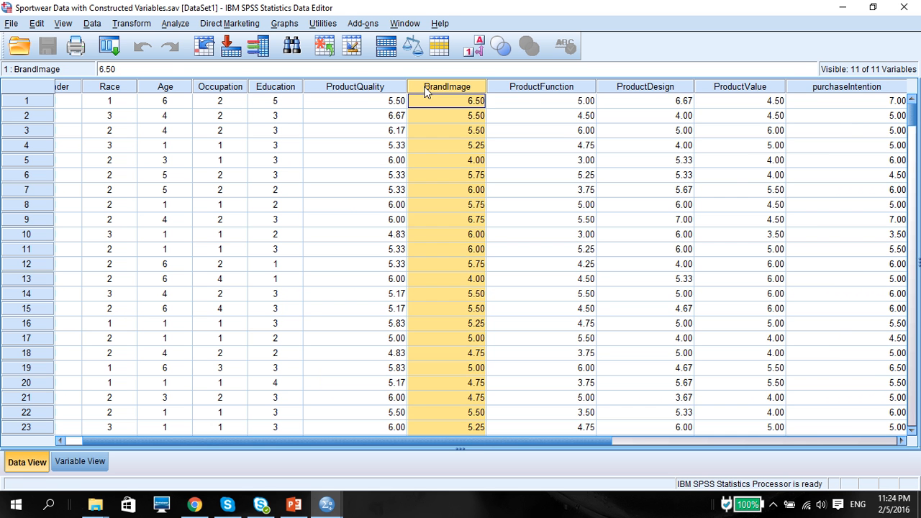
click(739, 101)
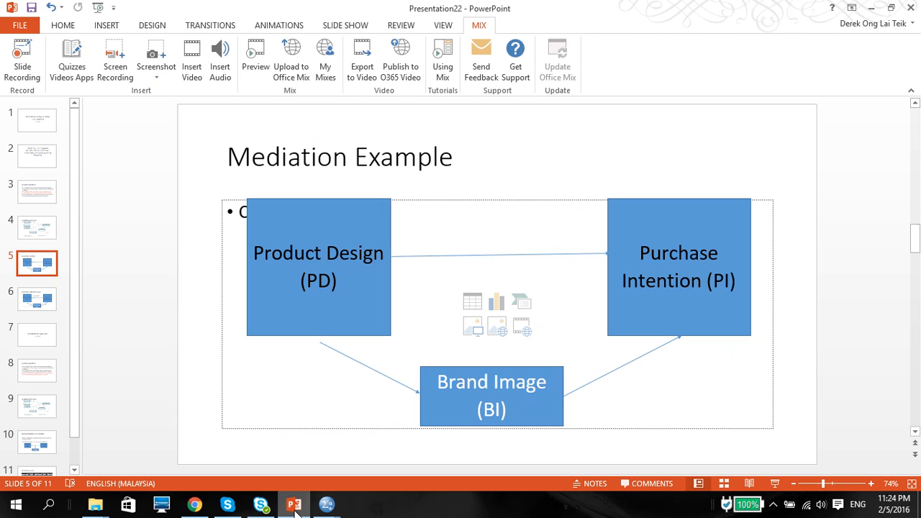
mouse_move(505, 279)
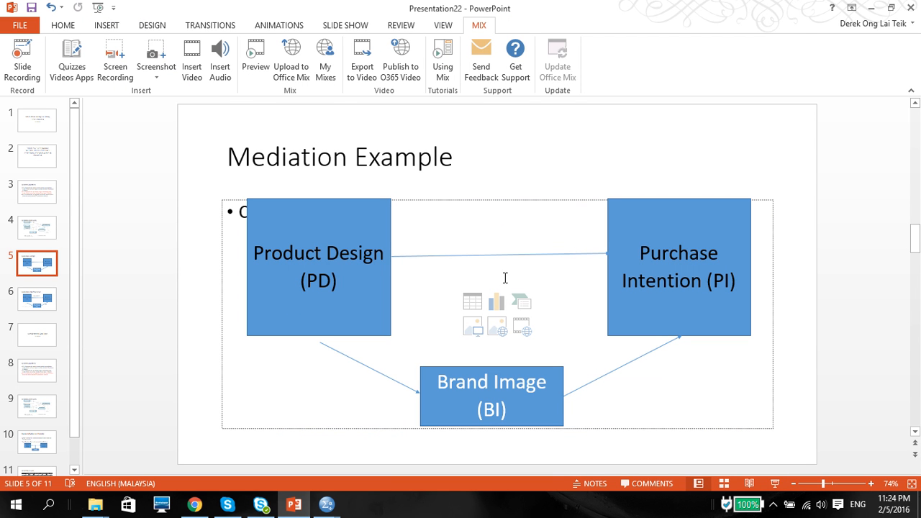
mouse_move(344, 300)
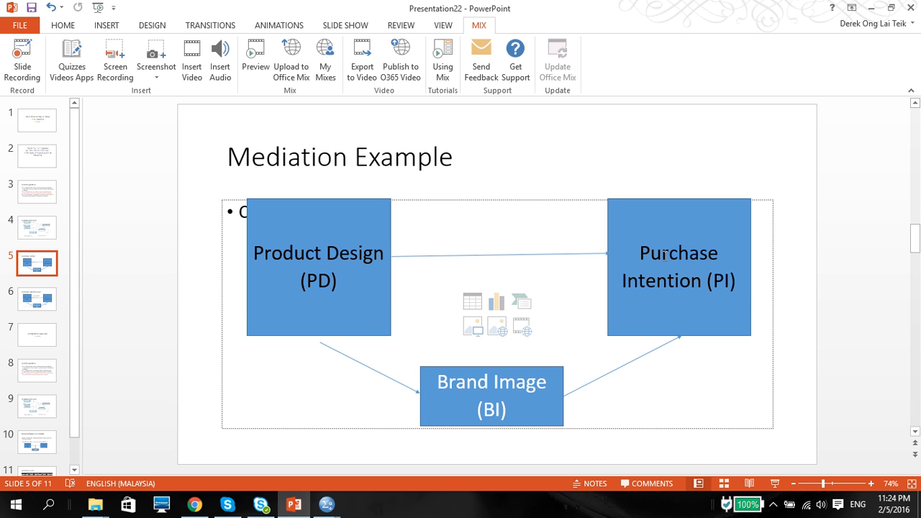
click(318, 281)
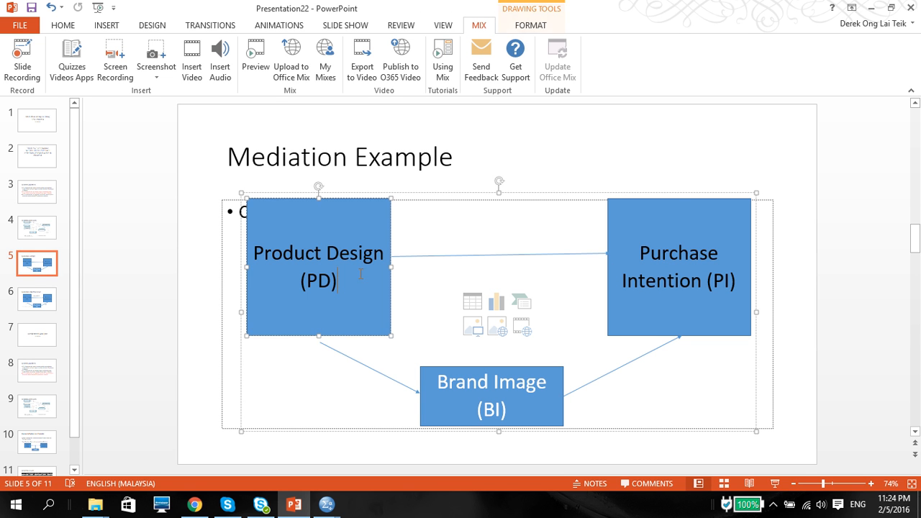
click(677, 281)
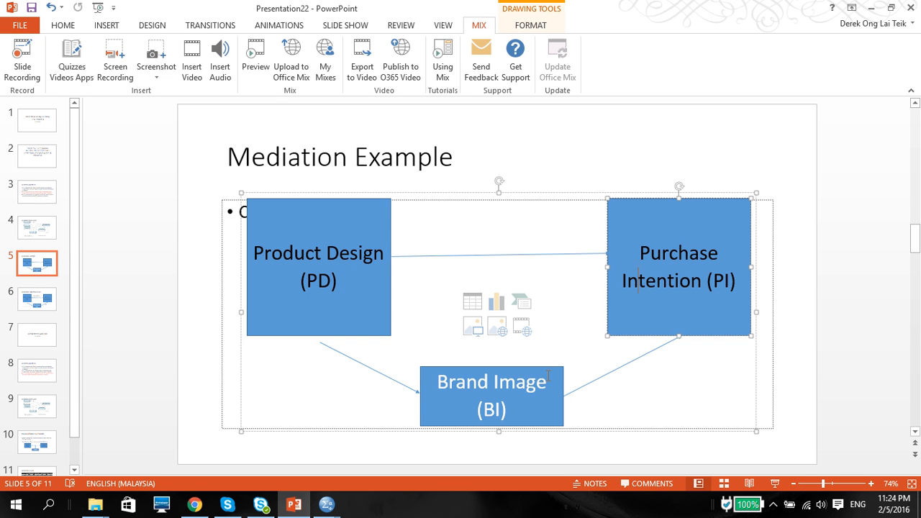
click(492, 396)
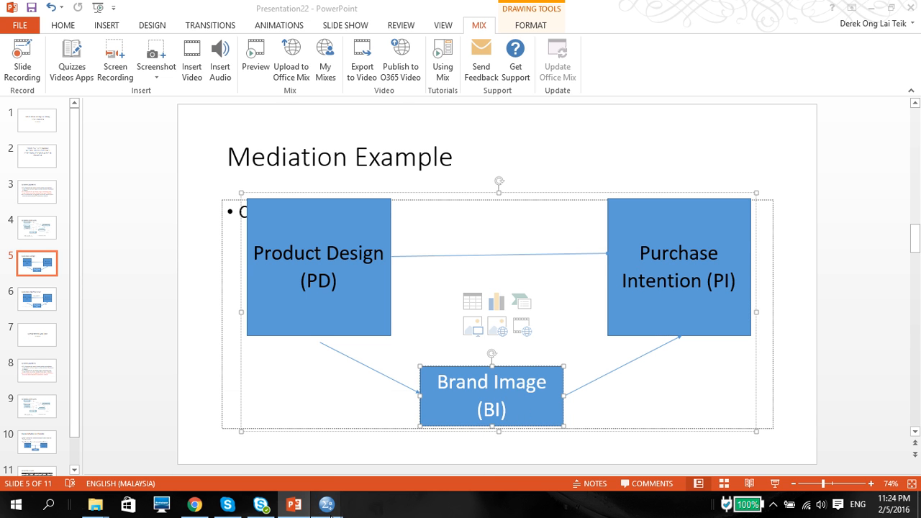
click(325, 504)
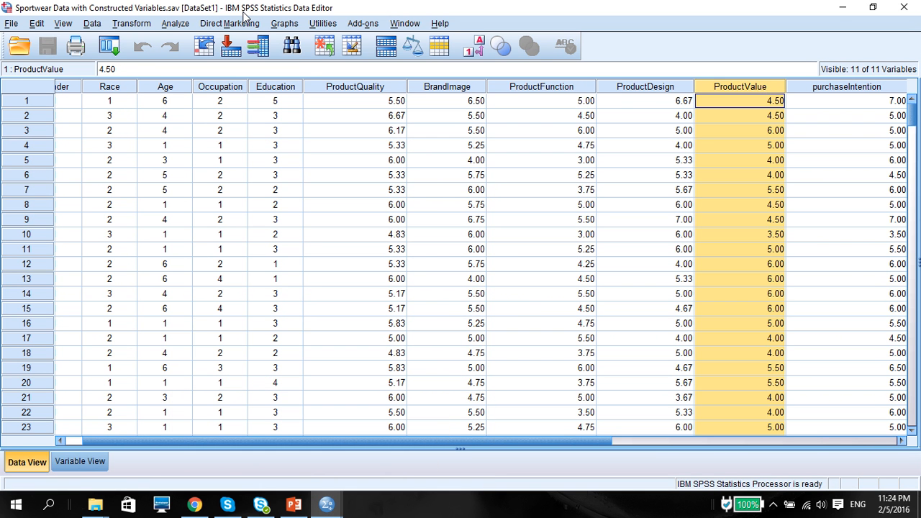
Open the Analyze menu to reach the PROCESS procedure
click(175, 23)
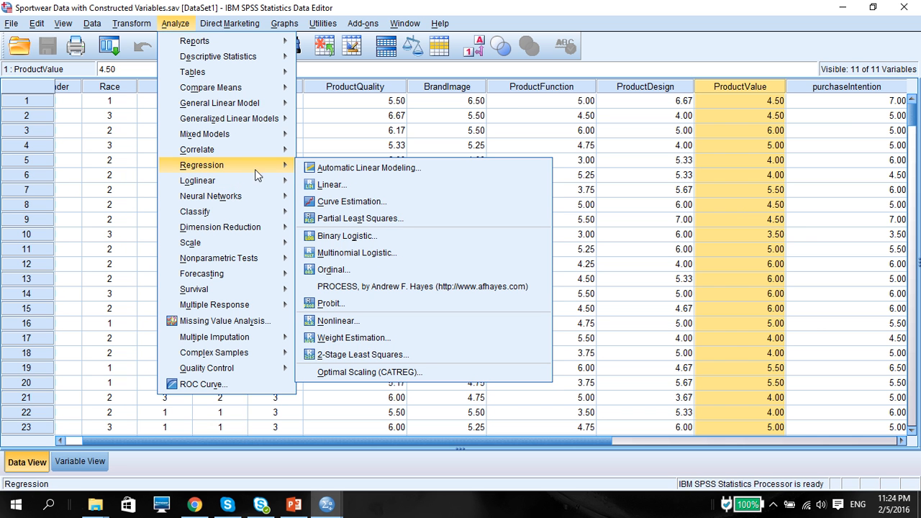
mouse_move(353, 287)
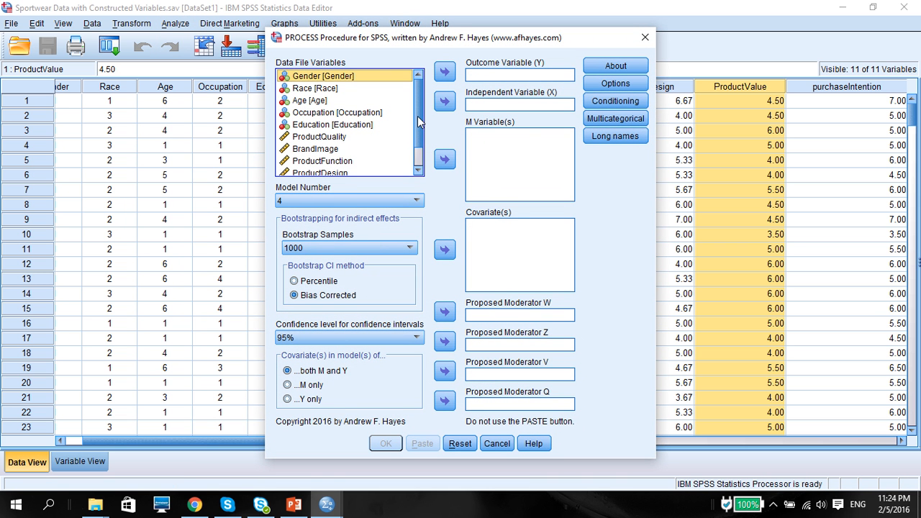
Assign purchaseIntention as outcome, ProductDesign as independent variable and BrandImage as mediator in PROCESS
scroll(down, 3)
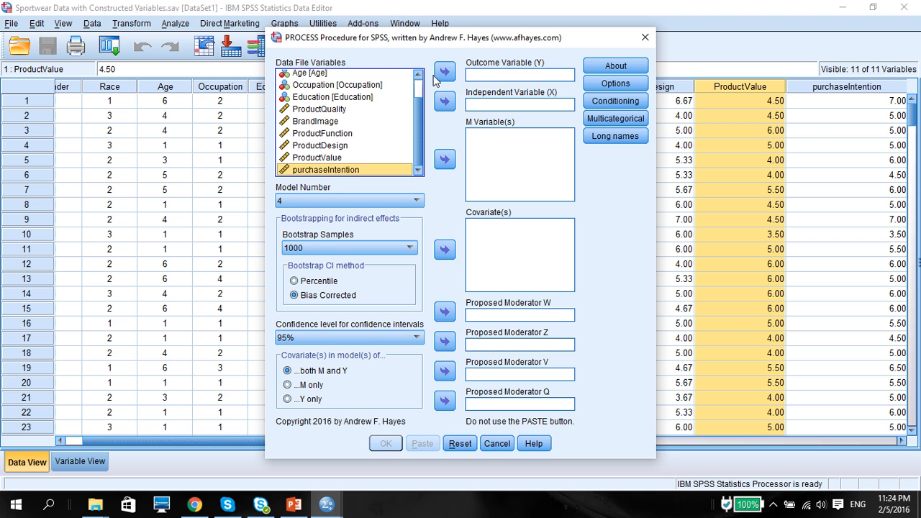
click(445, 72)
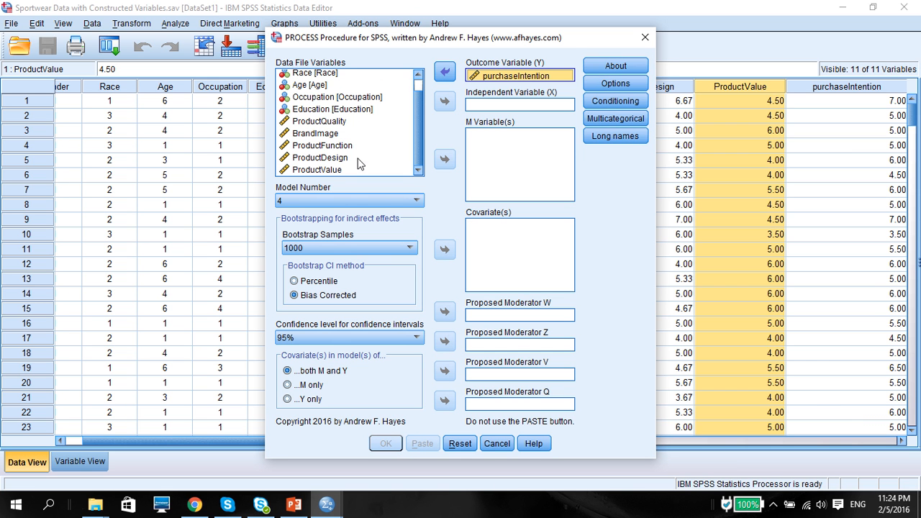
mouse_move(330, 126)
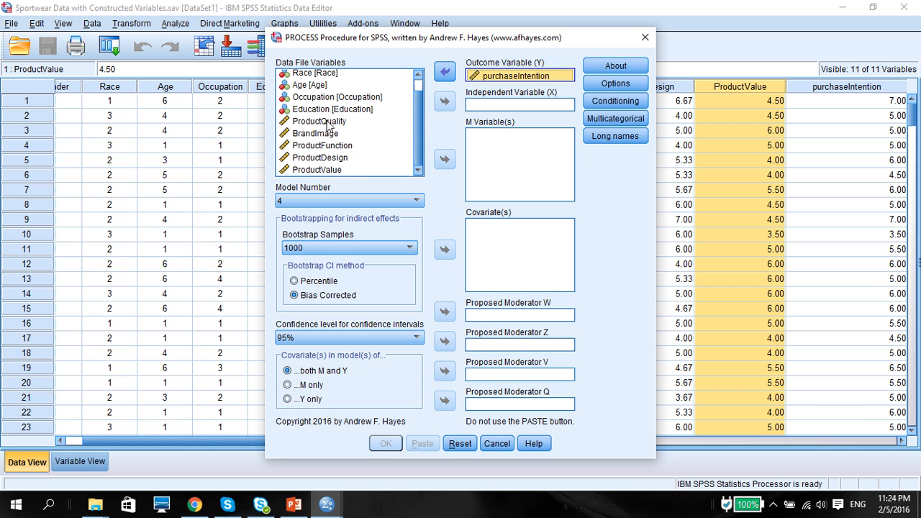
mouse_move(331, 160)
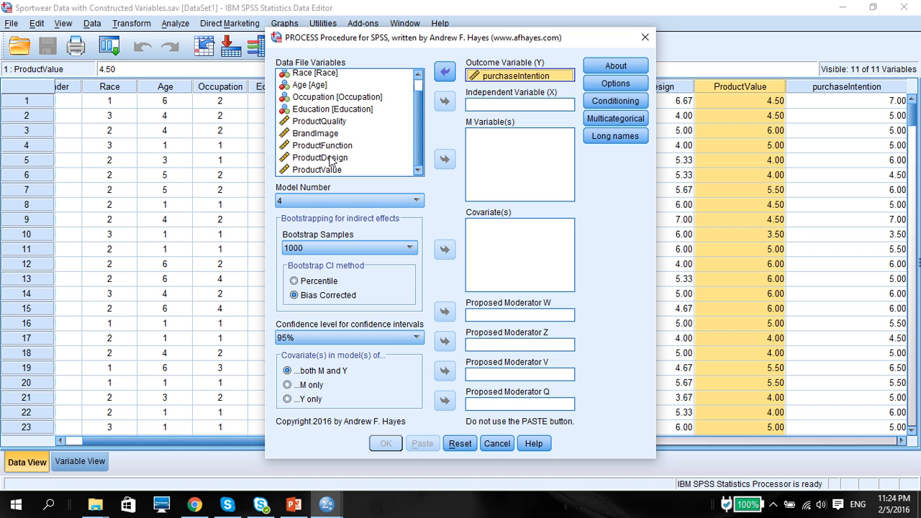
click(444, 101)
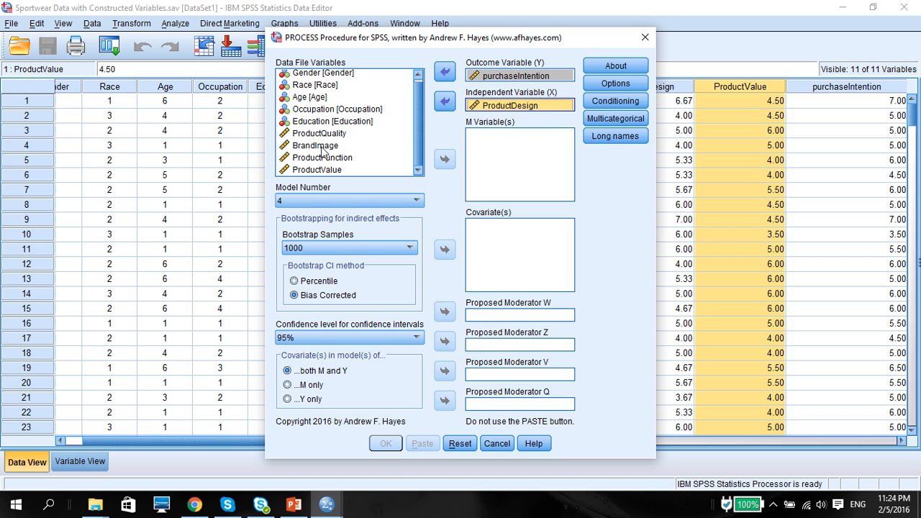
click(312, 144)
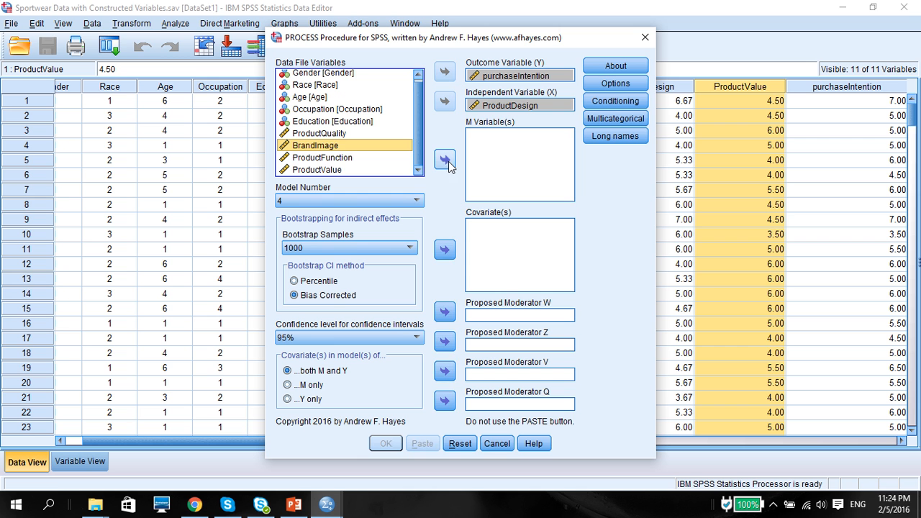
click(445, 158)
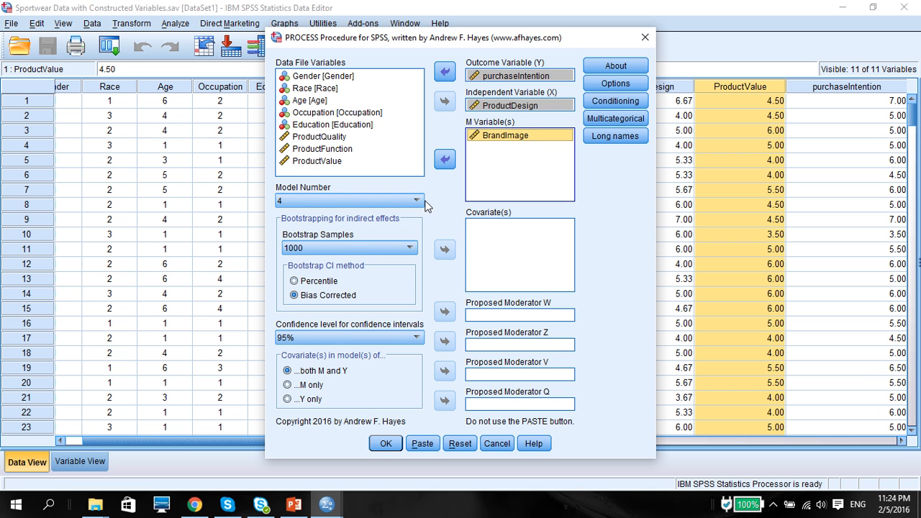
mouse_move(414, 214)
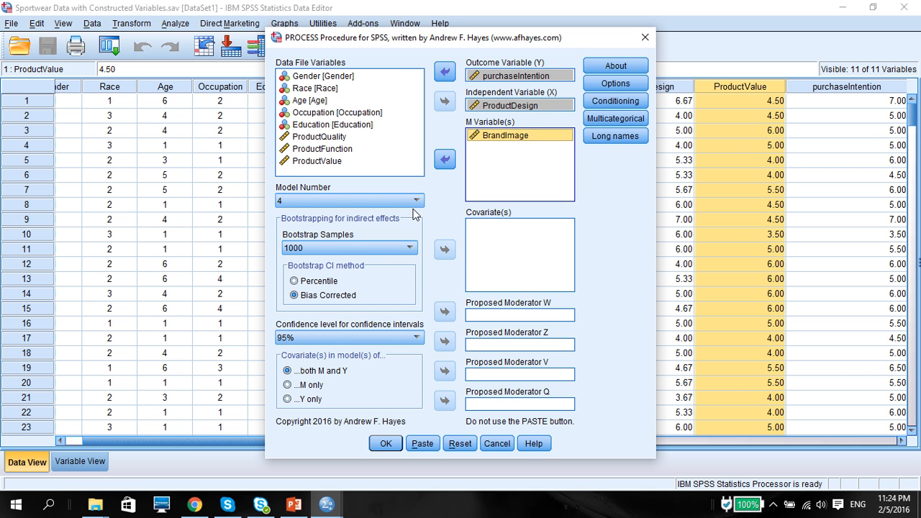
mouse_move(114, 478)
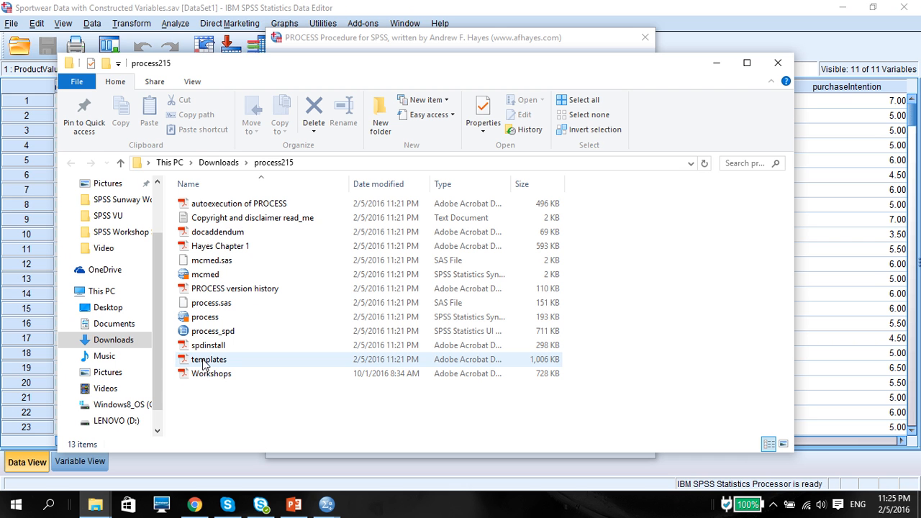
Open templates.pdf from File Explorer to view the PROCESS model templates
click(209, 360)
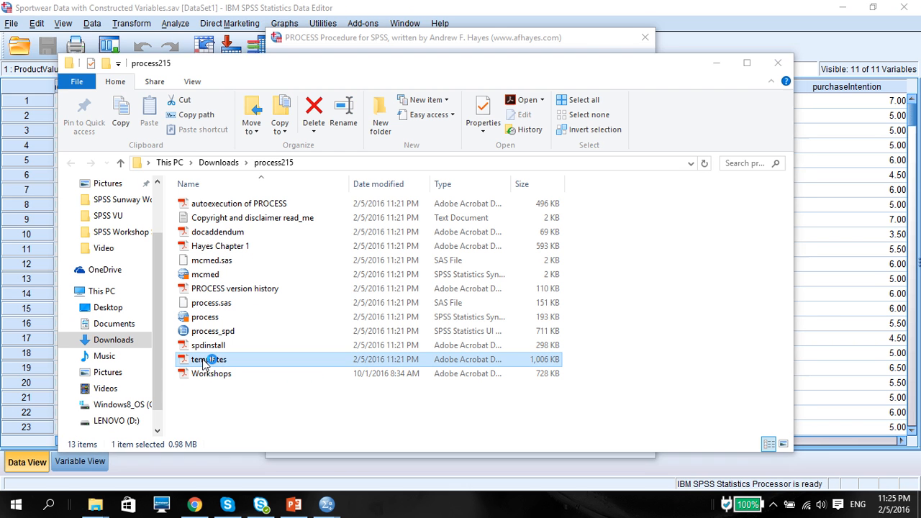
double_click(208, 360)
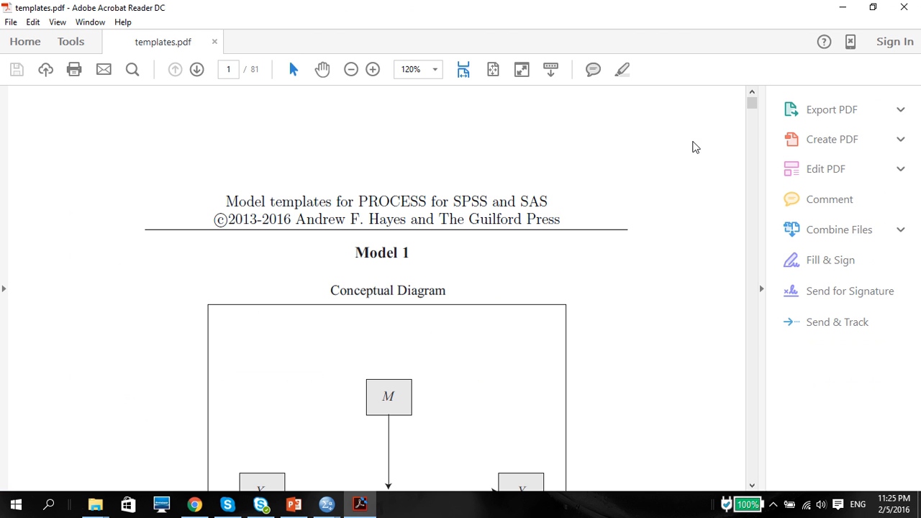
mouse_move(751, 103)
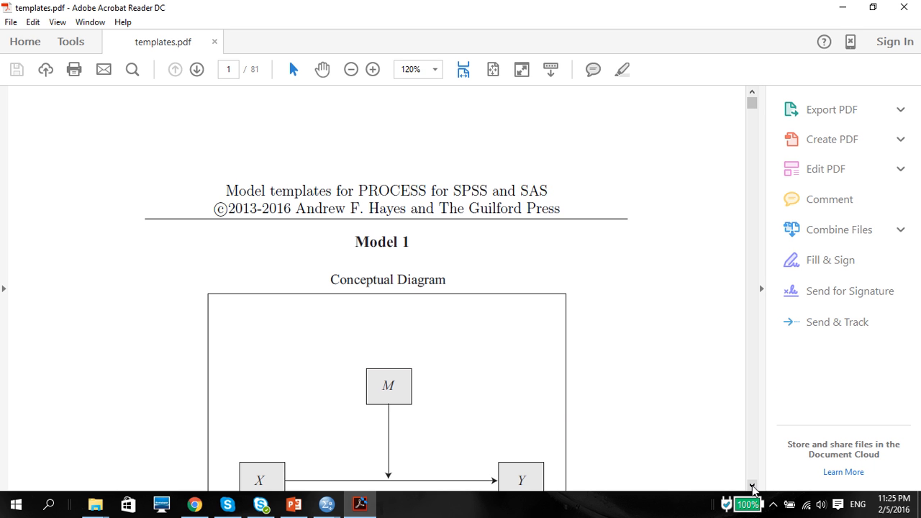
Scroll the templates PDF down to page 6 with the Model 4 conceptual diagram
scroll(down, 3)
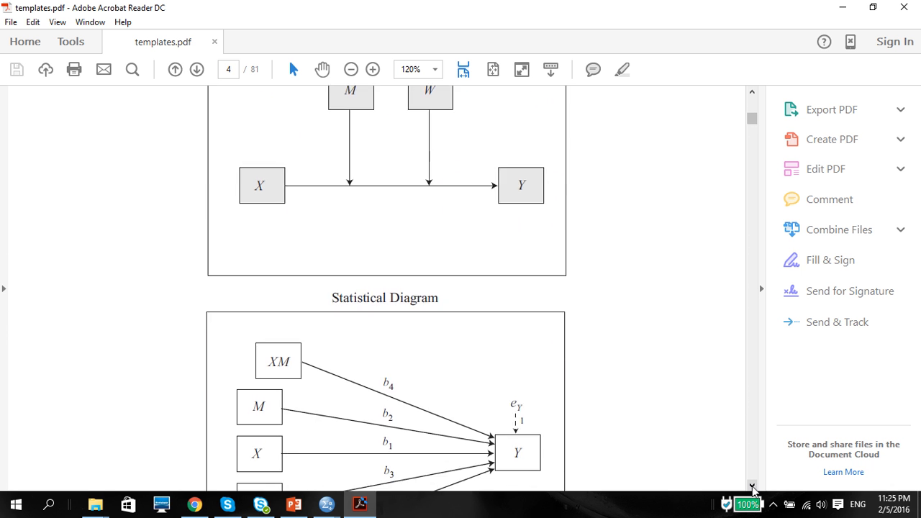
scroll(down, 3)
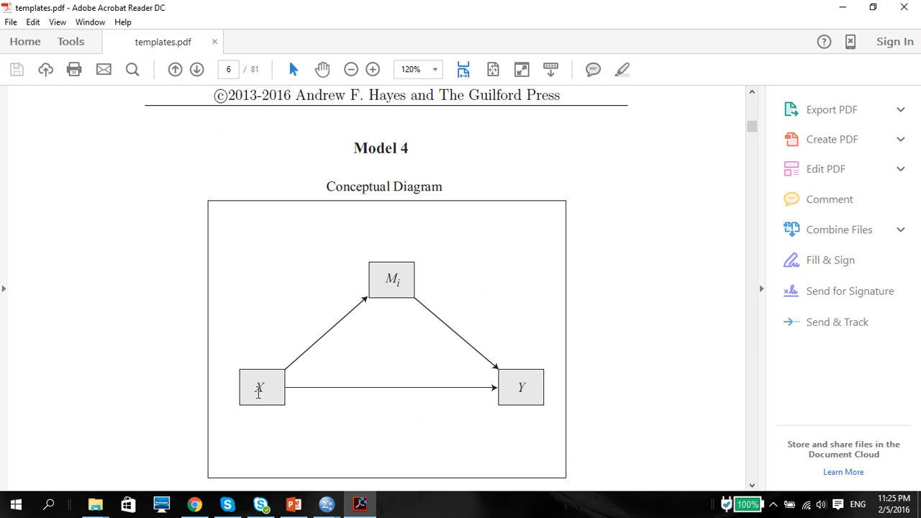
mouse_move(380, 282)
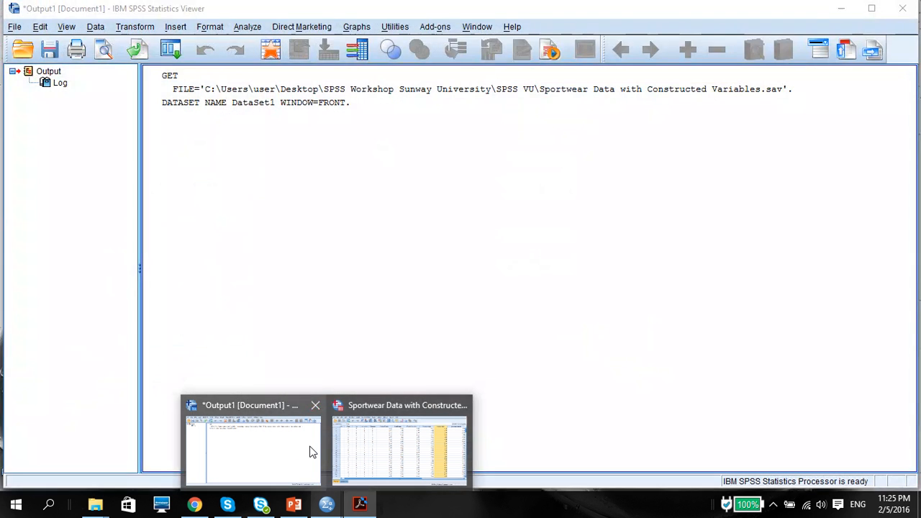
click(399, 443)
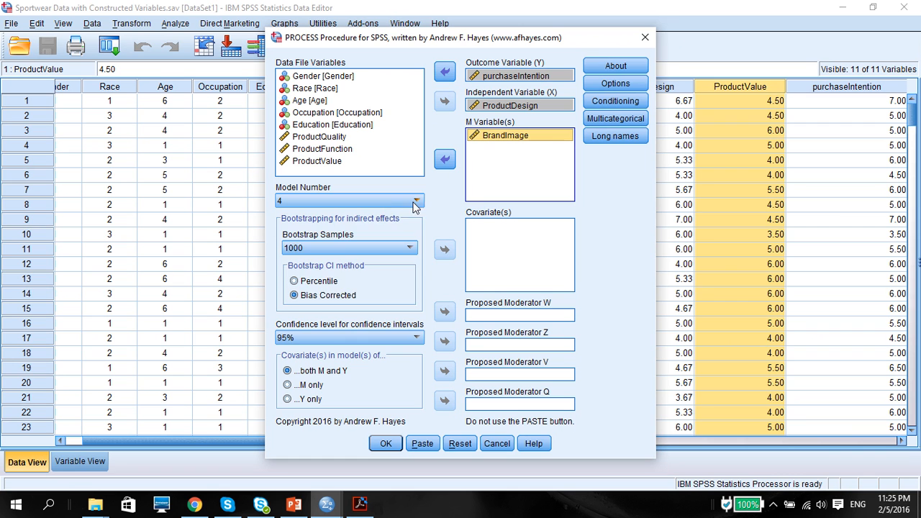
click(415, 200)
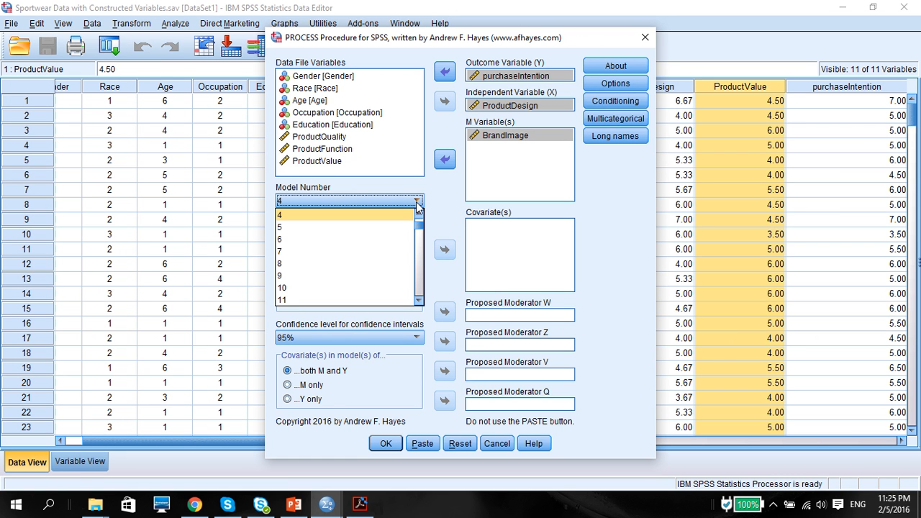
mouse_move(426, 191)
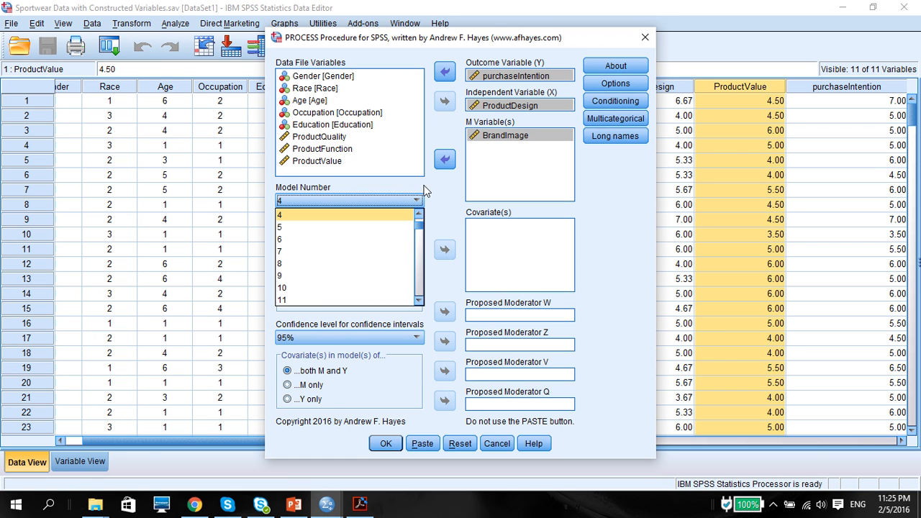
mouse_move(420, 215)
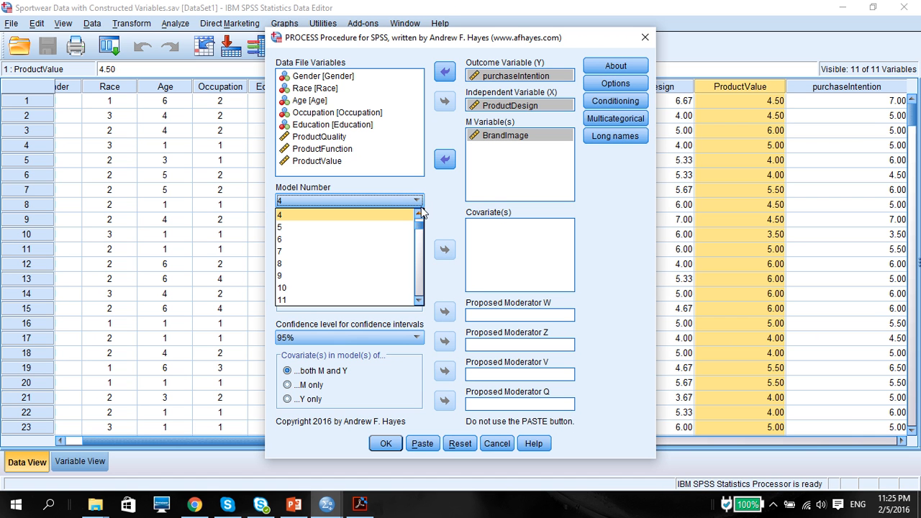
click(278, 214)
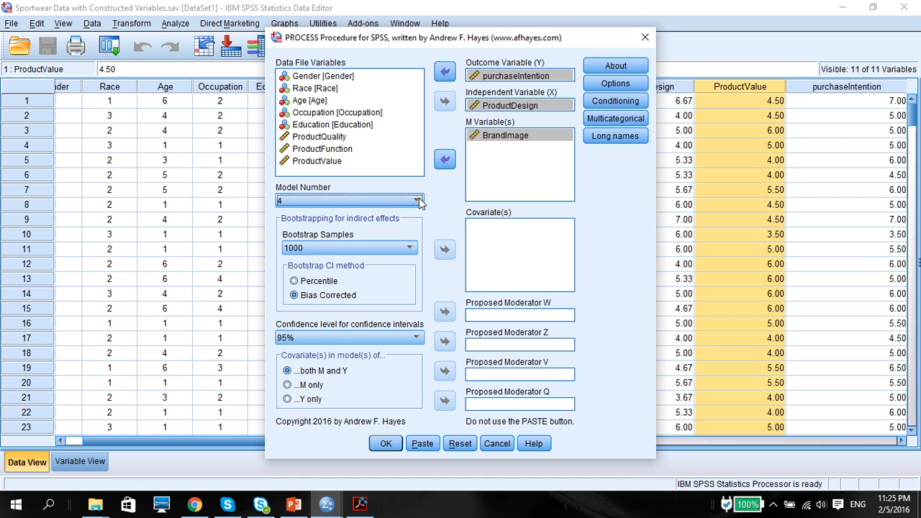
click(421, 200)
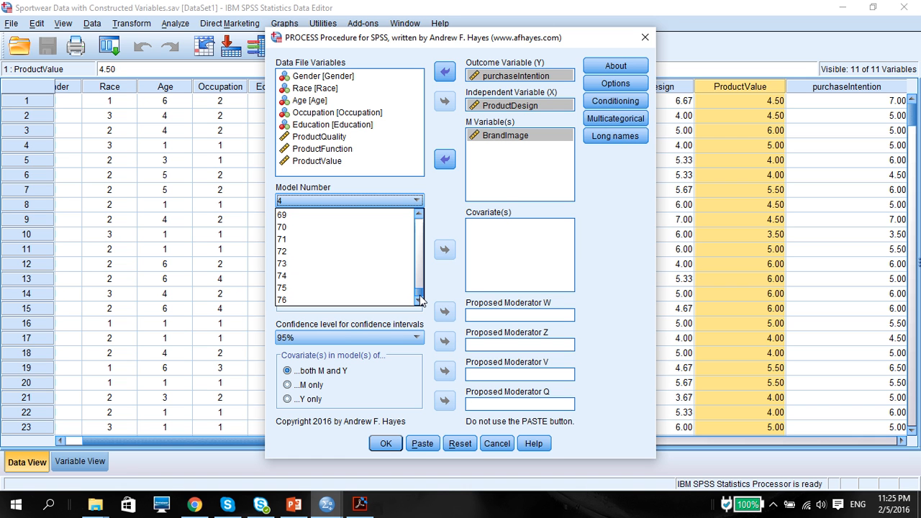
scroll(up, 3)
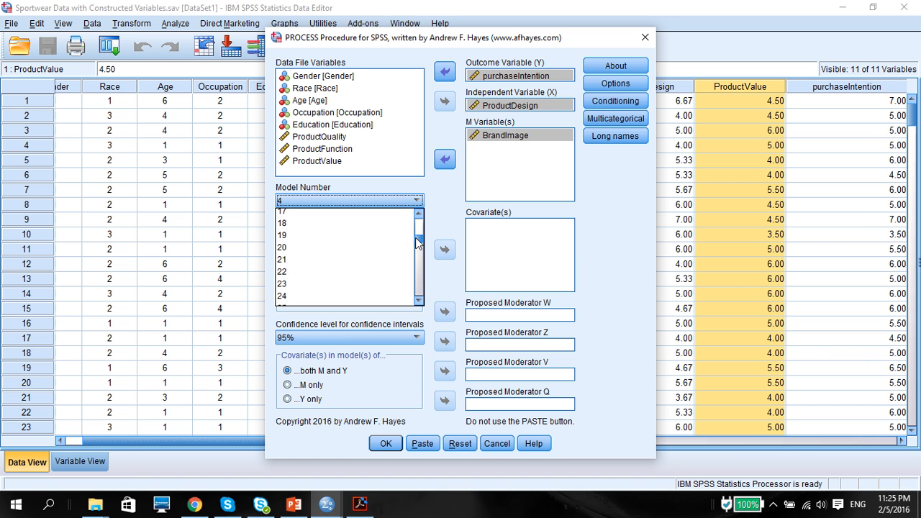
scroll(up, 3)
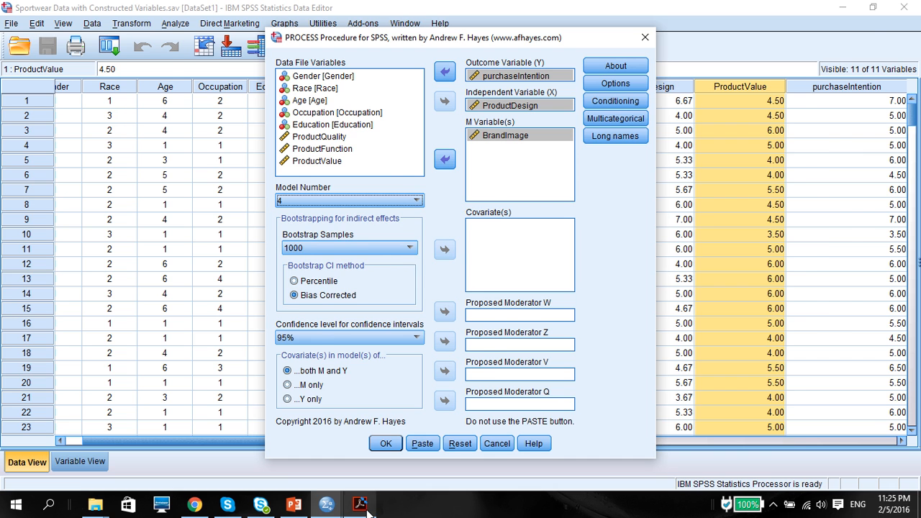
click(360, 504)
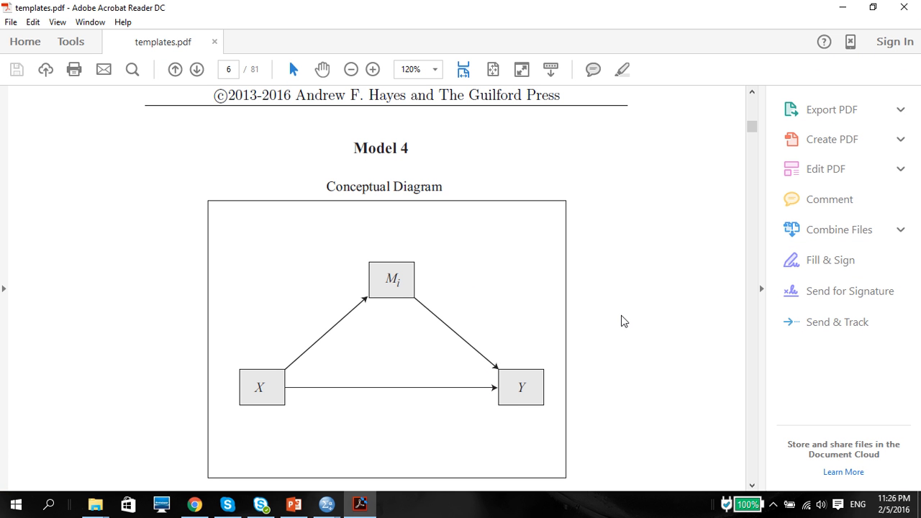
mouse_move(579, 197)
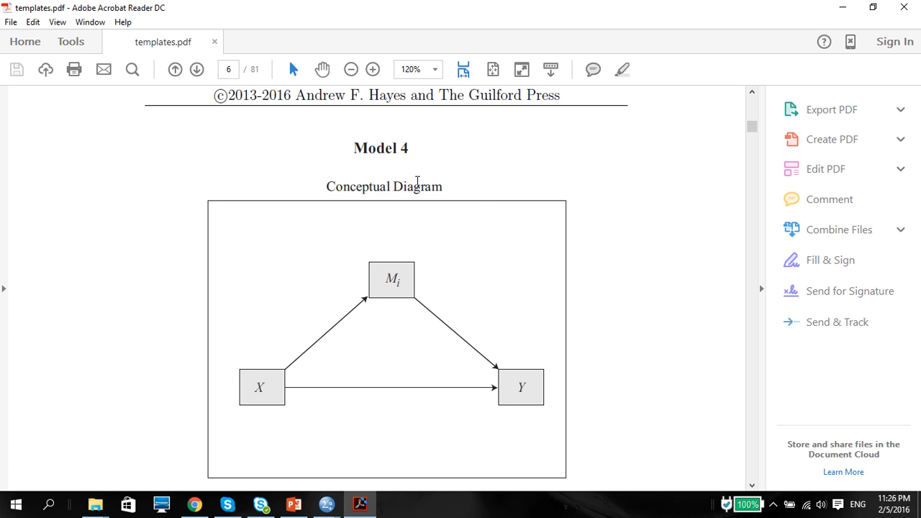
mouse_move(589, 204)
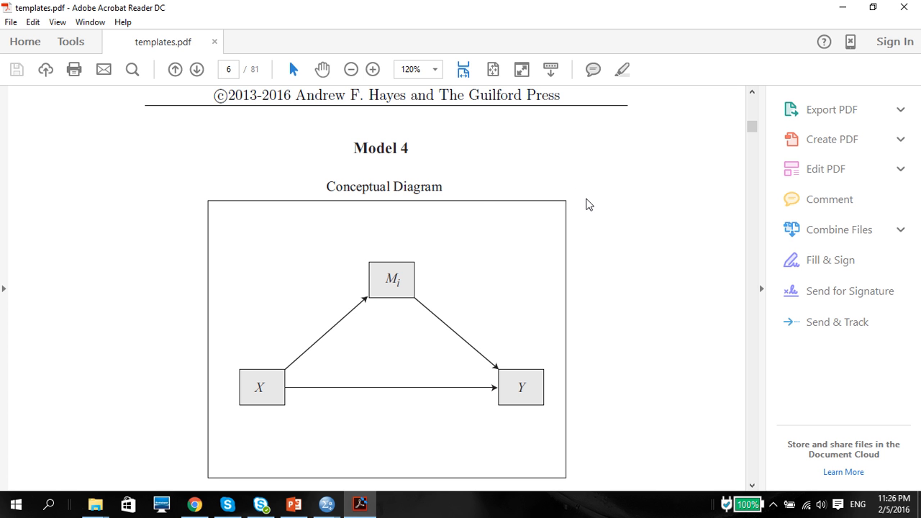
mouse_move(386, 280)
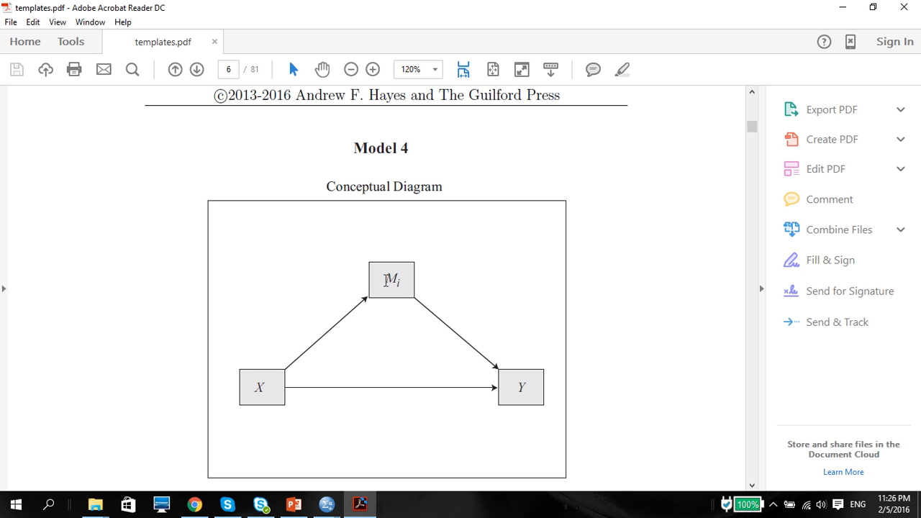
mouse_move(704, 133)
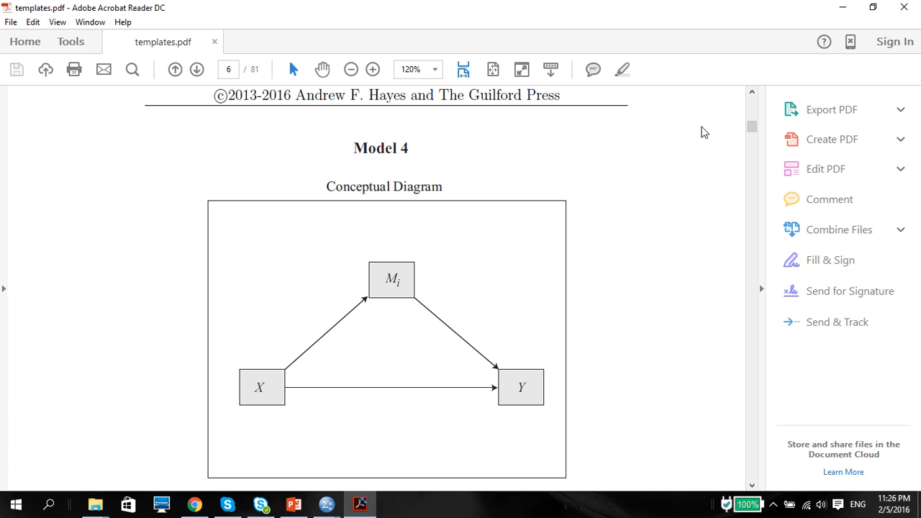
mouse_move(751, 135)
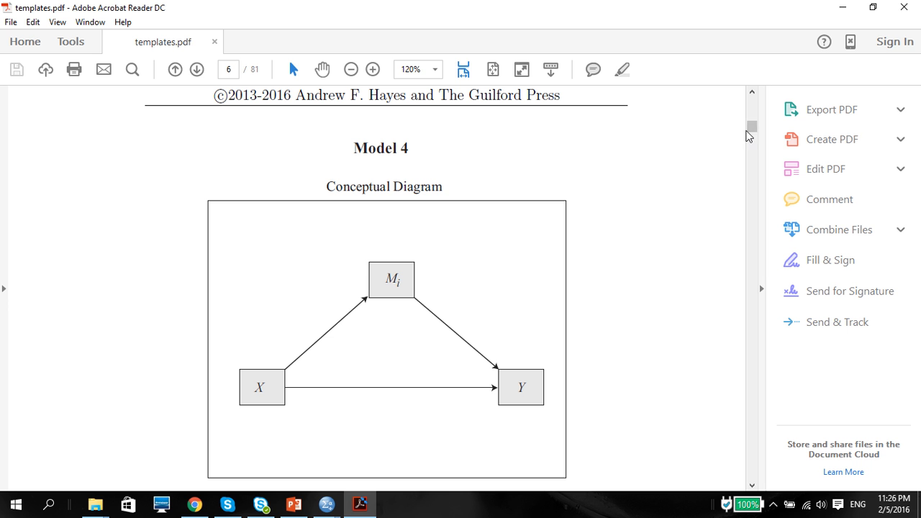
mouse_move(737, 148)
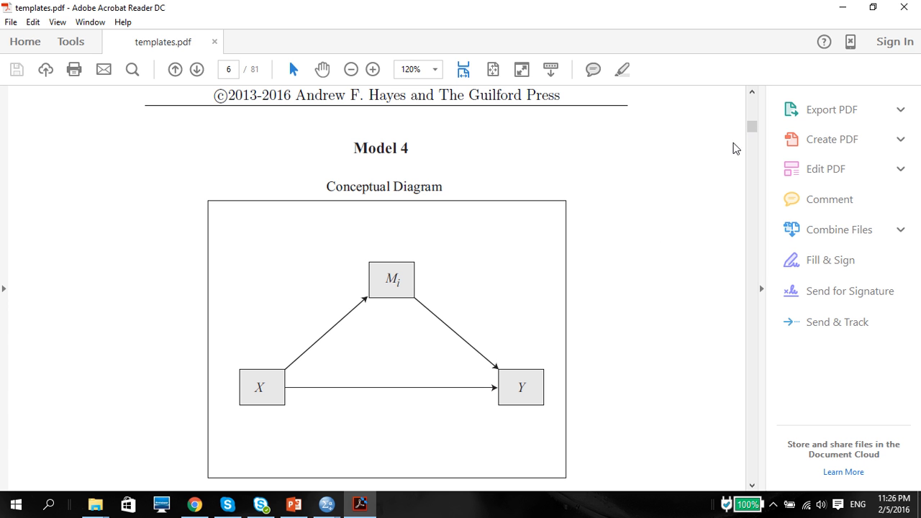
mouse_move(272, 363)
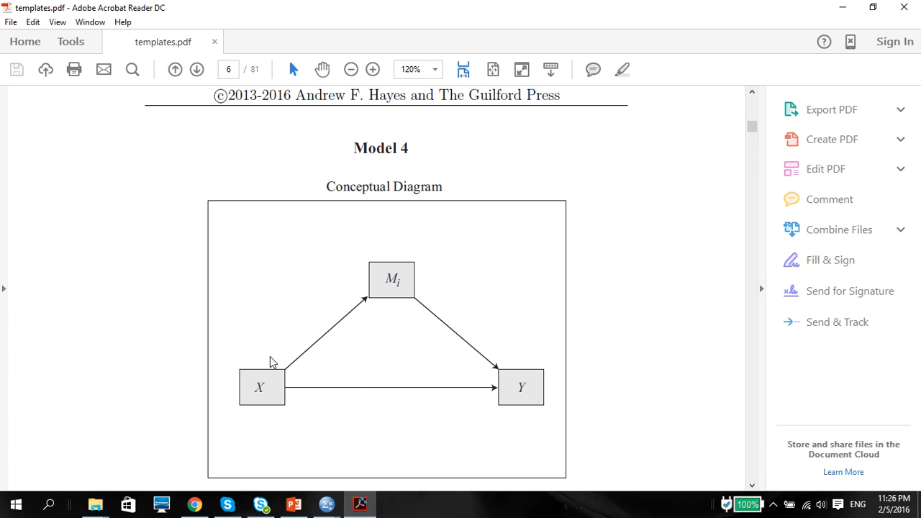
mouse_move(844, 9)
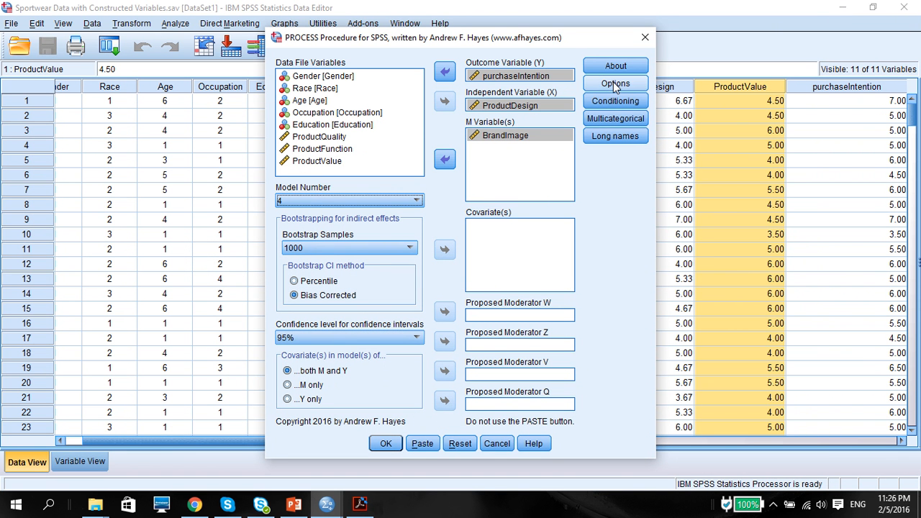
Enable Sobel test, total effect model and indirect-effect comparison in PROCESS options
click(616, 82)
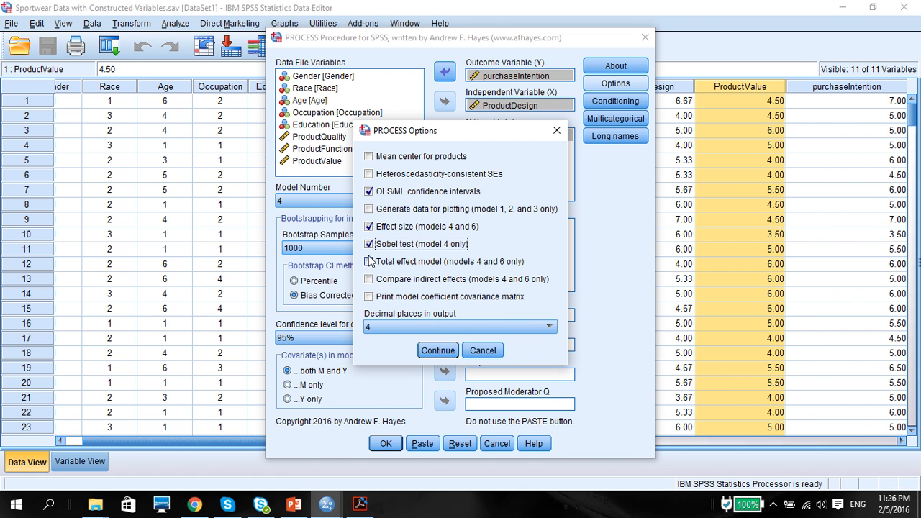
click(368, 262)
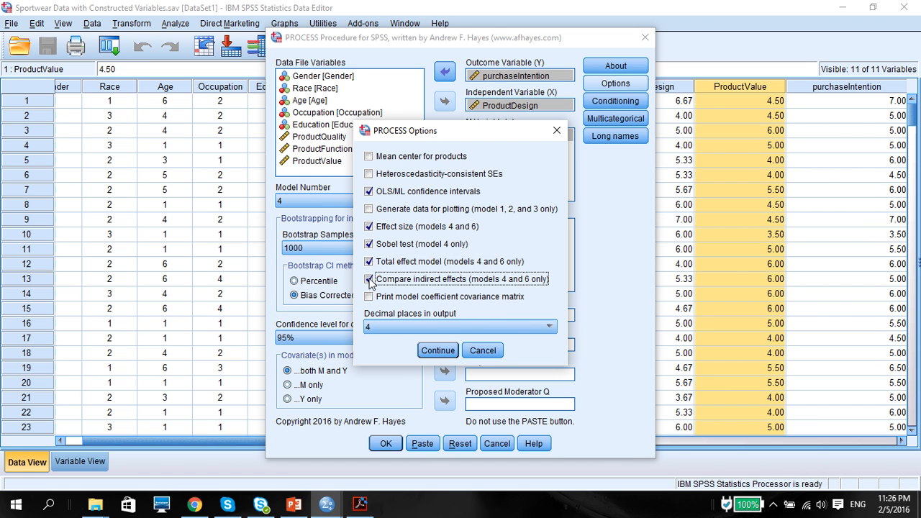
mouse_move(435, 287)
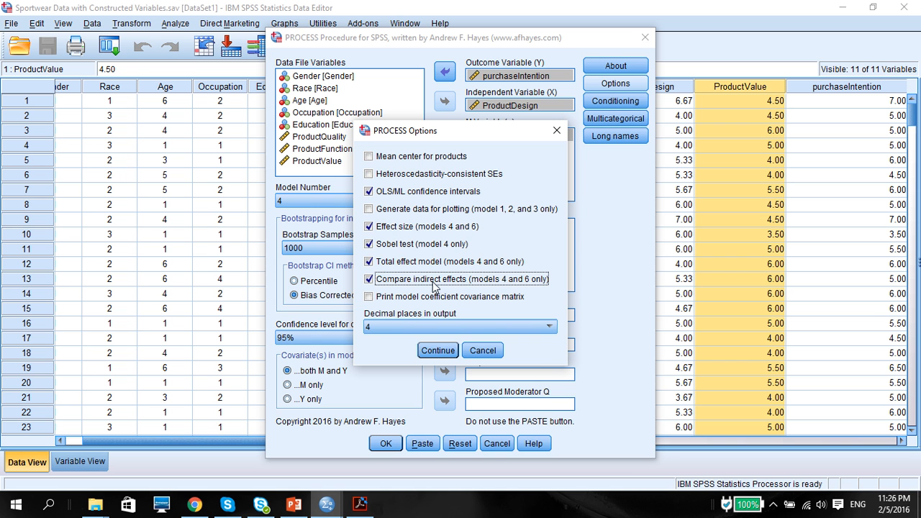
click(438, 351)
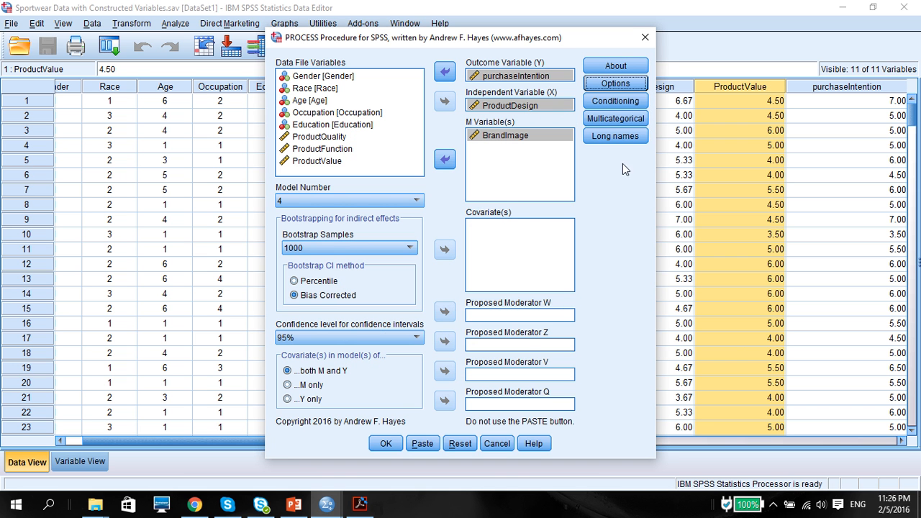
Allow long variable names and run the PROCESS model 4 mediation analysis
click(615, 135)
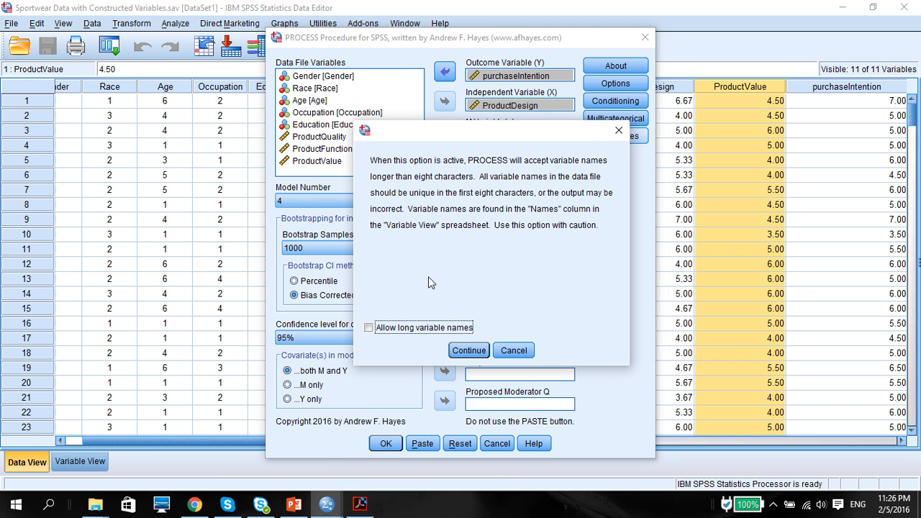
click(368, 329)
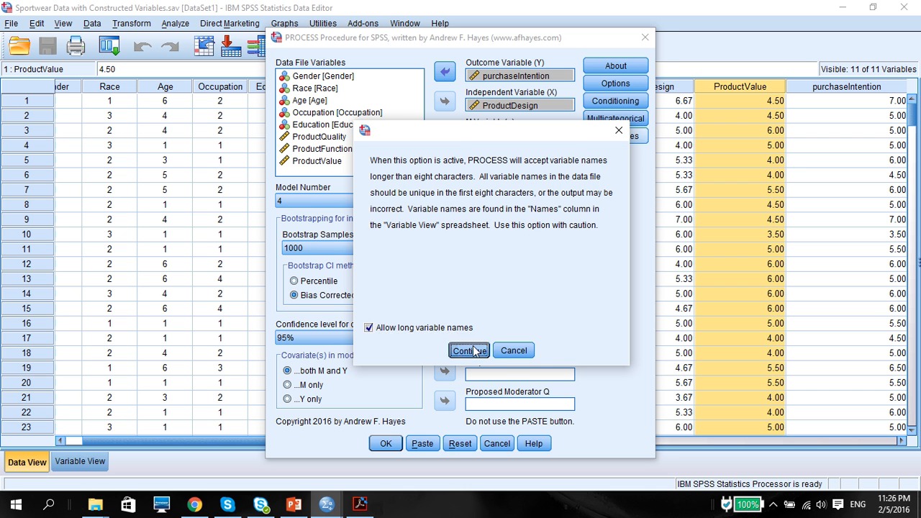
click(469, 351)
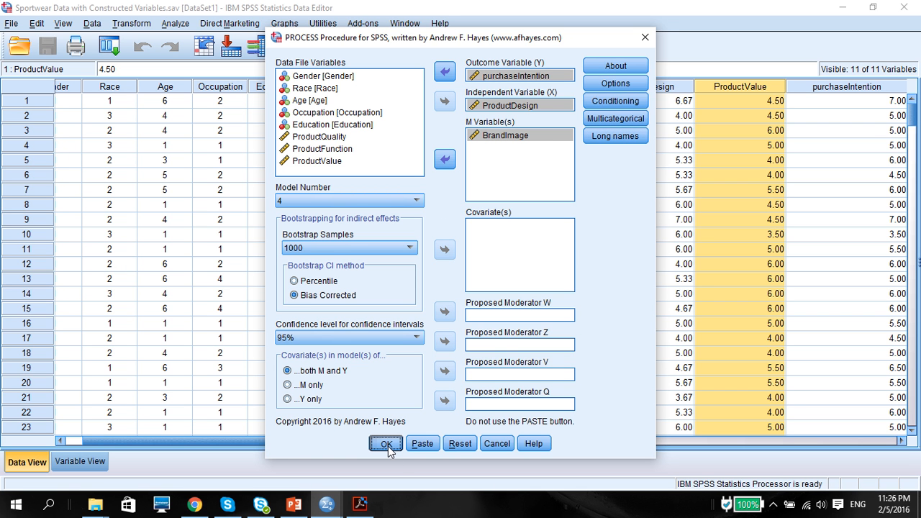
mouse_move(319, 417)
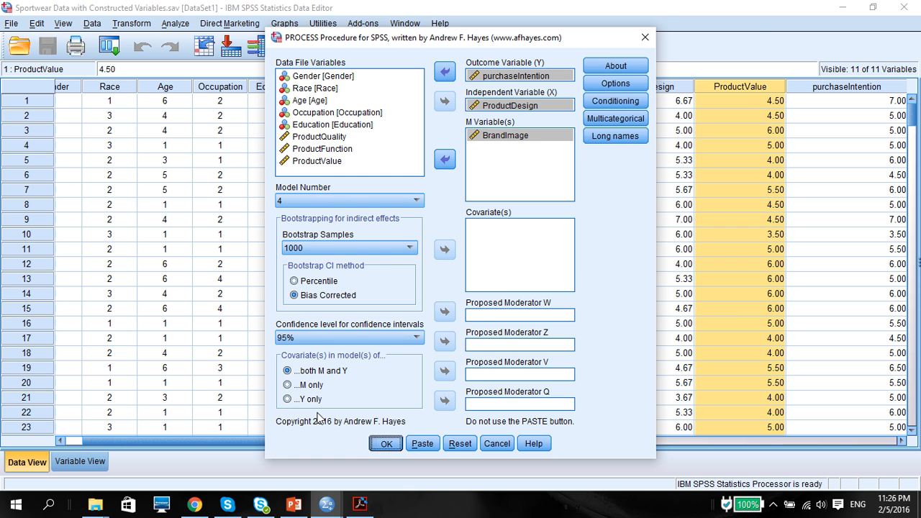
click(386, 443)
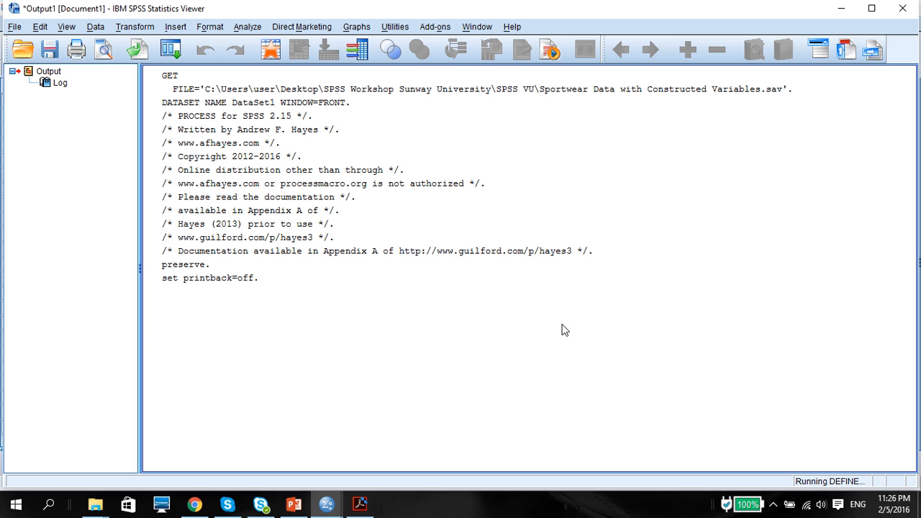
mouse_move(907, 265)
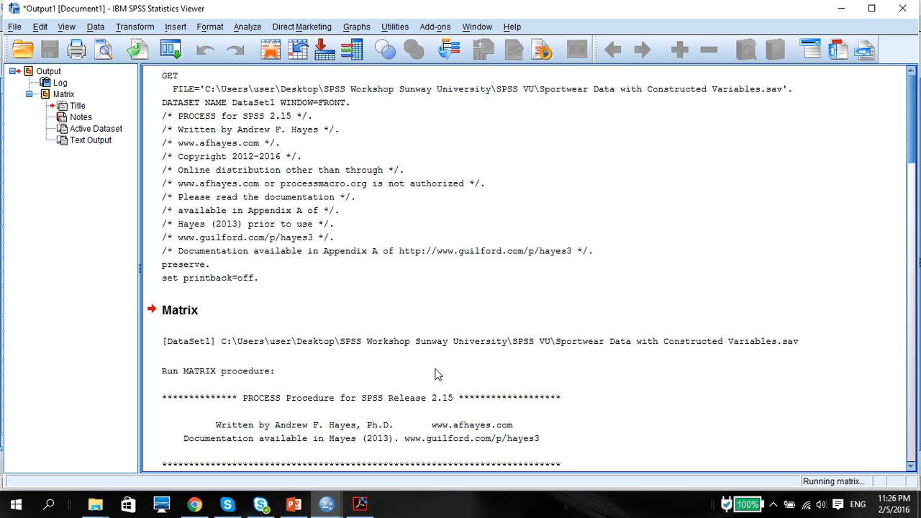
Review the PROCESS output down to the BrandIma model (coefficient .4493), then return to PowerPoint
scroll(down, 3)
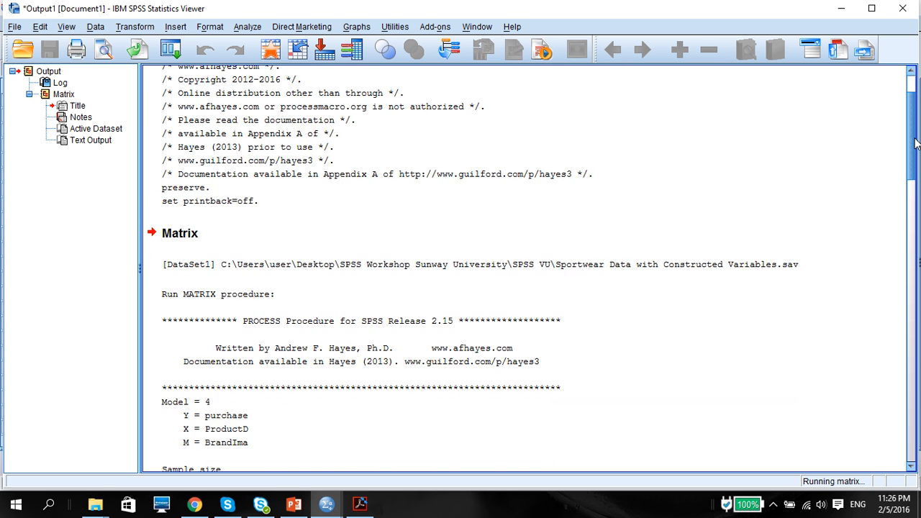
scroll(down, 3)
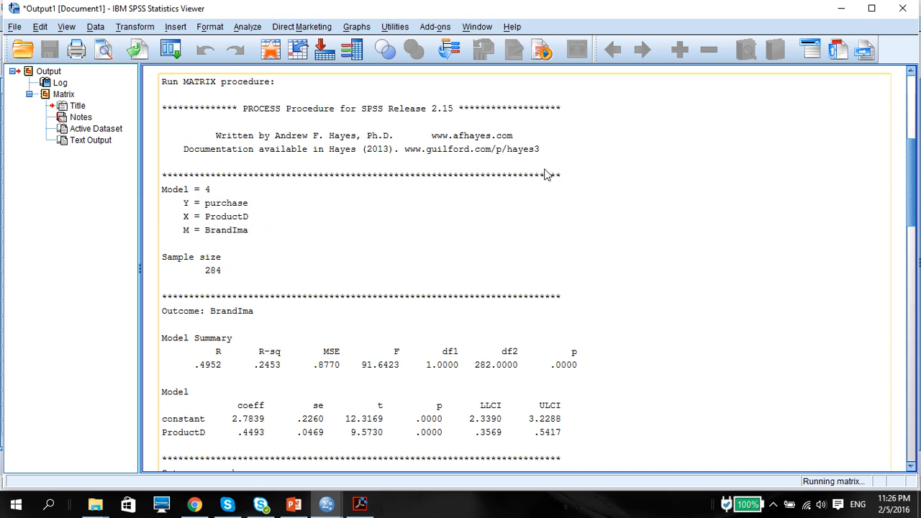
mouse_move(228, 222)
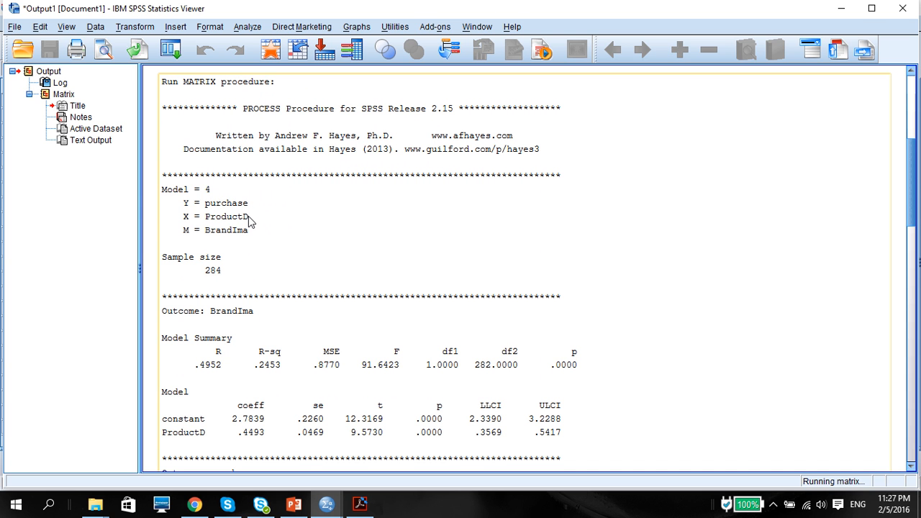
mouse_move(250, 221)
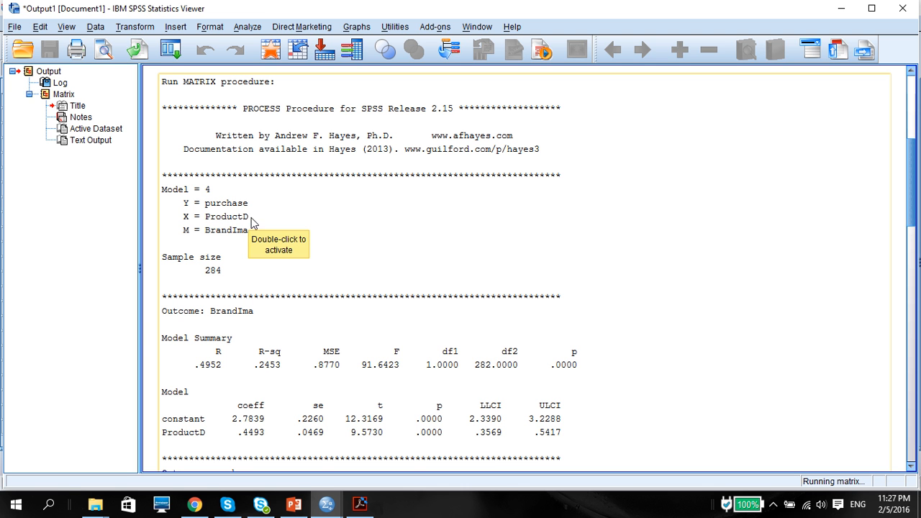
mouse_move(222, 272)
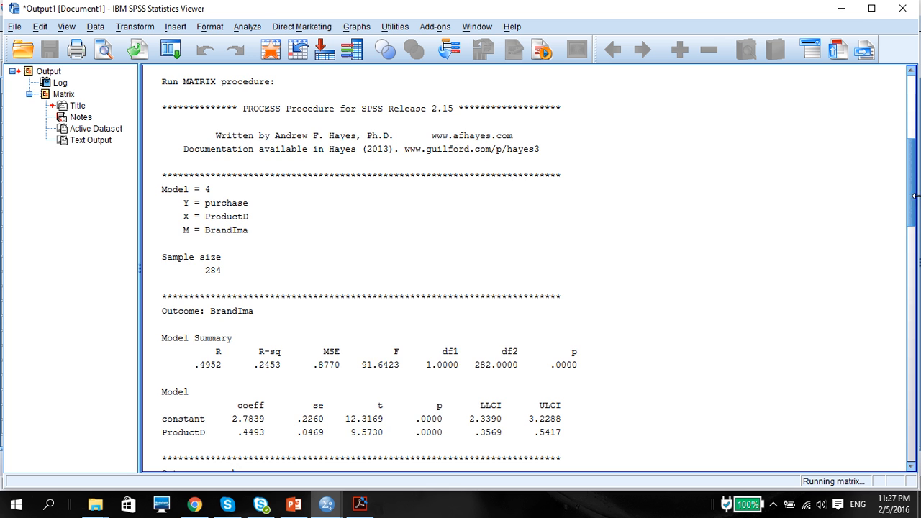
scroll(down, 3)
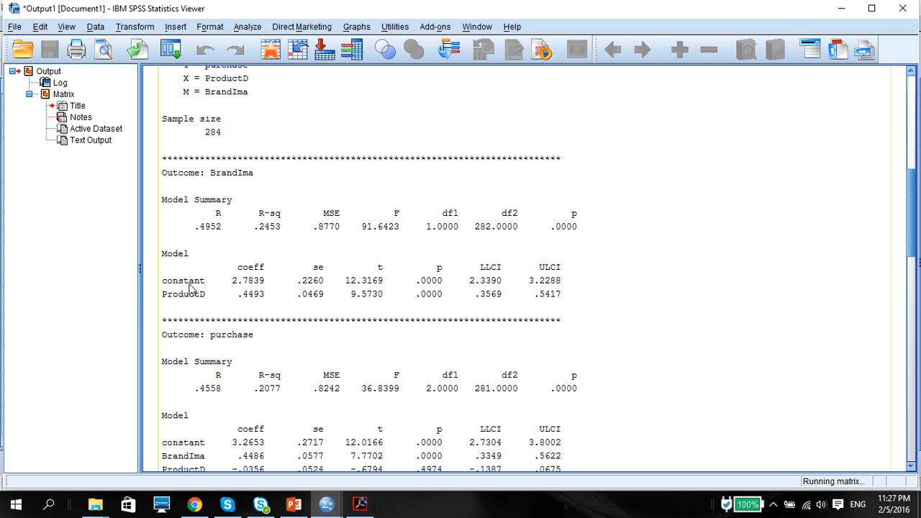
mouse_move(224, 172)
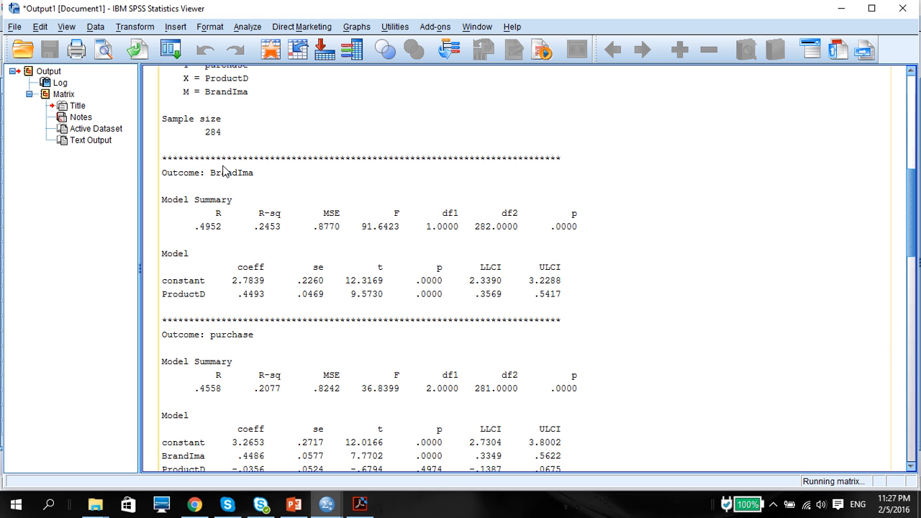
mouse_move(181, 305)
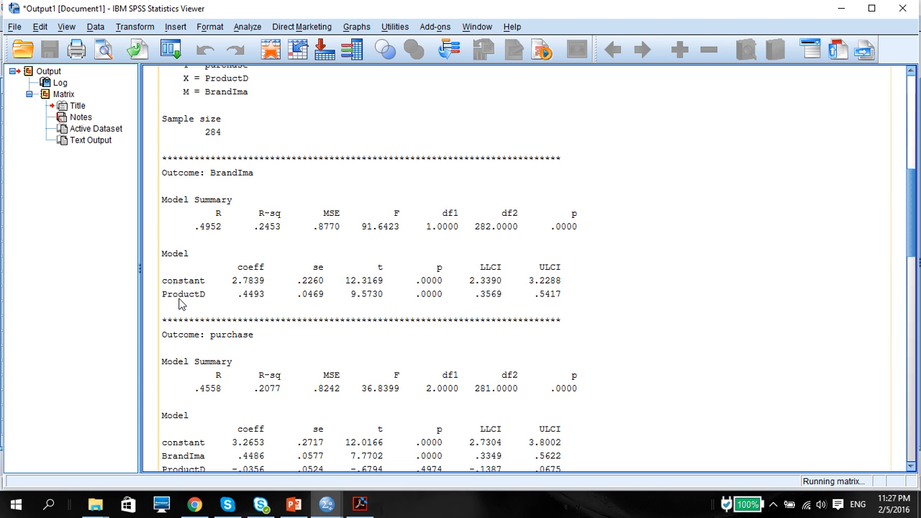
mouse_move(204, 204)
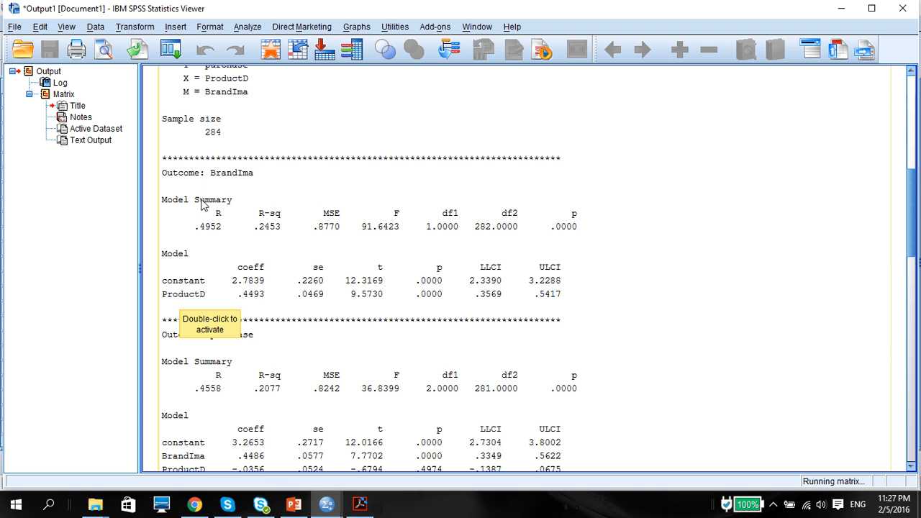
mouse_move(259, 302)
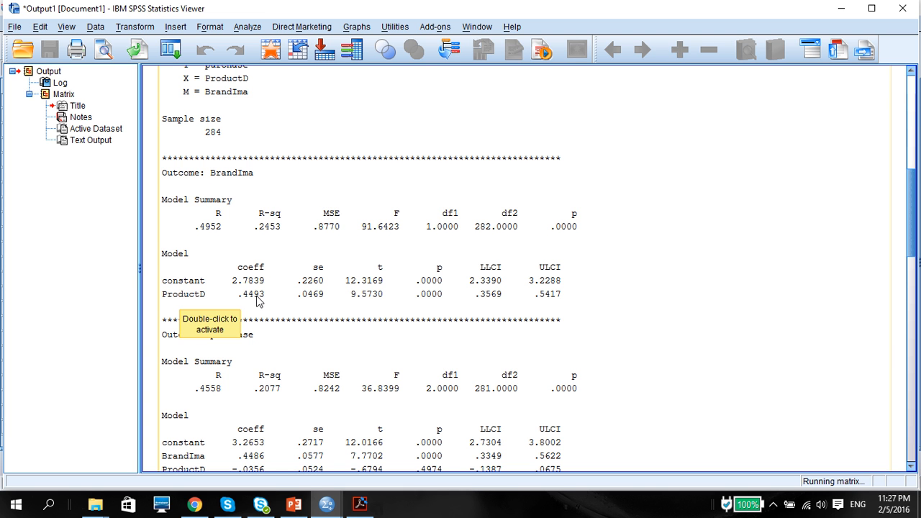
click(292, 504)
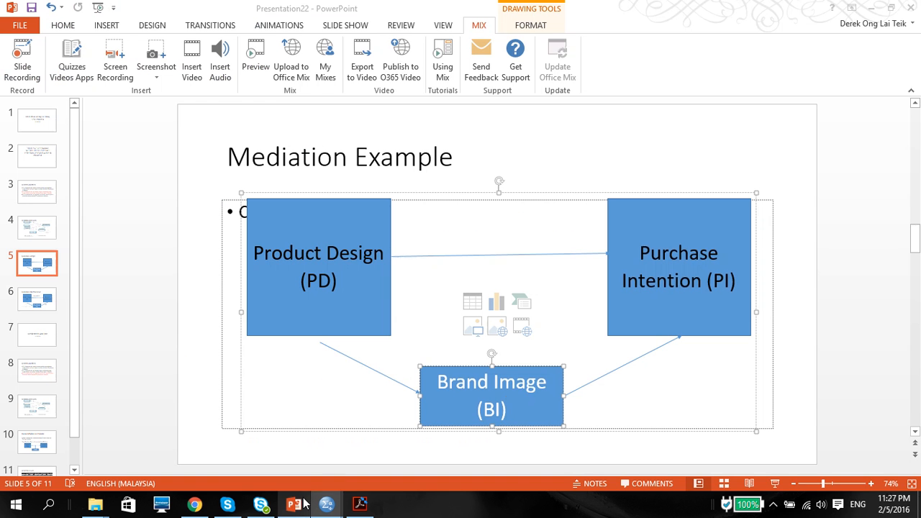
Show slide 6, Mediation Reporting Result, with coefficients 0.4493, 0.4486 and indirect effect 0.2015
click(35, 299)
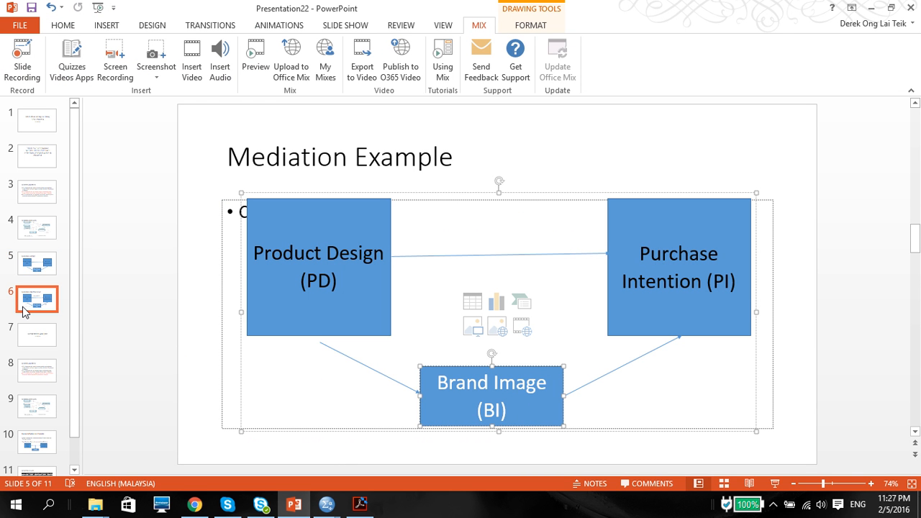
click(36, 298)
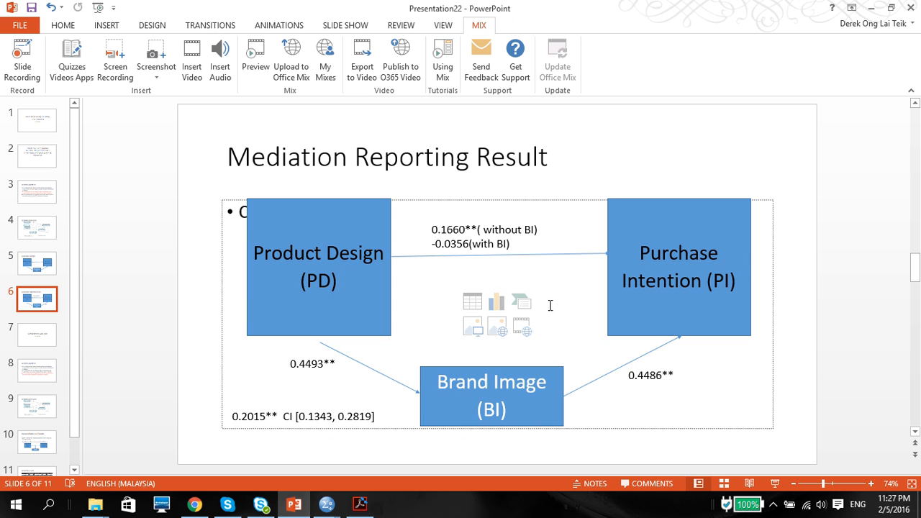
mouse_move(514, 360)
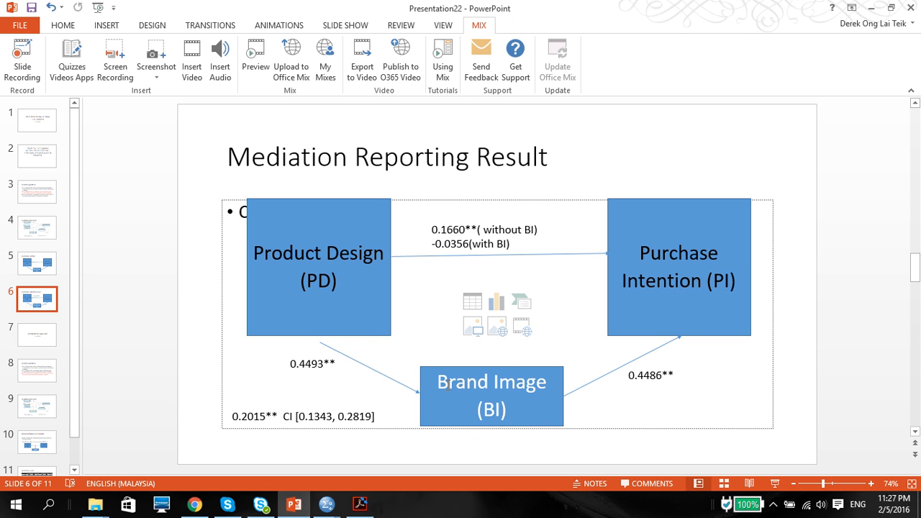
mouse_move(313, 489)
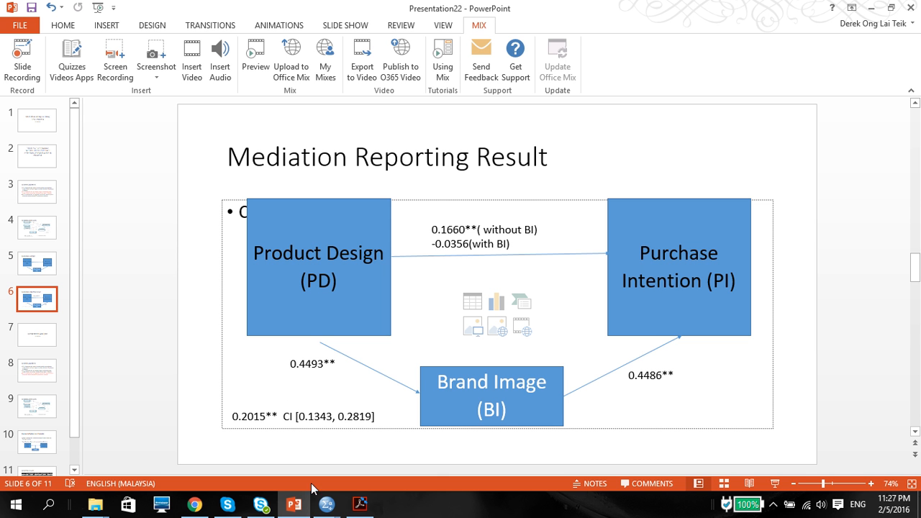
mouse_move(328, 504)
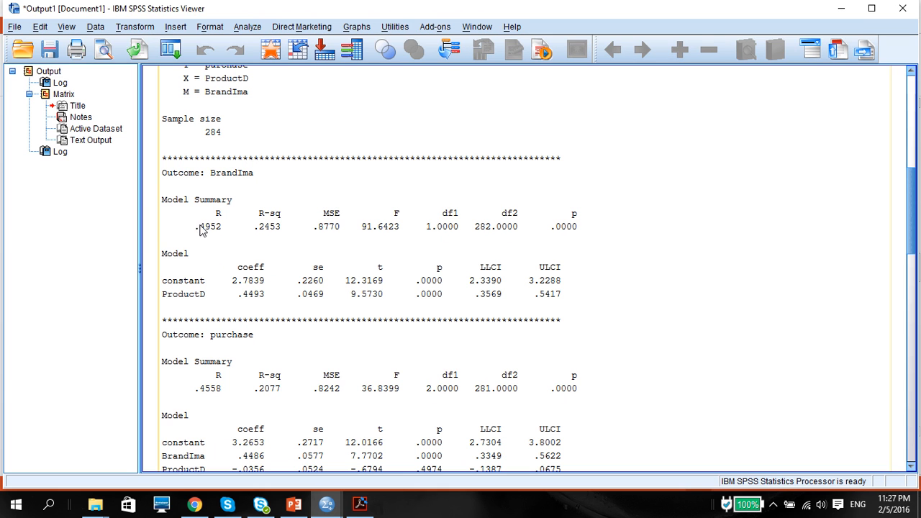
mouse_move(434, 293)
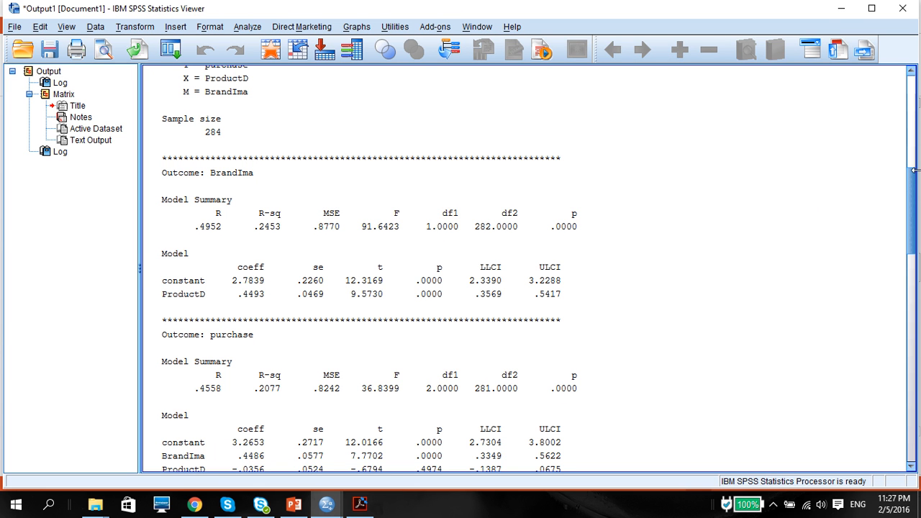
scroll(down, 3)
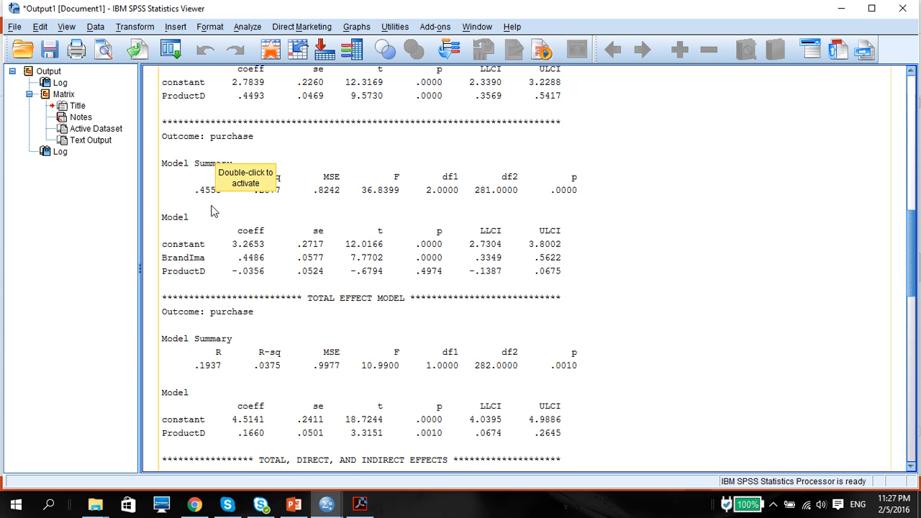
mouse_move(204, 279)
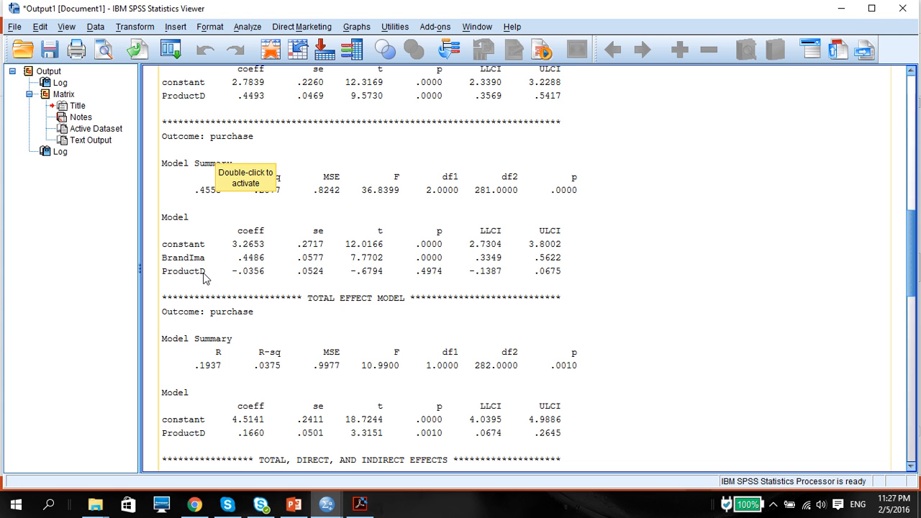
mouse_move(250, 269)
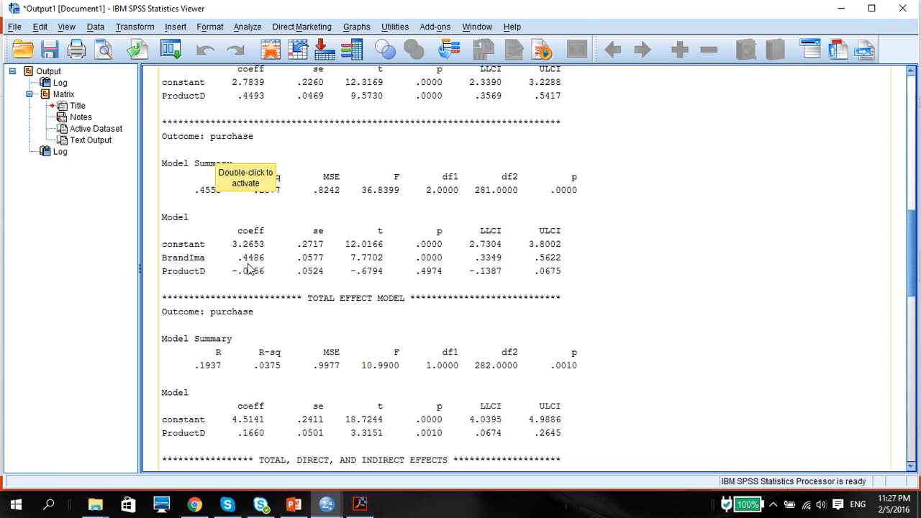
mouse_move(257, 285)
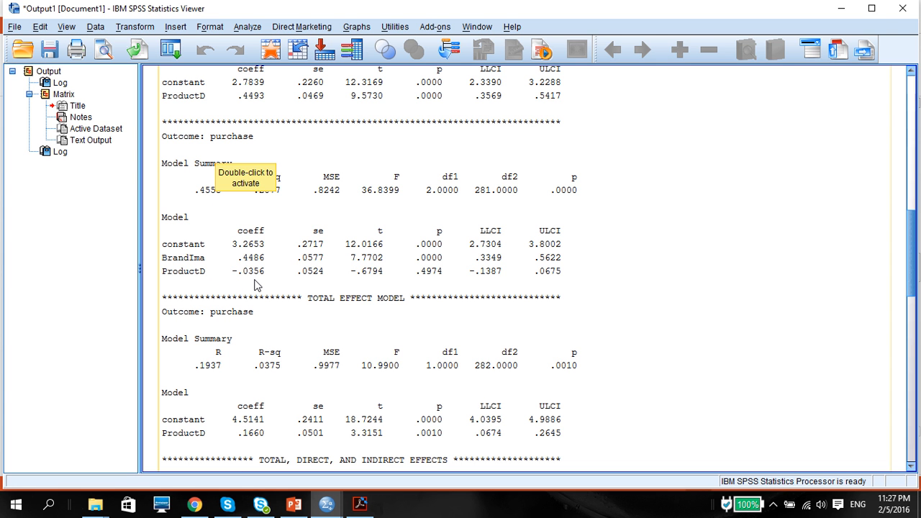
mouse_move(440, 266)
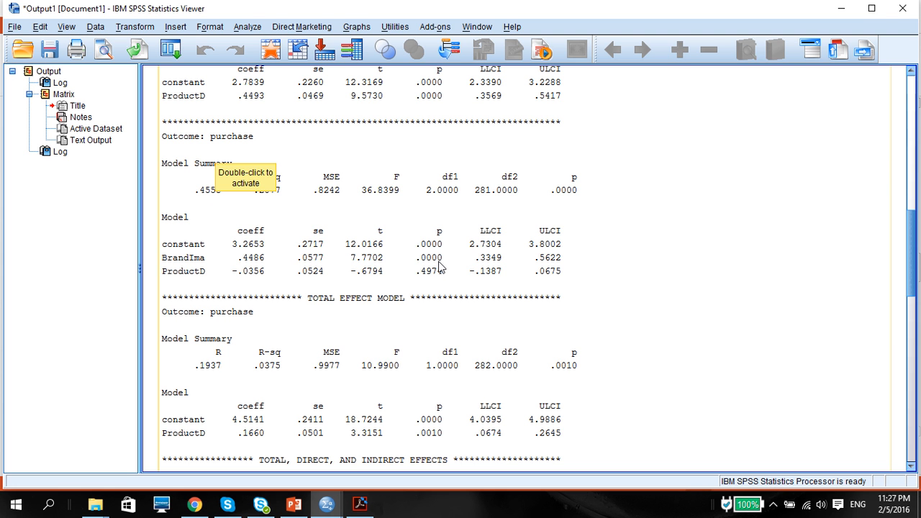
mouse_move(423, 266)
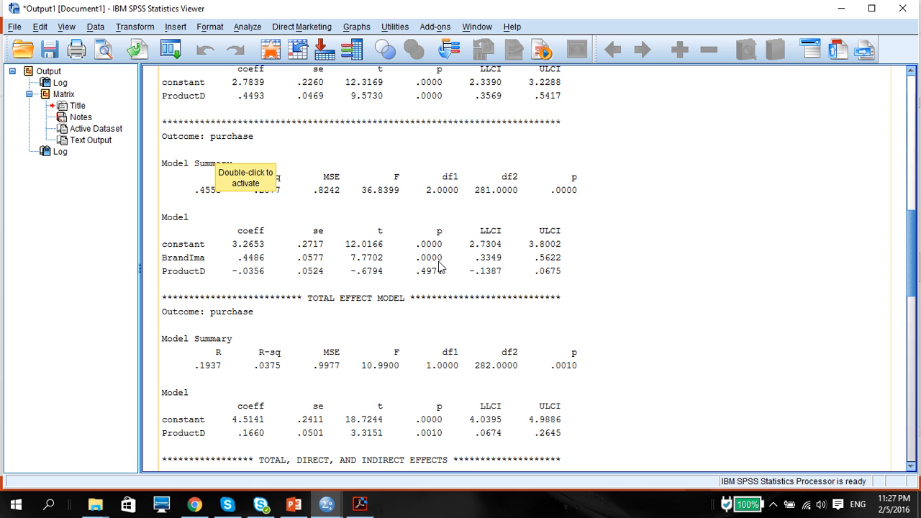
mouse_move(394, 353)
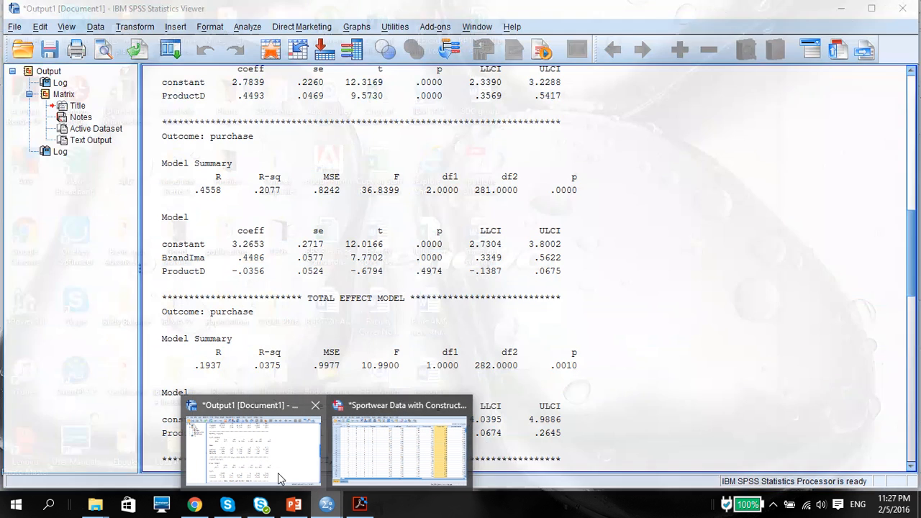
click(294, 504)
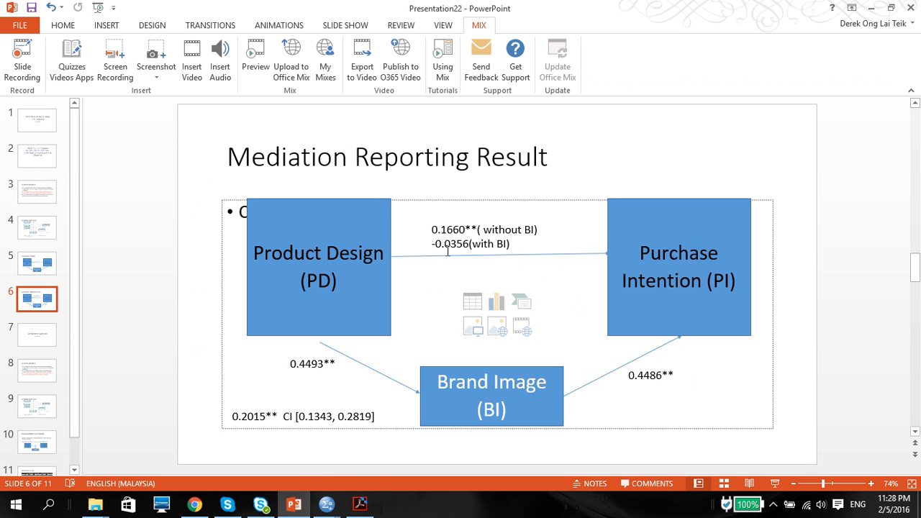
mouse_move(439, 257)
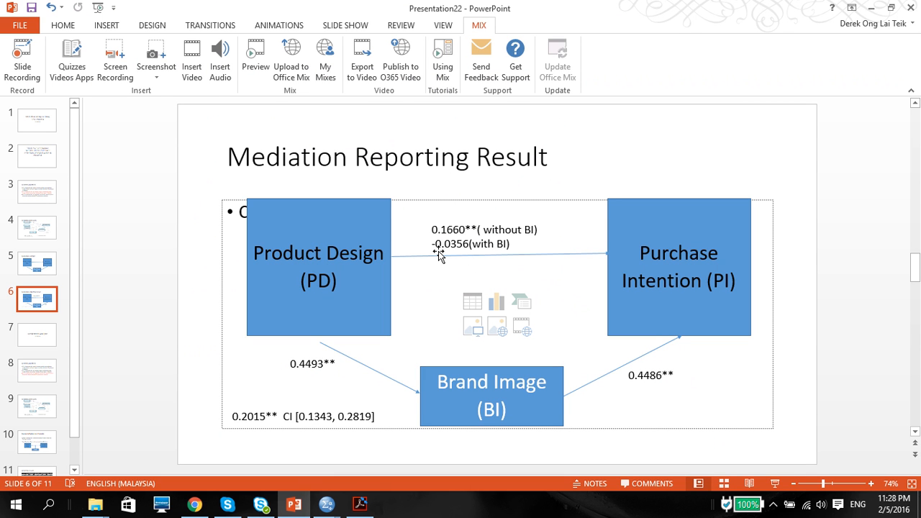
mouse_move(565, 313)
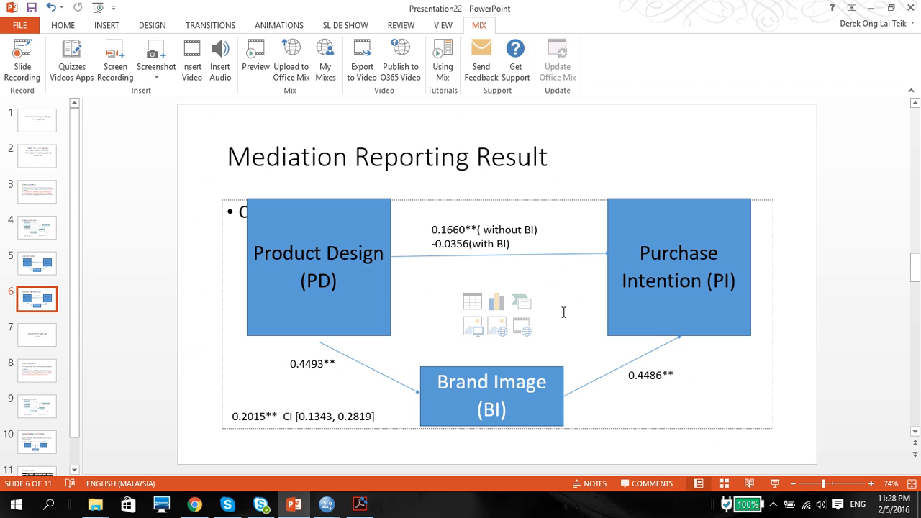
mouse_move(474, 248)
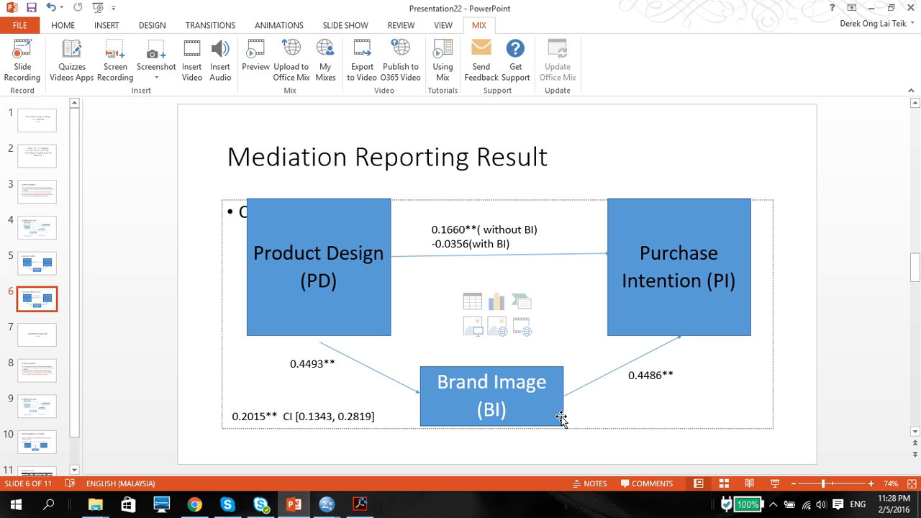
mouse_move(650, 400)
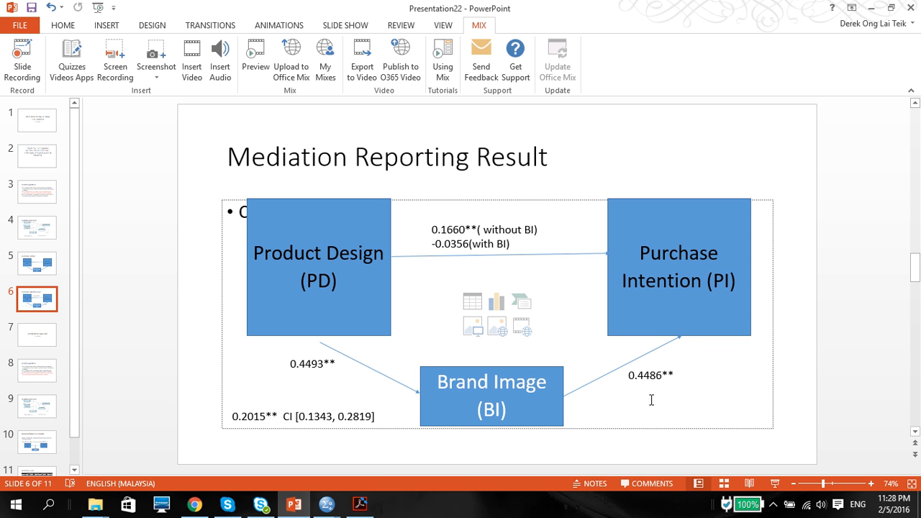
mouse_move(558, 412)
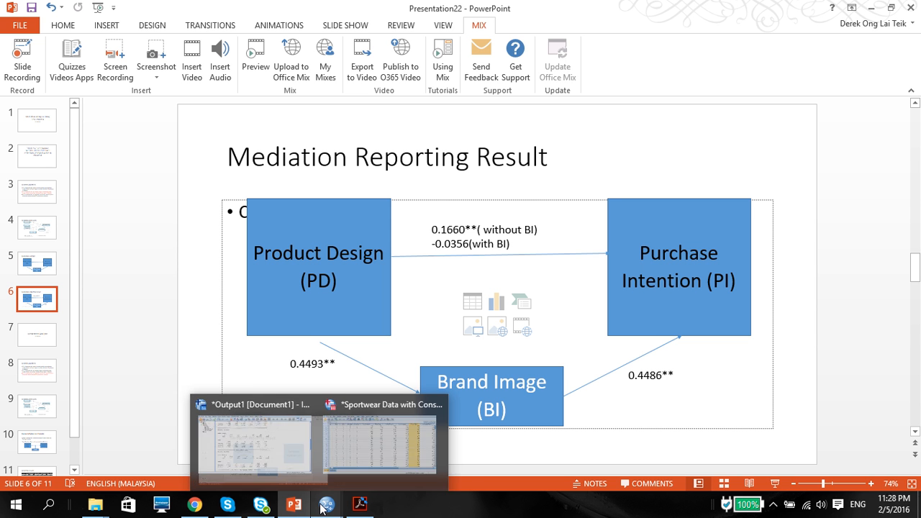
click(251, 439)
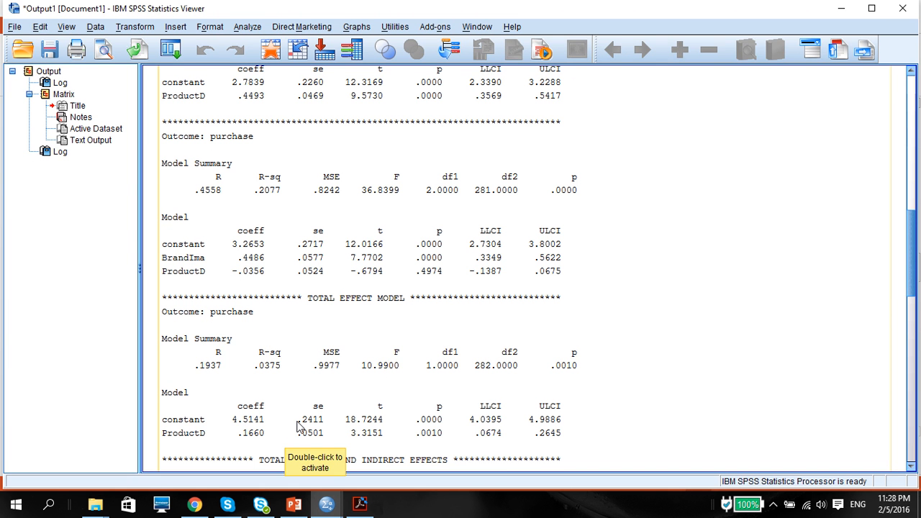
mouse_move(912, 291)
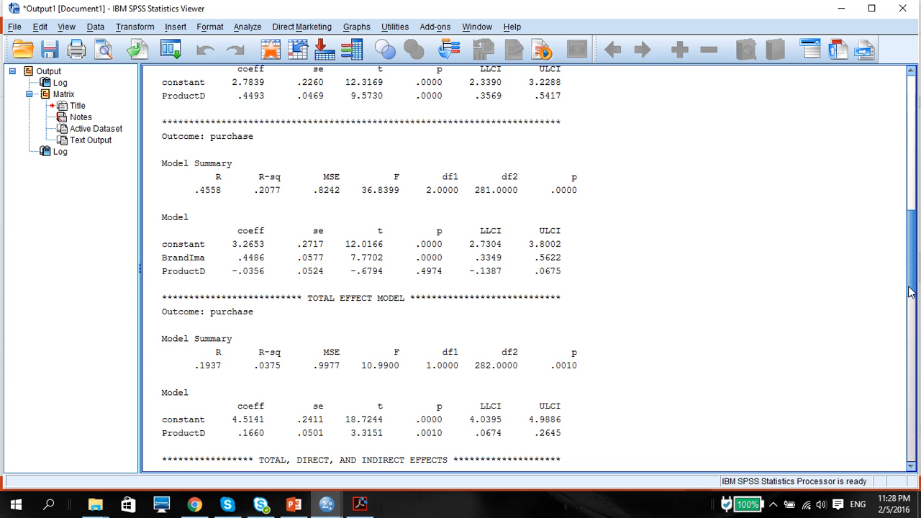
Scroll to the Total, Direct and Indirect Effects section (total .1660, direct -.0356)
scroll(down, 3)
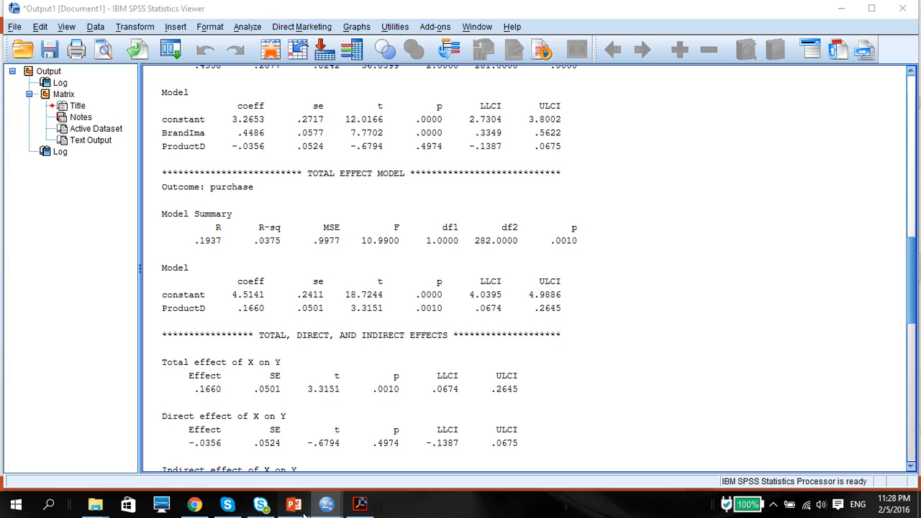
click(294, 503)
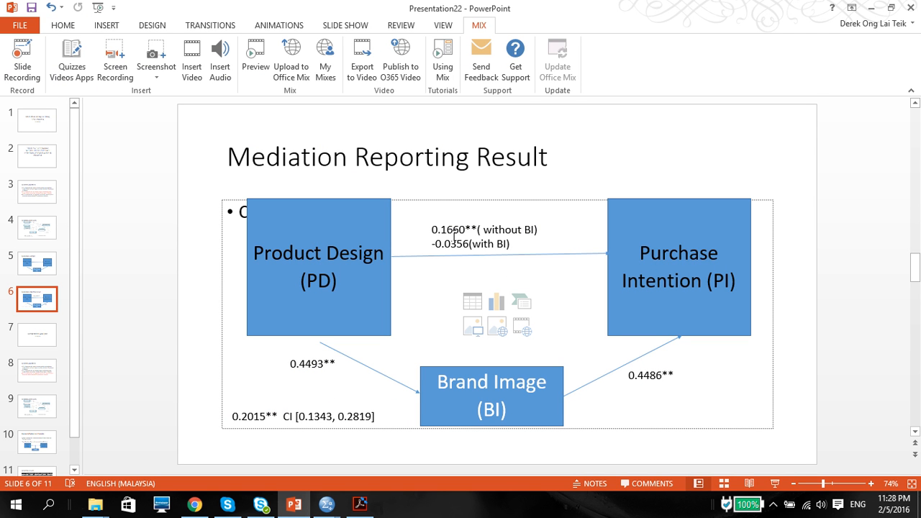
mouse_move(526, 231)
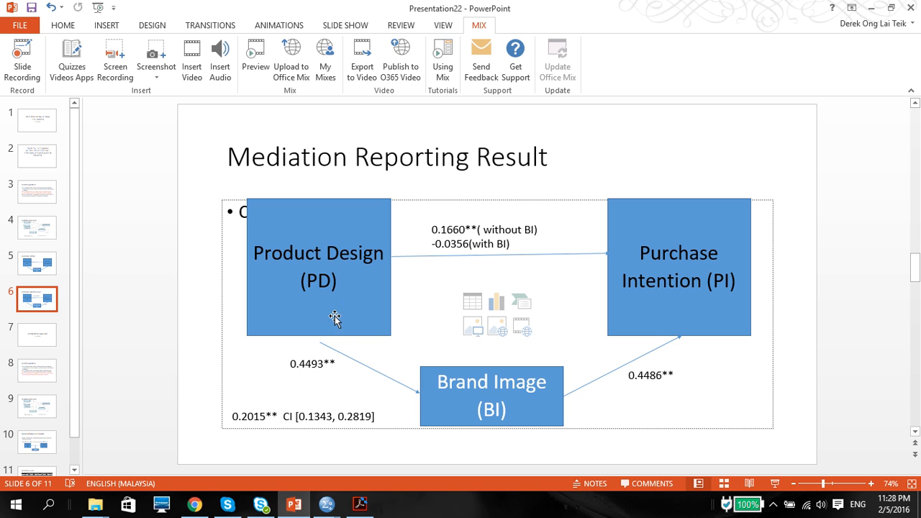
mouse_move(714, 312)
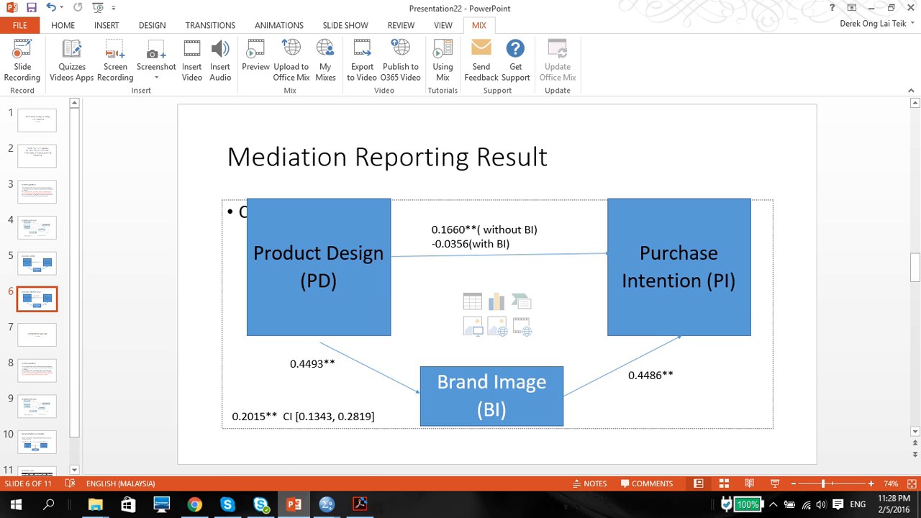
mouse_move(293, 503)
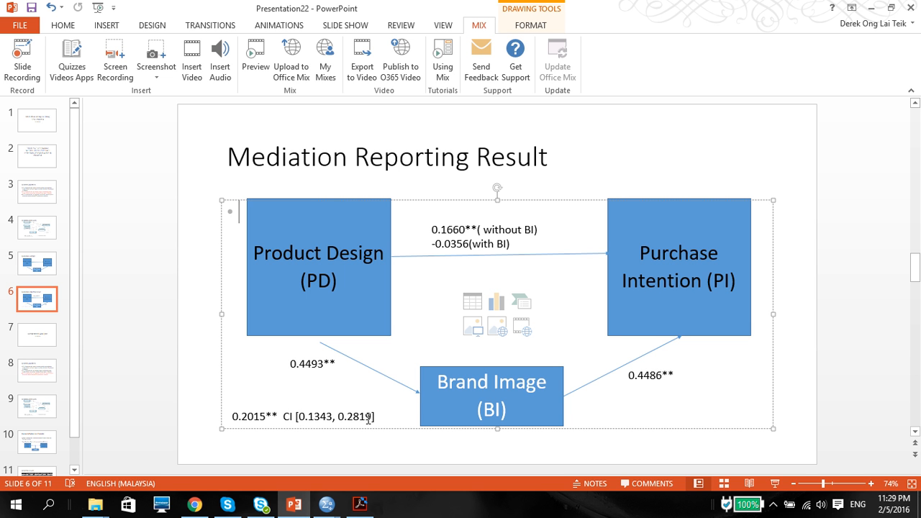
mouse_move(305, 420)
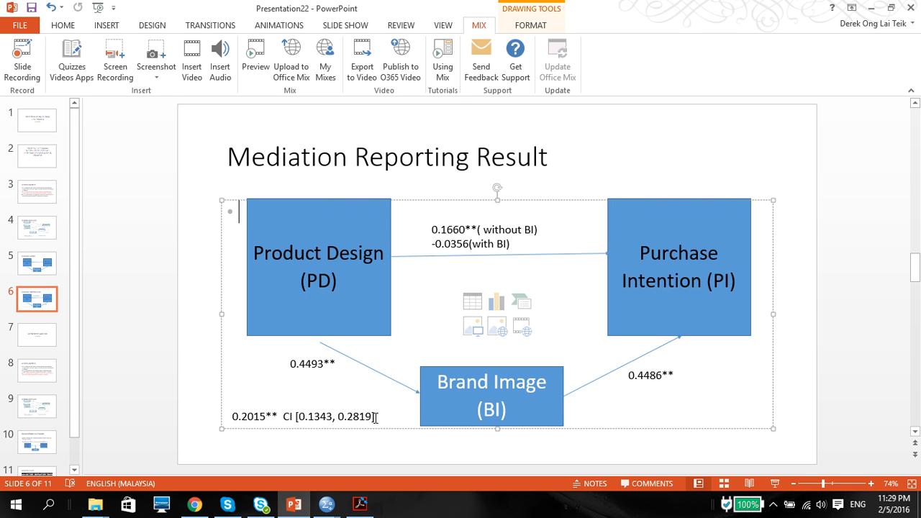
mouse_move(348, 367)
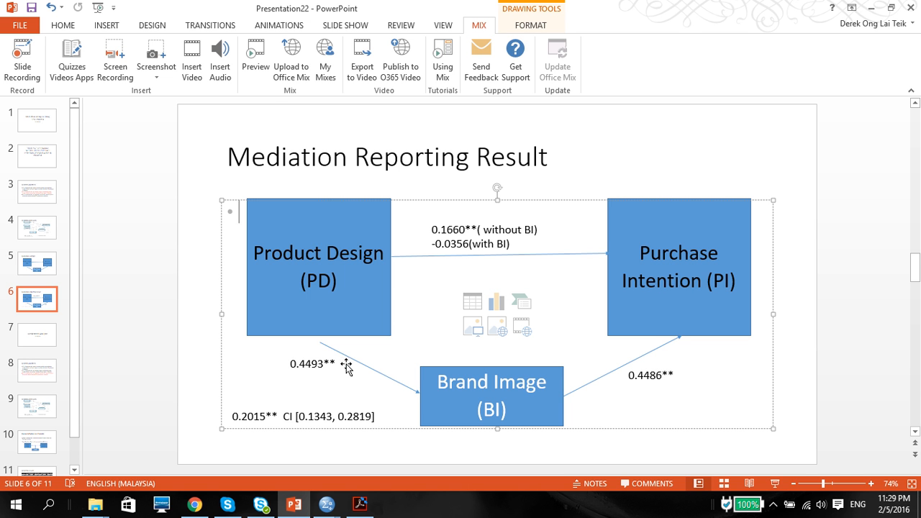
mouse_move(336, 375)
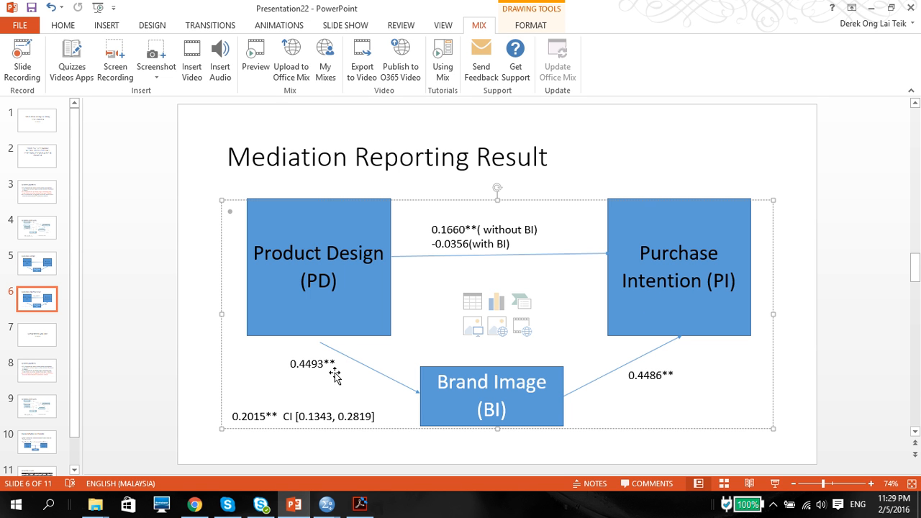
mouse_move(426, 340)
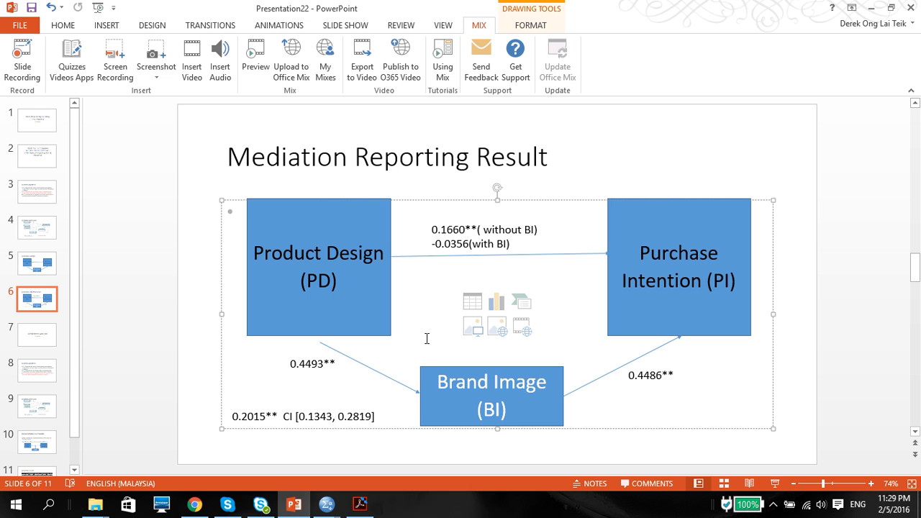
mouse_move(674, 245)
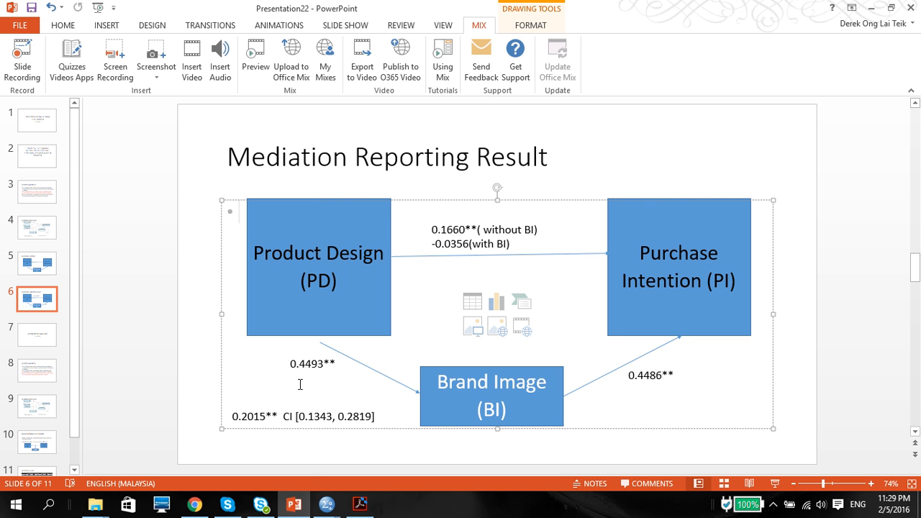
mouse_move(325, 504)
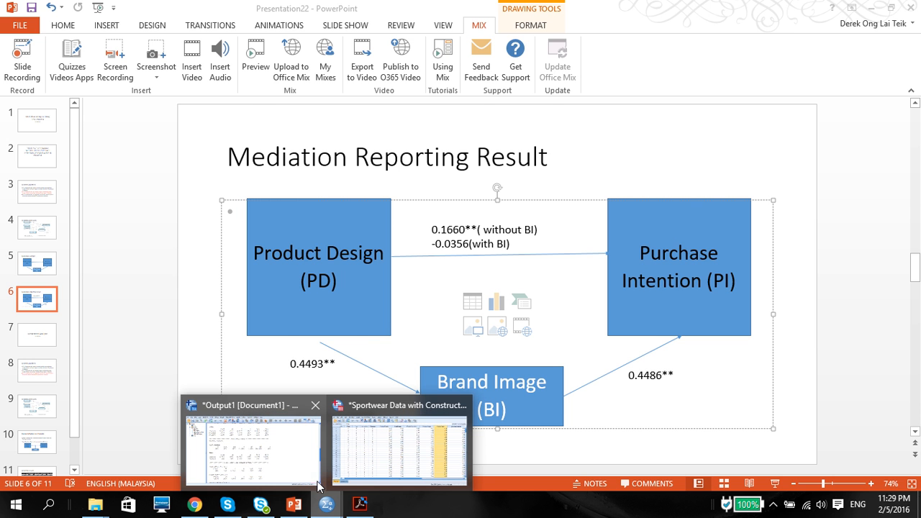
Return to the SPSS output and read the indirect effect .2015 with bootstrap CI .1354 to .2895
click(252, 446)
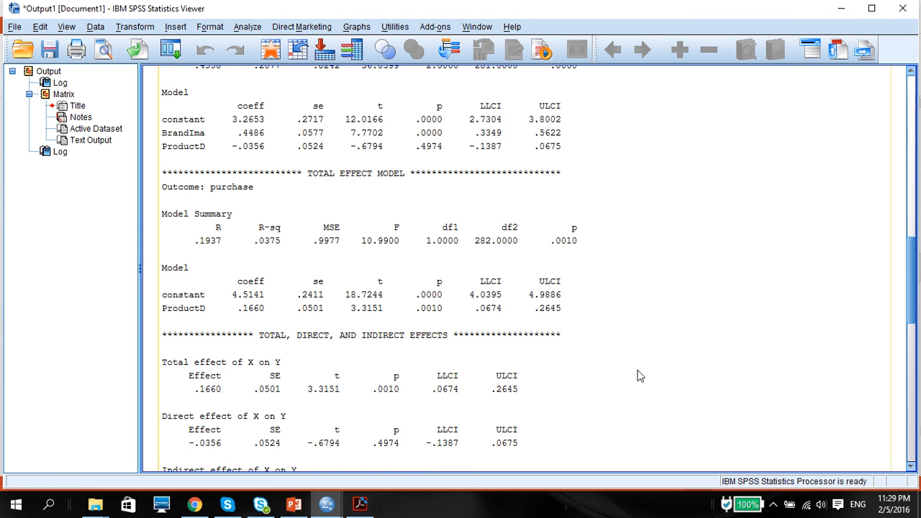
mouse_move(912, 279)
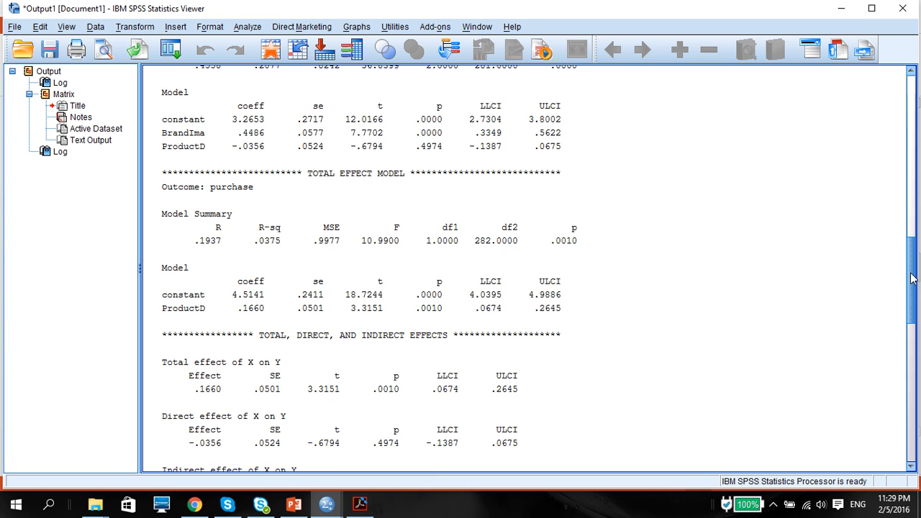
scroll(down, 3)
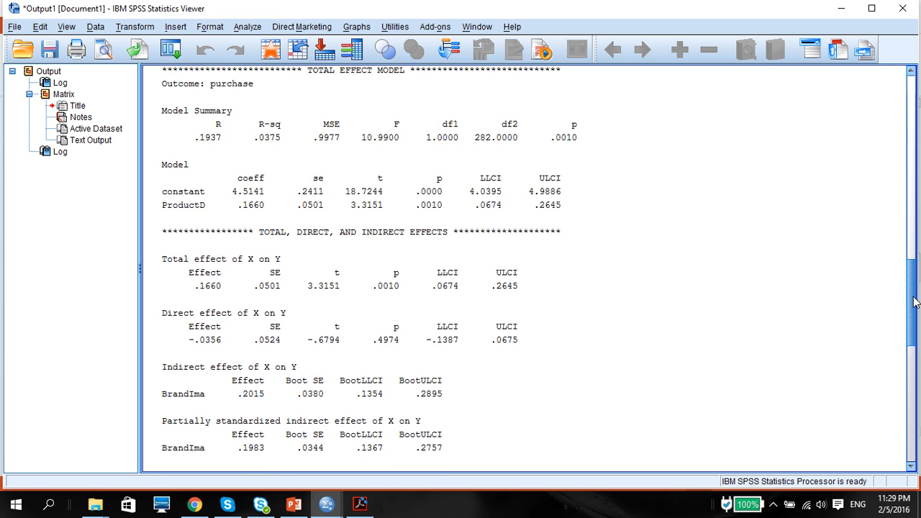
scroll(down, 3)
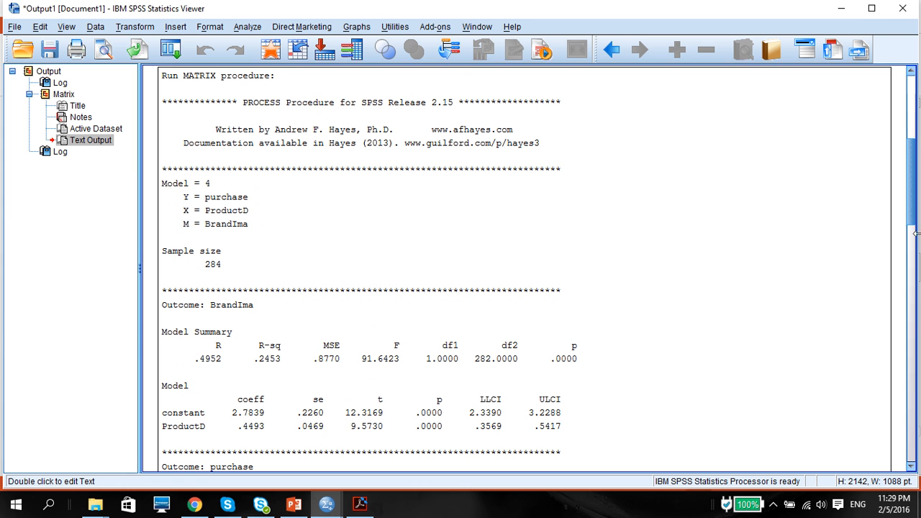
scroll(down, 3)
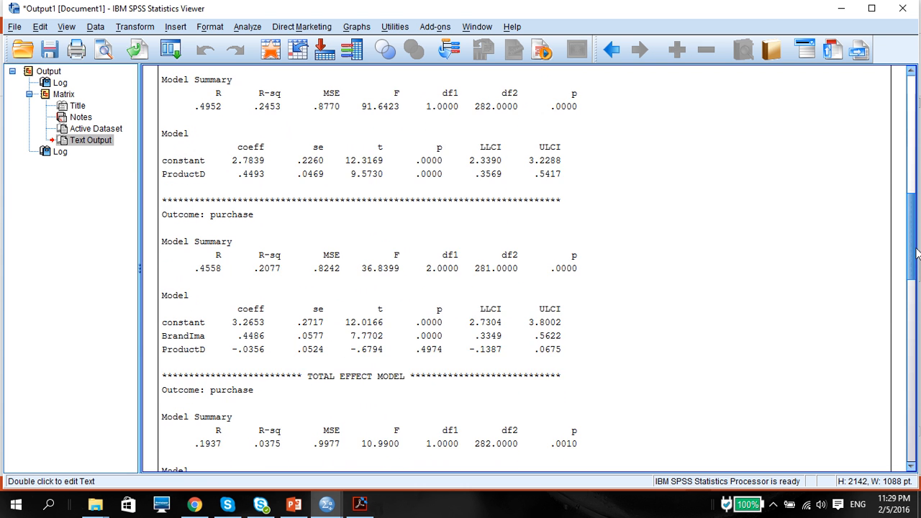
scroll(down, 3)
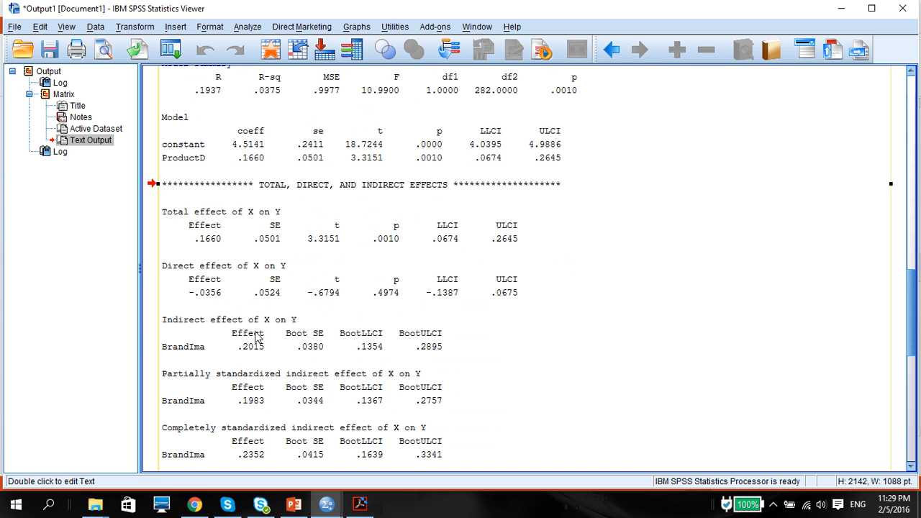
mouse_move(190, 354)
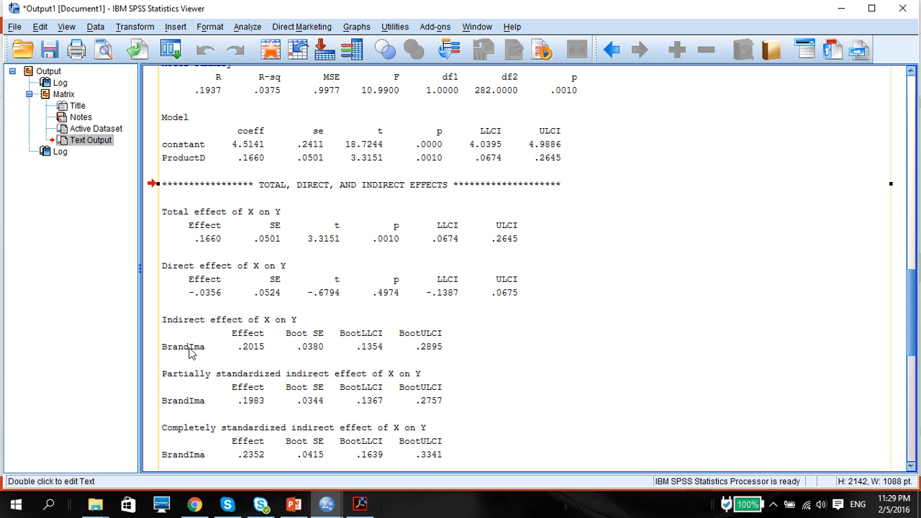
mouse_move(248, 357)
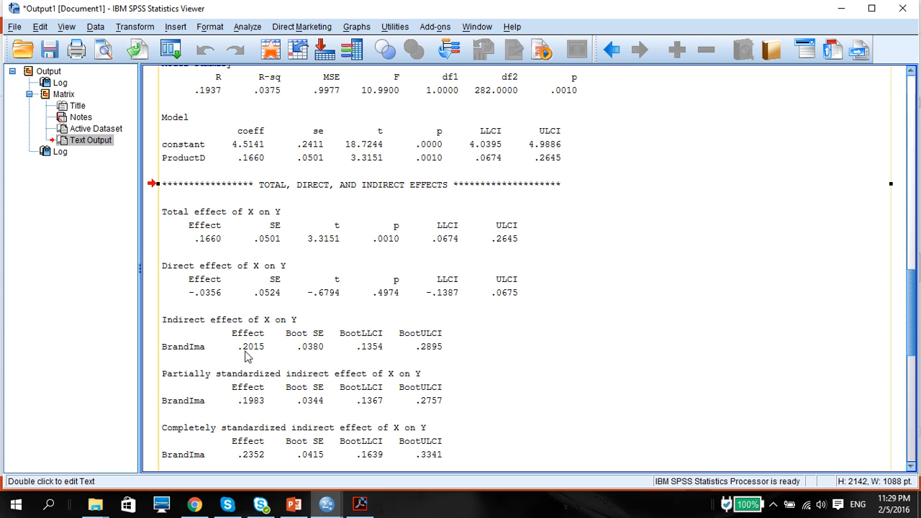
mouse_move(353, 344)
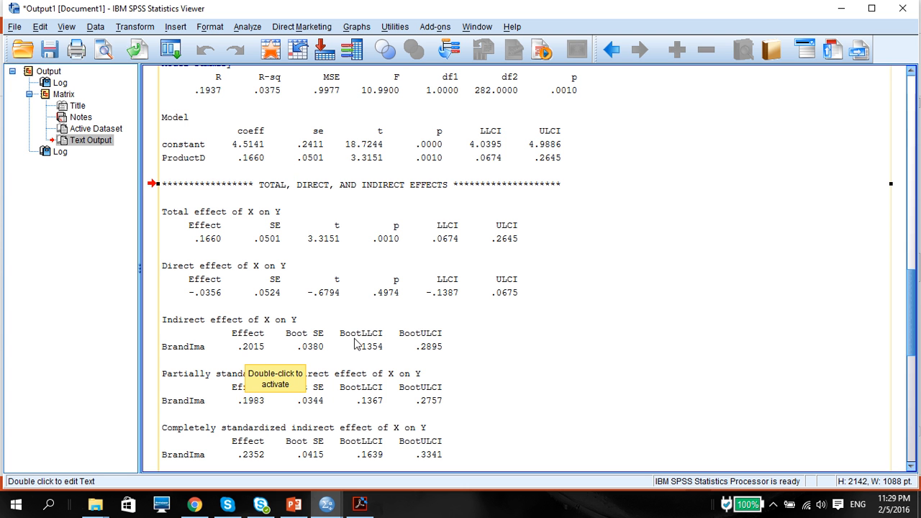
mouse_move(357, 351)
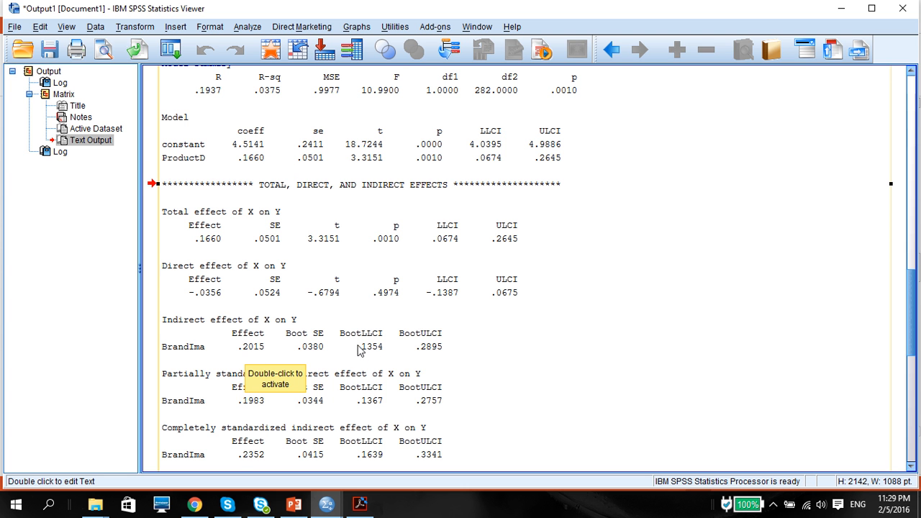
mouse_move(420, 363)
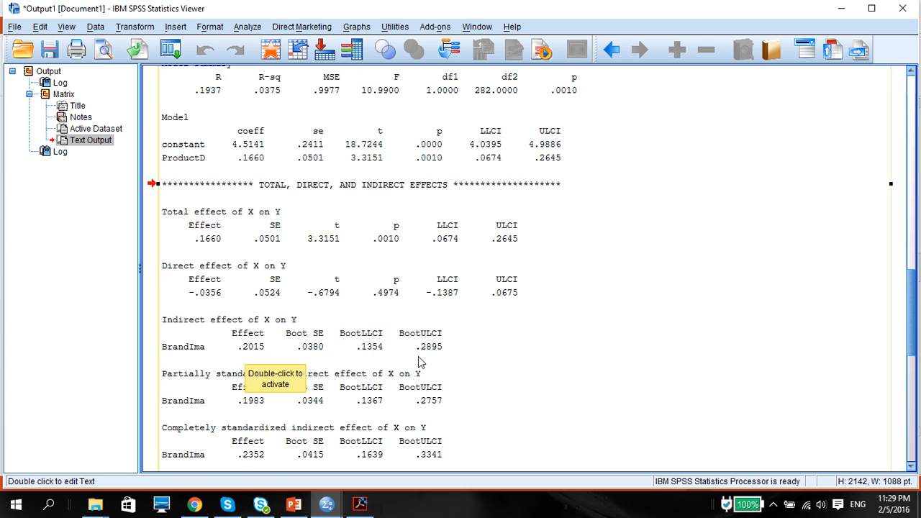
mouse_move(359, 357)
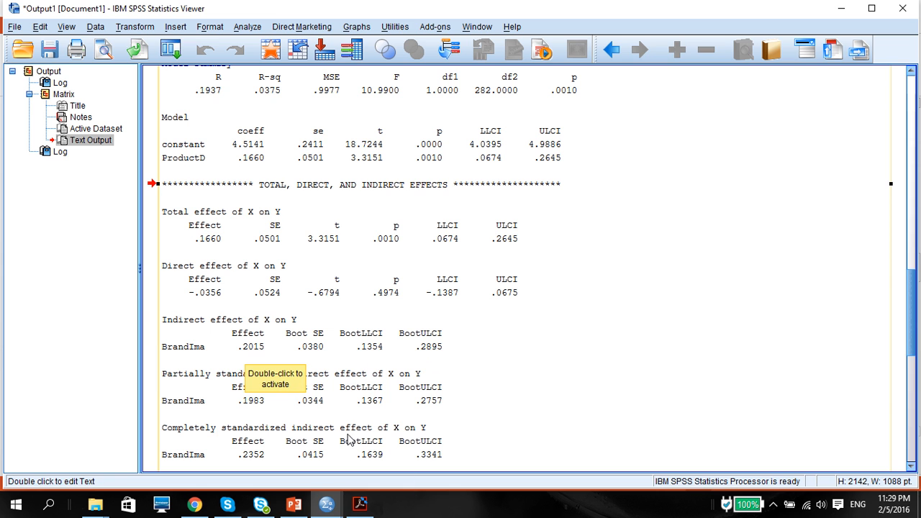
Return to PowerPoint's Mediation Reporting Result slide and review the annotated diagram
click(294, 504)
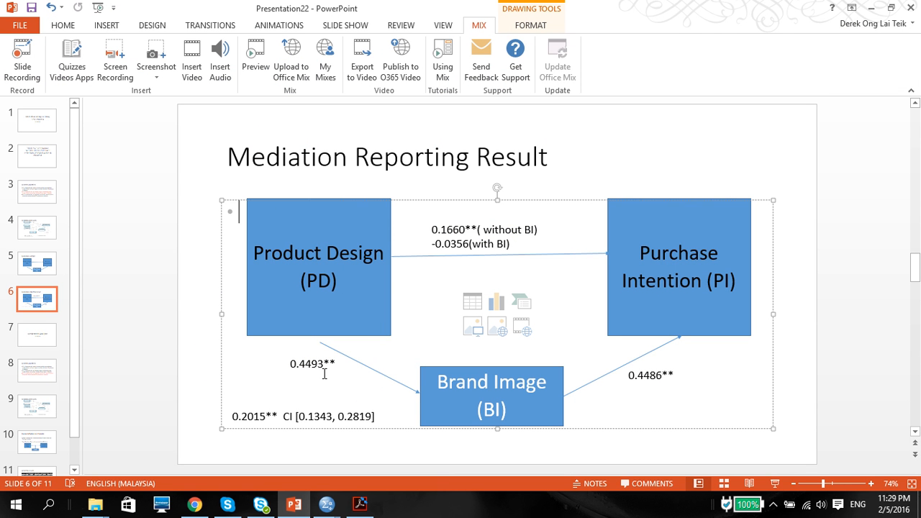
mouse_move(242, 435)
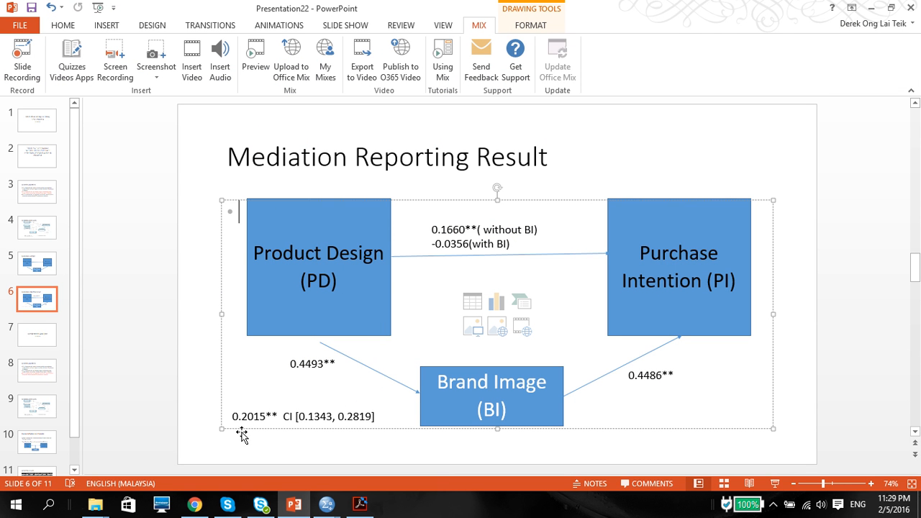
mouse_move(262, 430)
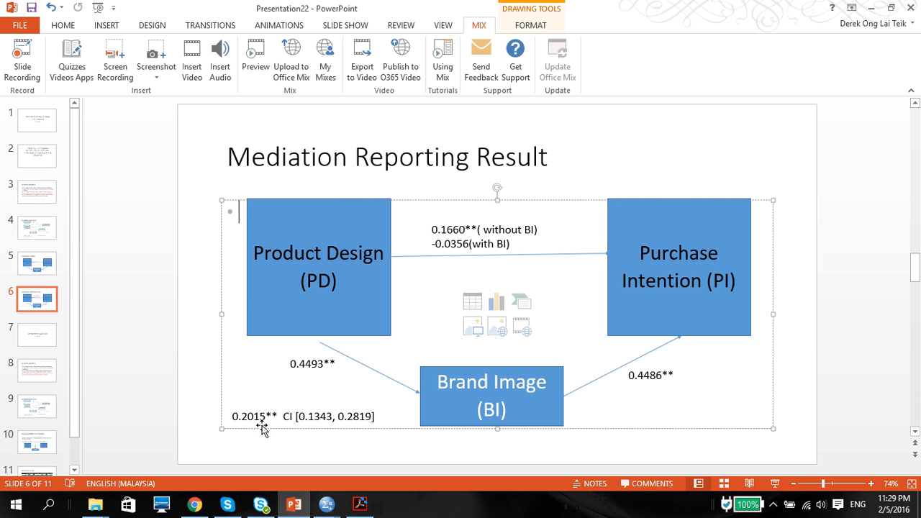
mouse_move(665, 305)
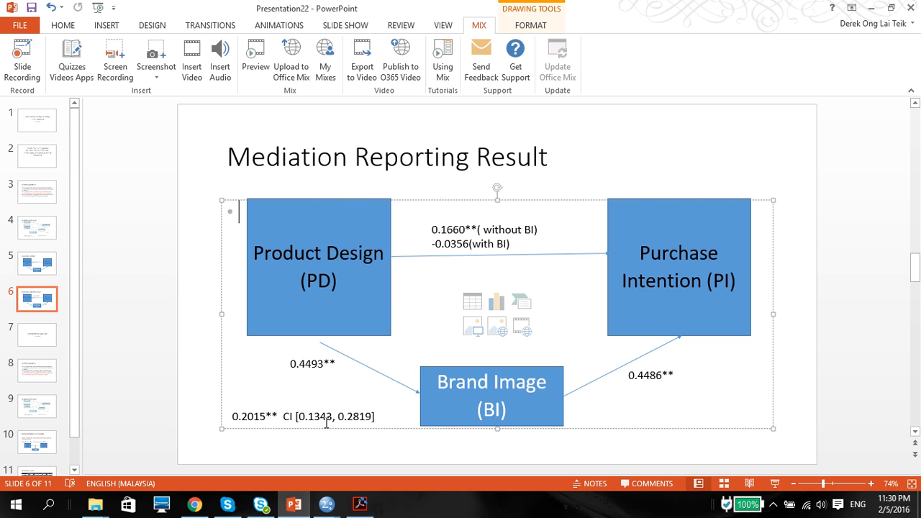
mouse_move(604, 383)
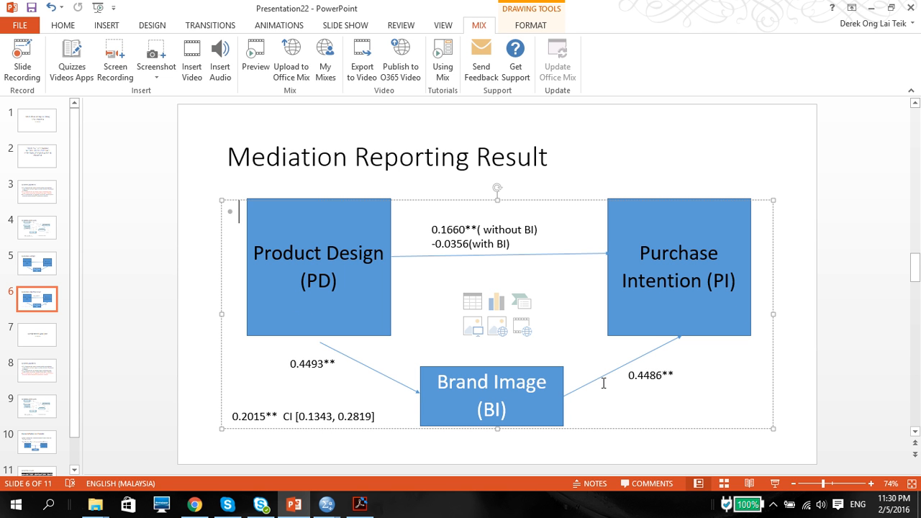
mouse_move(442, 281)
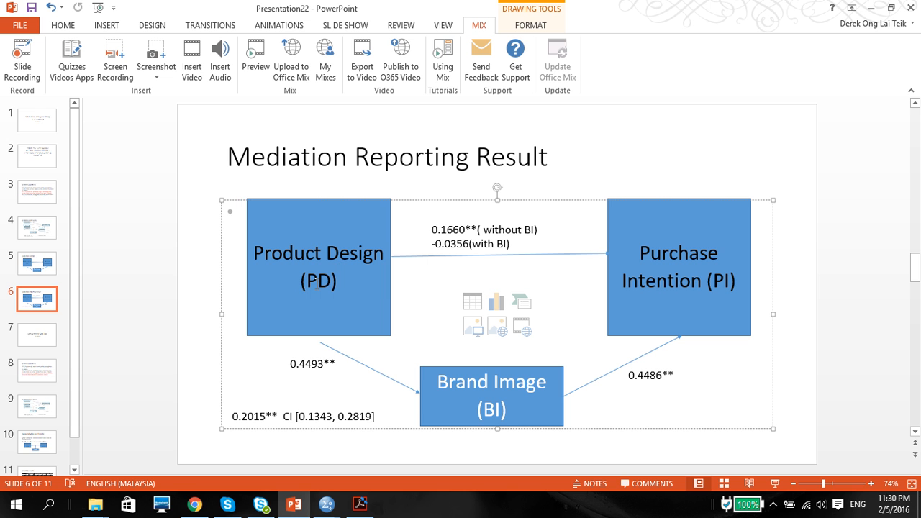
mouse_move(369, 329)
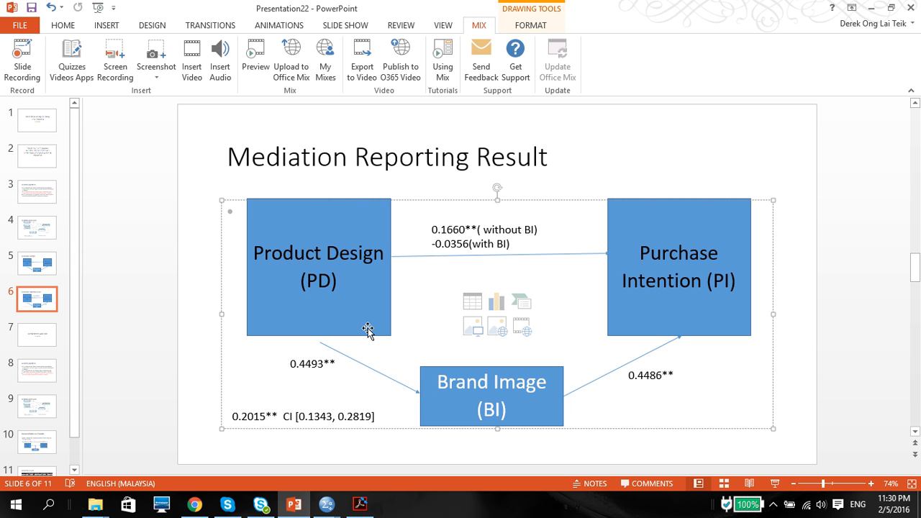
mouse_move(695, 278)
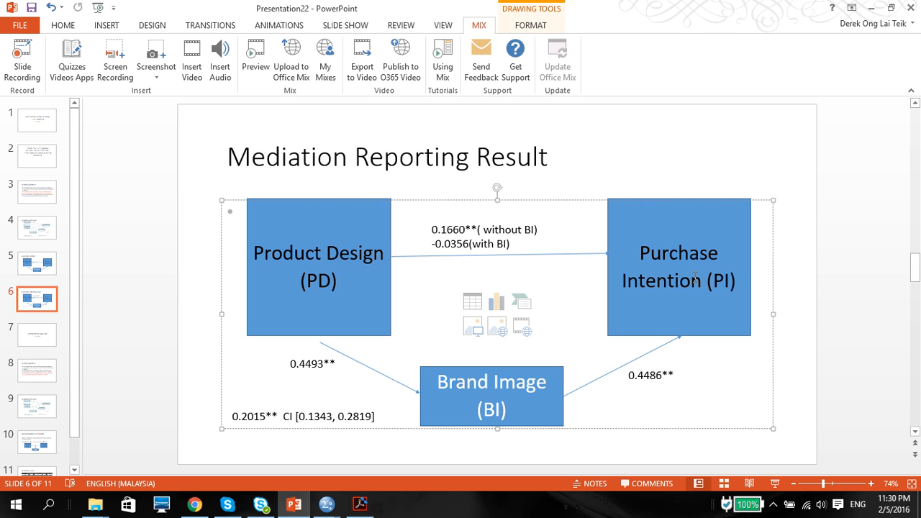
mouse_move(373, 308)
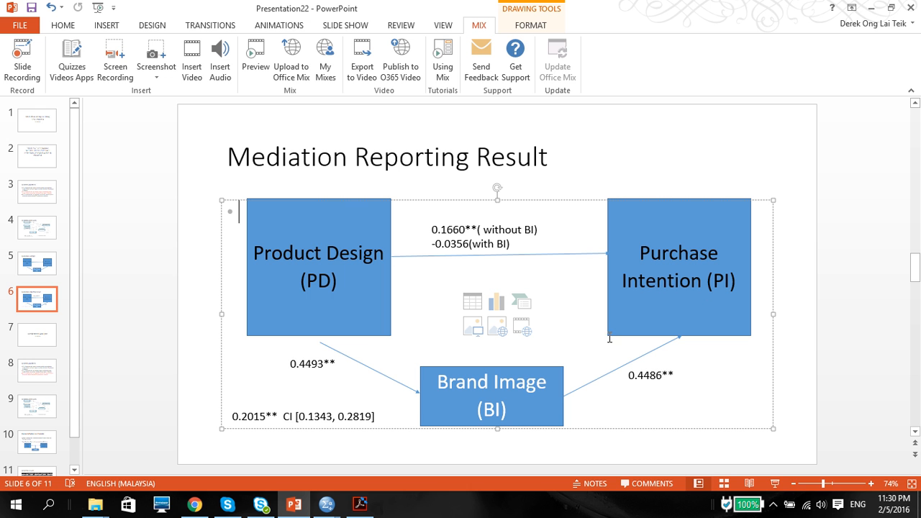
mouse_move(363, 333)
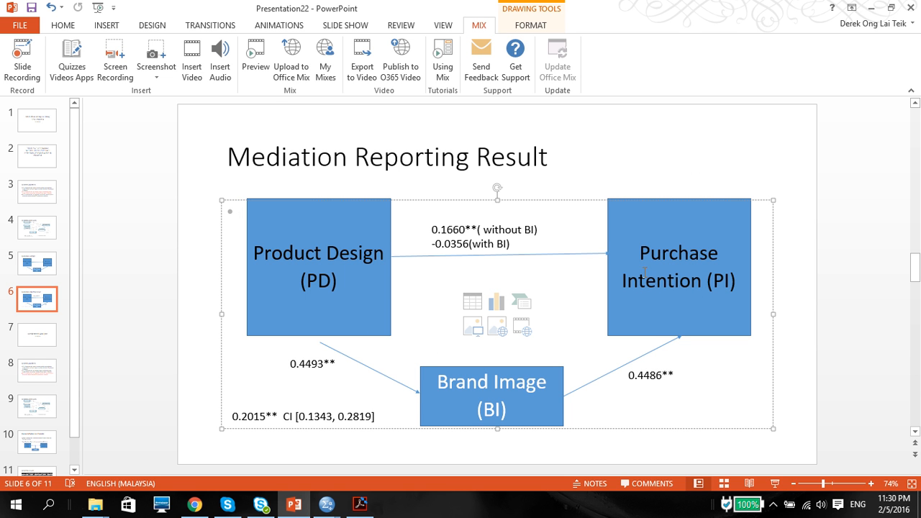
click(363, 329)
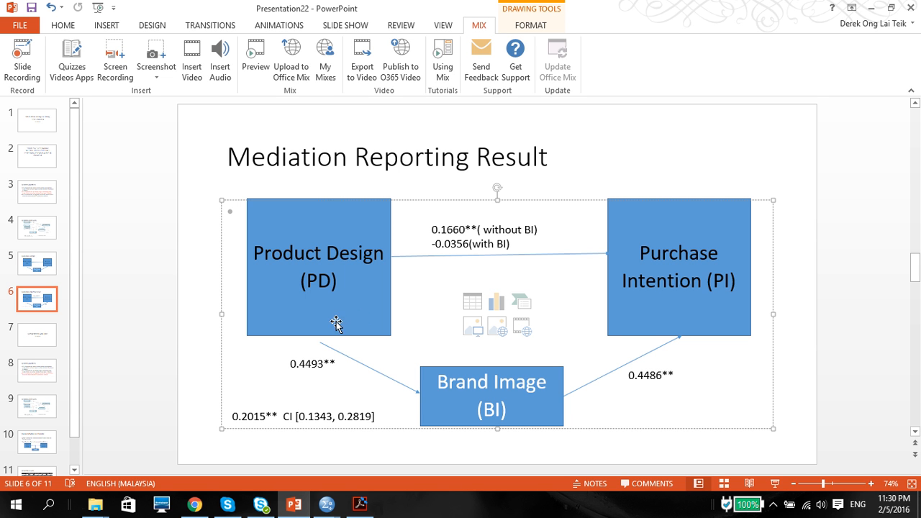
mouse_move(363, 319)
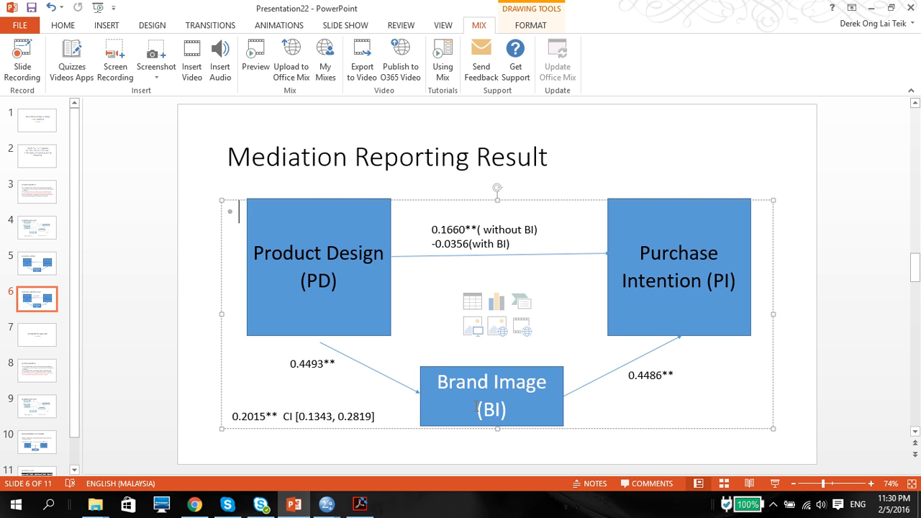
mouse_move(531, 397)
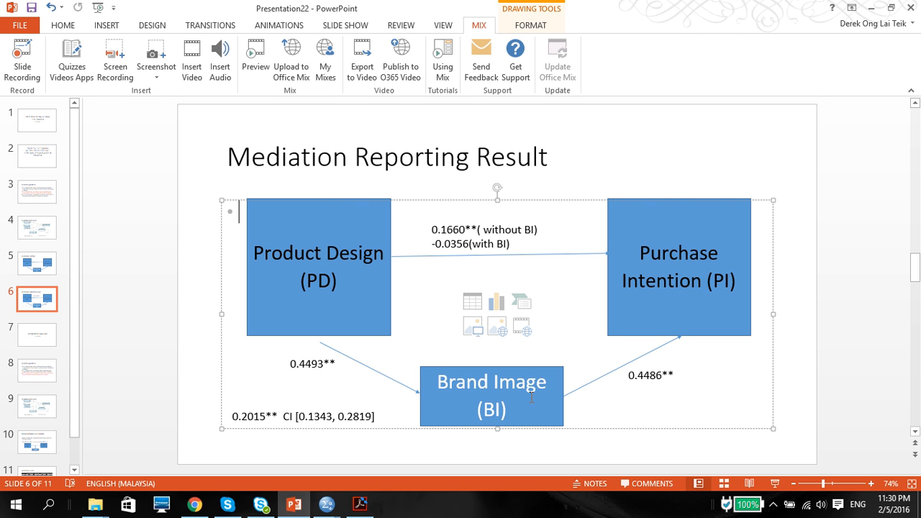
mouse_move(646, 300)
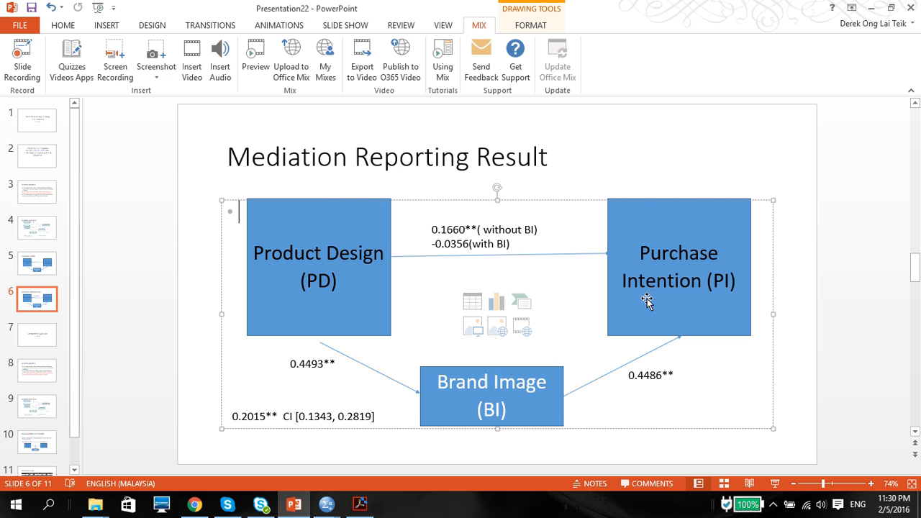
mouse_move(561, 374)
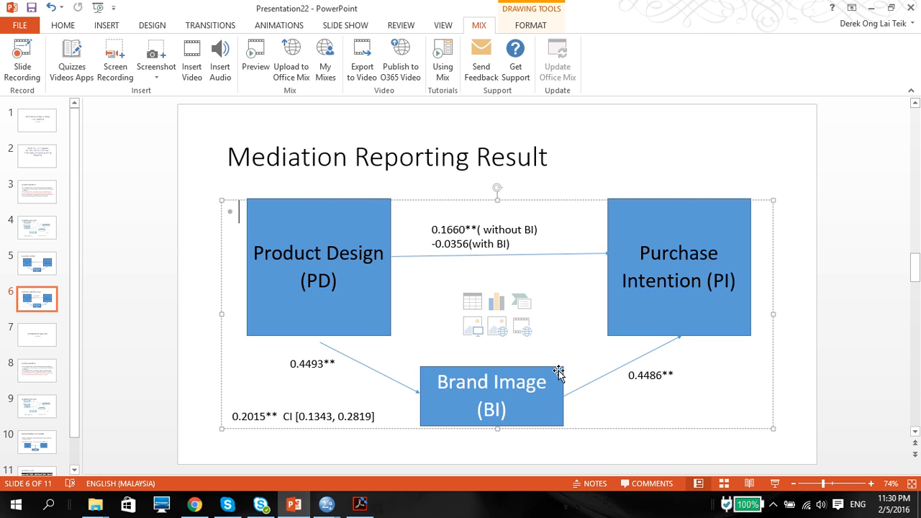
mouse_move(245, 386)
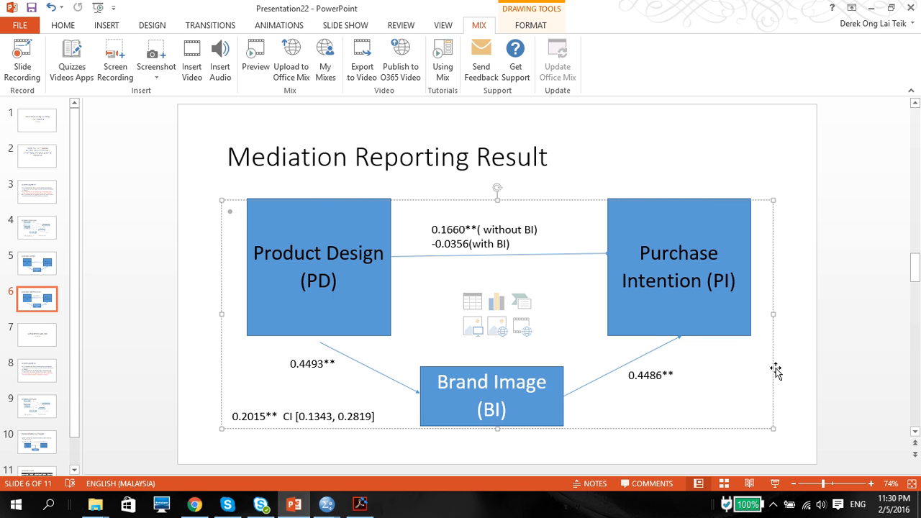
mouse_move(792, 397)
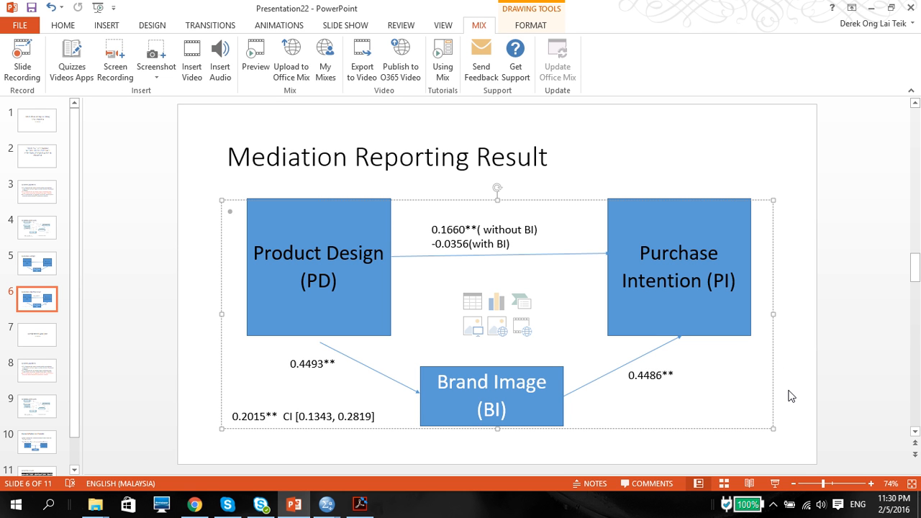
mouse_move(444, 5)
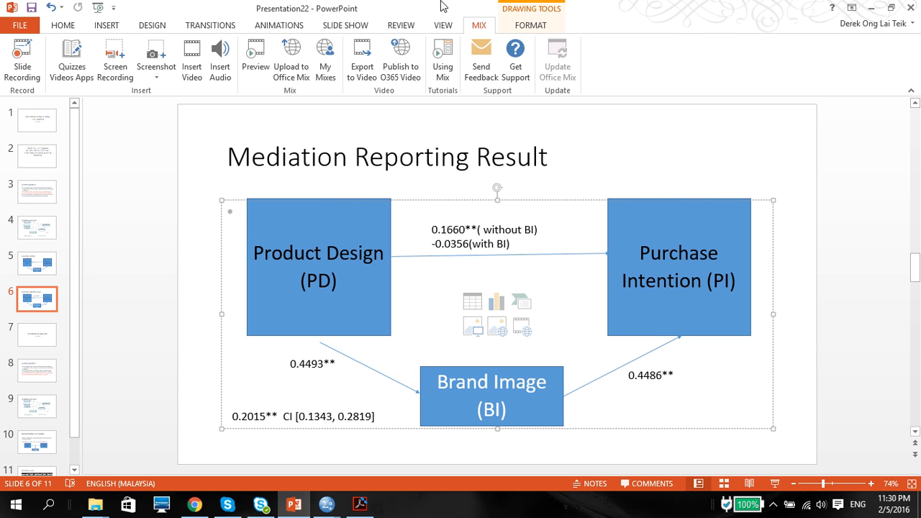